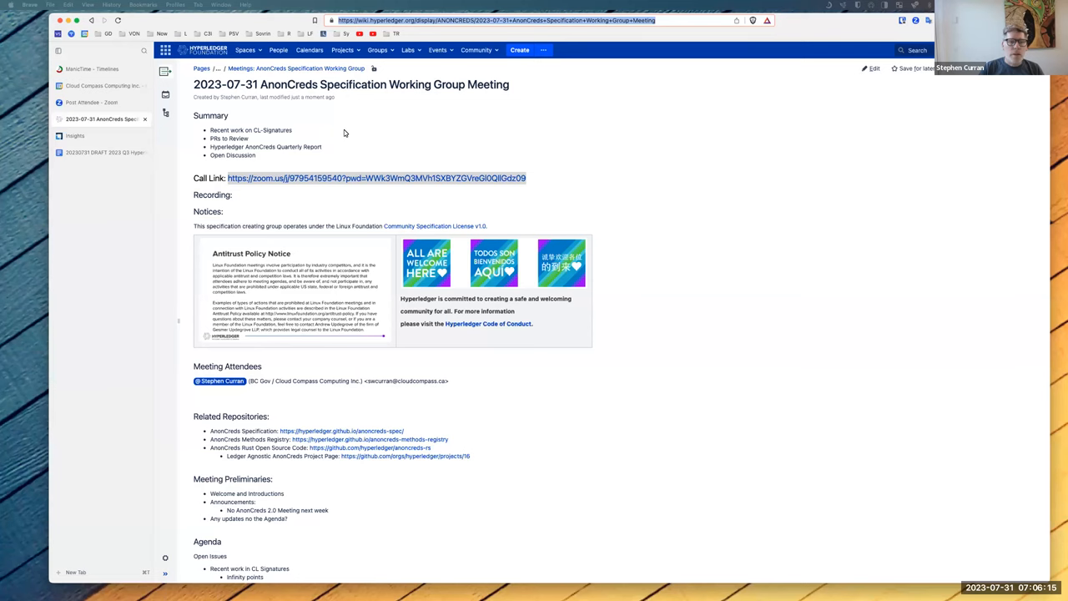
mouse_move(320, 134)
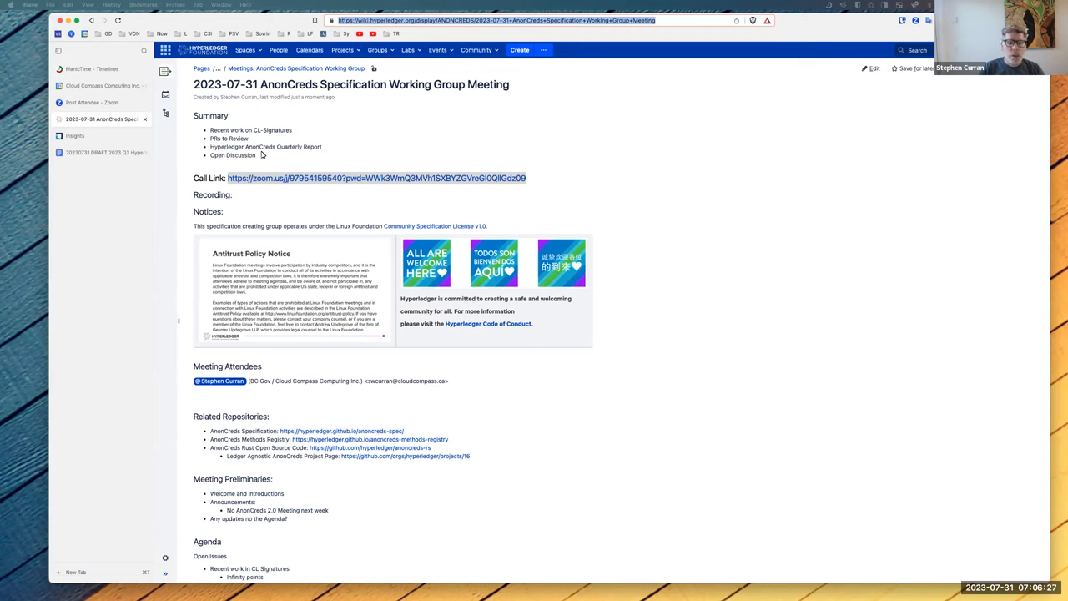
- Review the meeting page's to-dos, revocation interval notes and action items
scroll(down, 3)
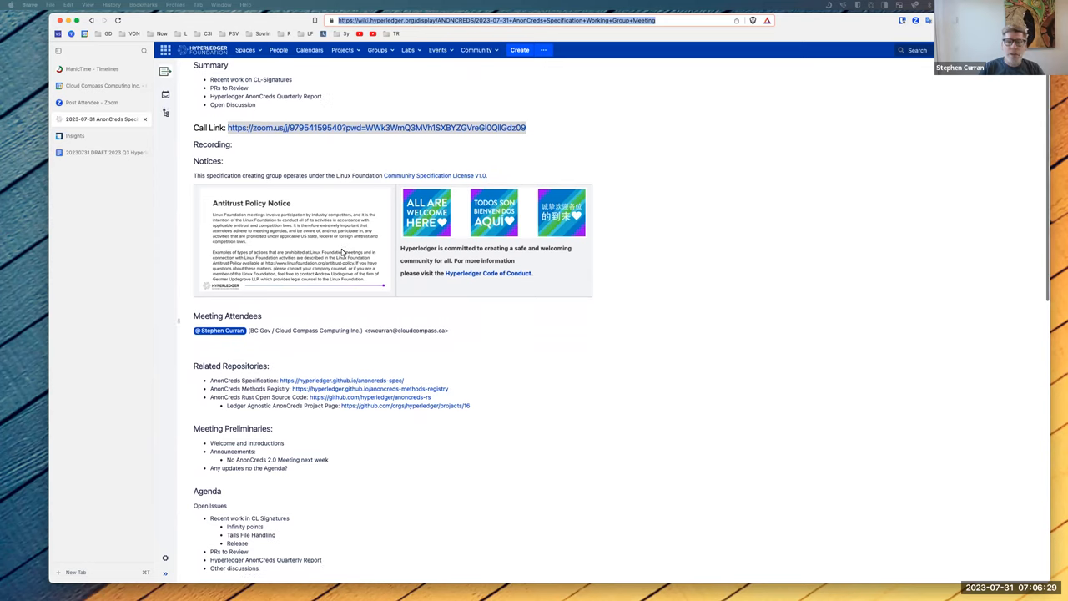
scroll(down, 3)
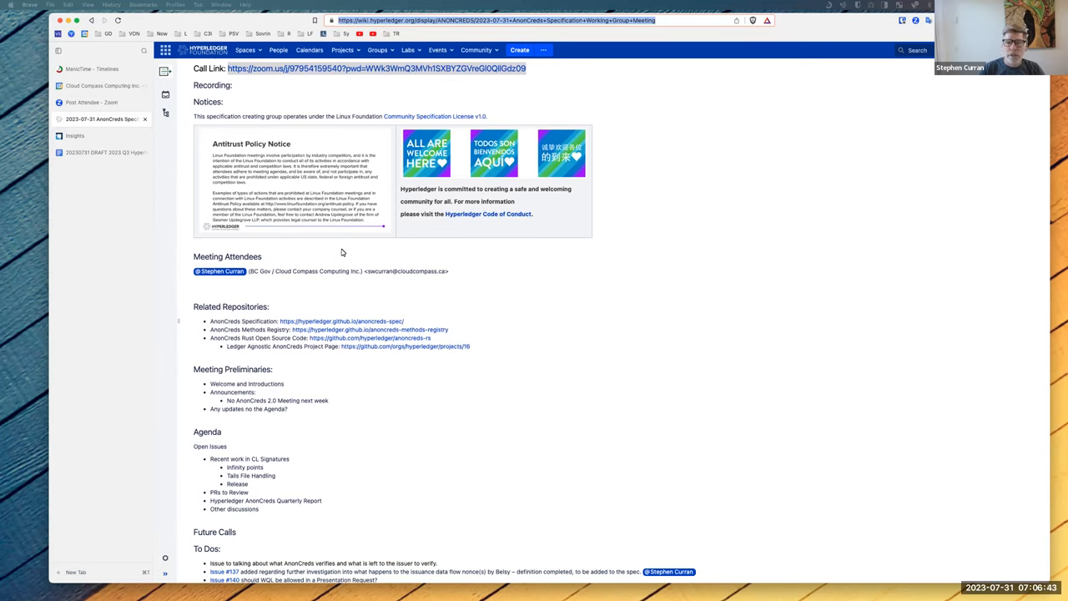
scroll(down, 3)
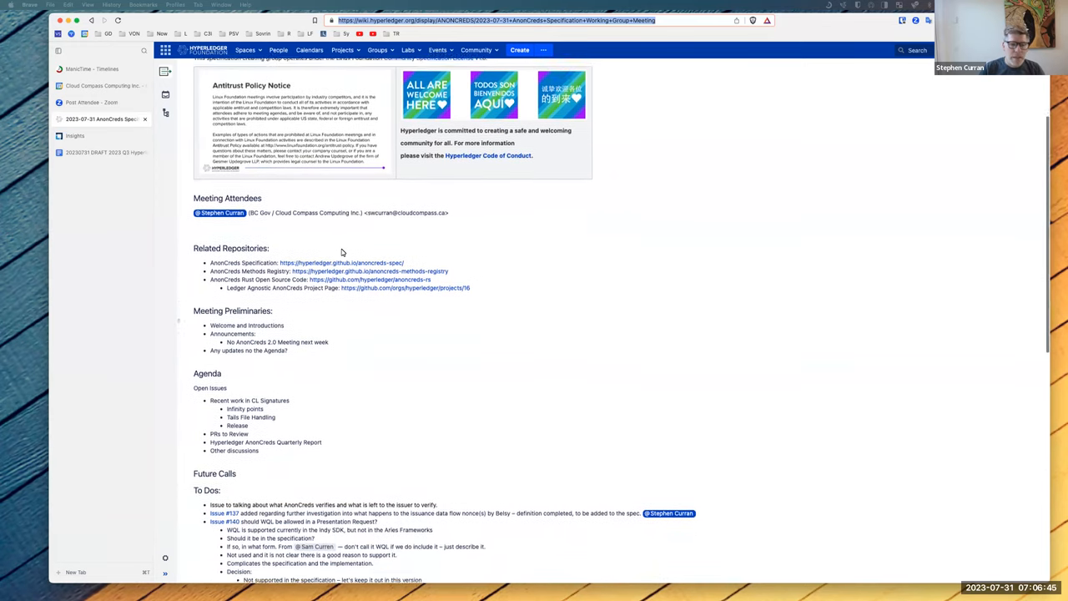
scroll(down, 3)
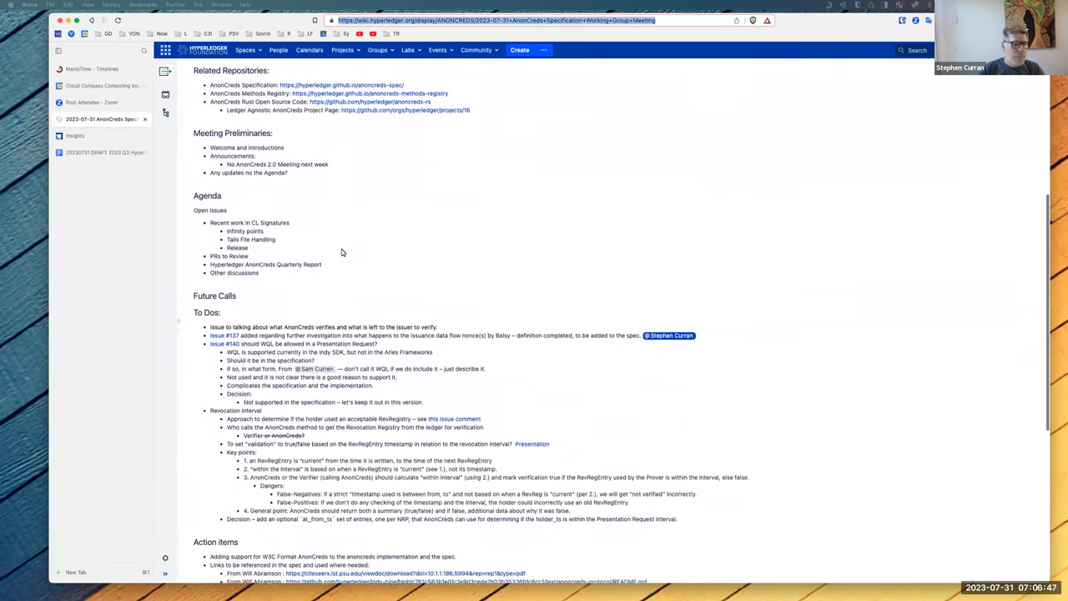
scroll(down, 3)
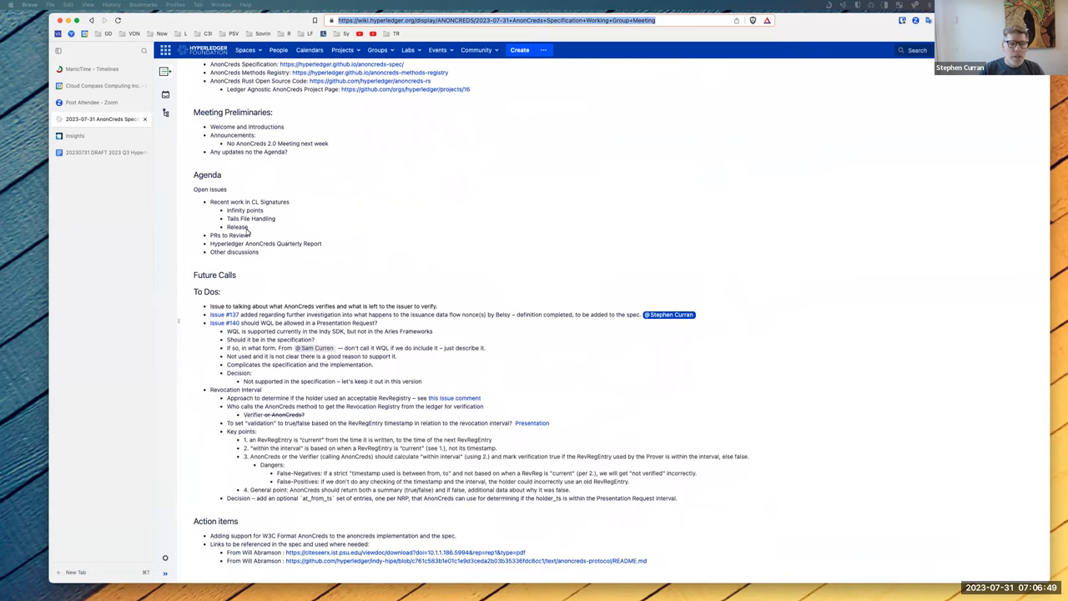
scroll(down, 3)
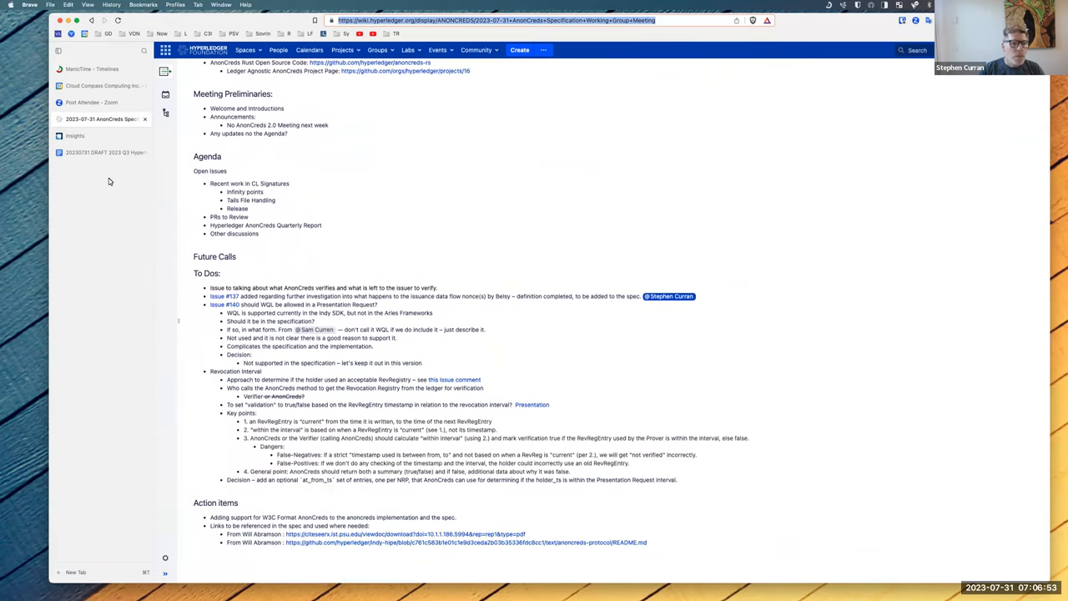
mouse_move(248, 252)
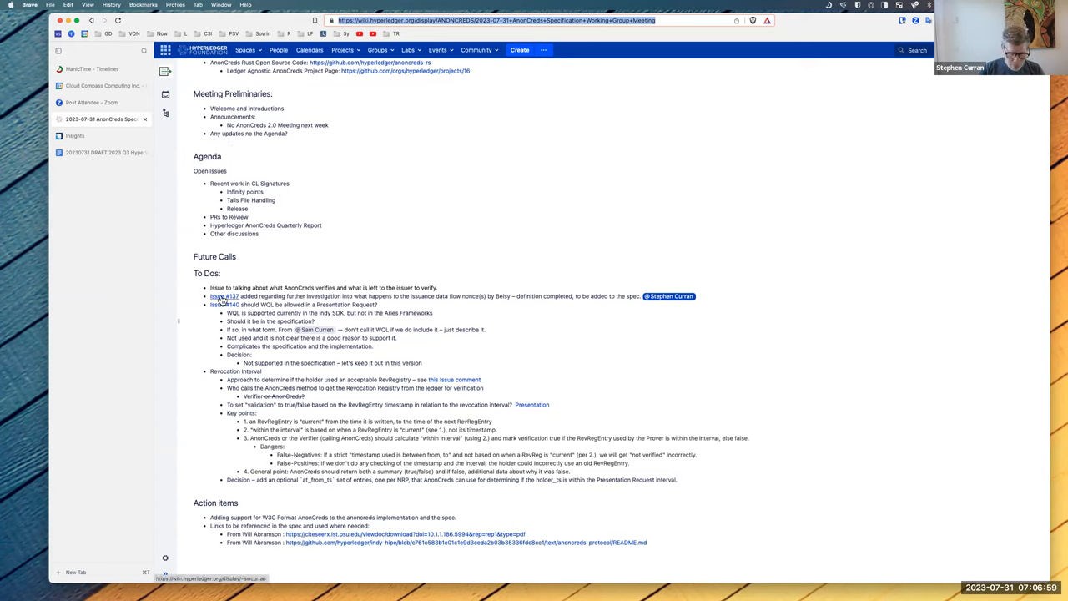
- Open the AnonCreds Specification link under Related Repositories in a new tab
click(668, 296)
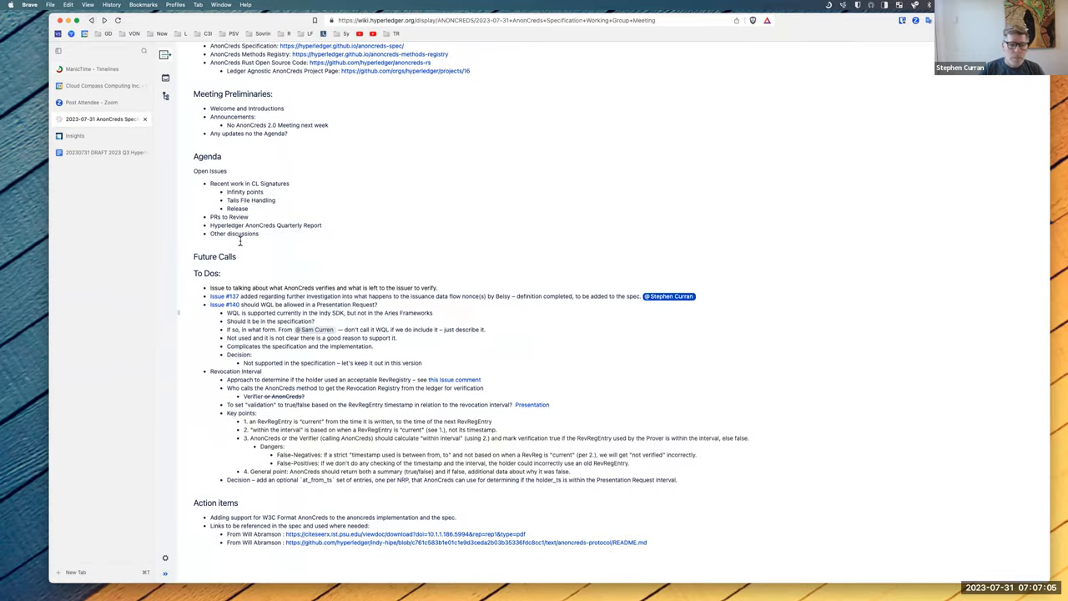
mouse_move(310, 518)
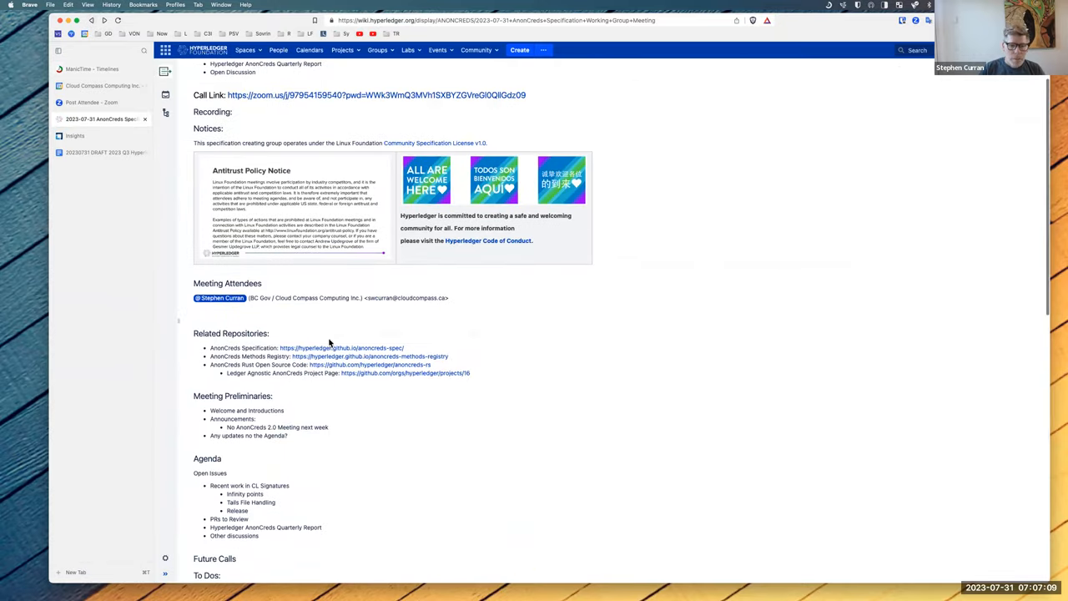
mouse_move(341, 348)
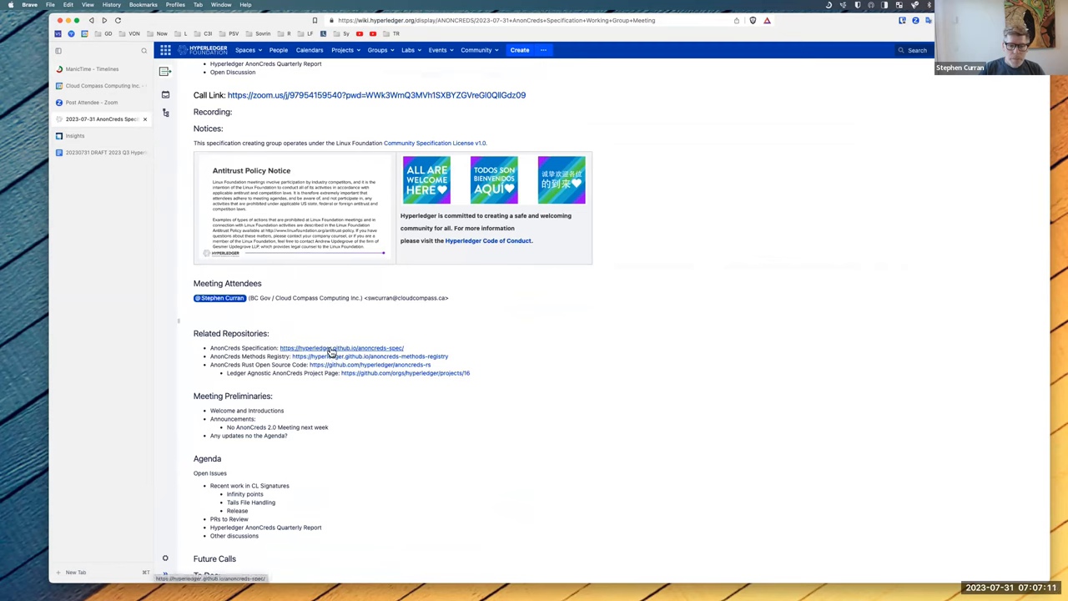
mouse_move(346, 368)
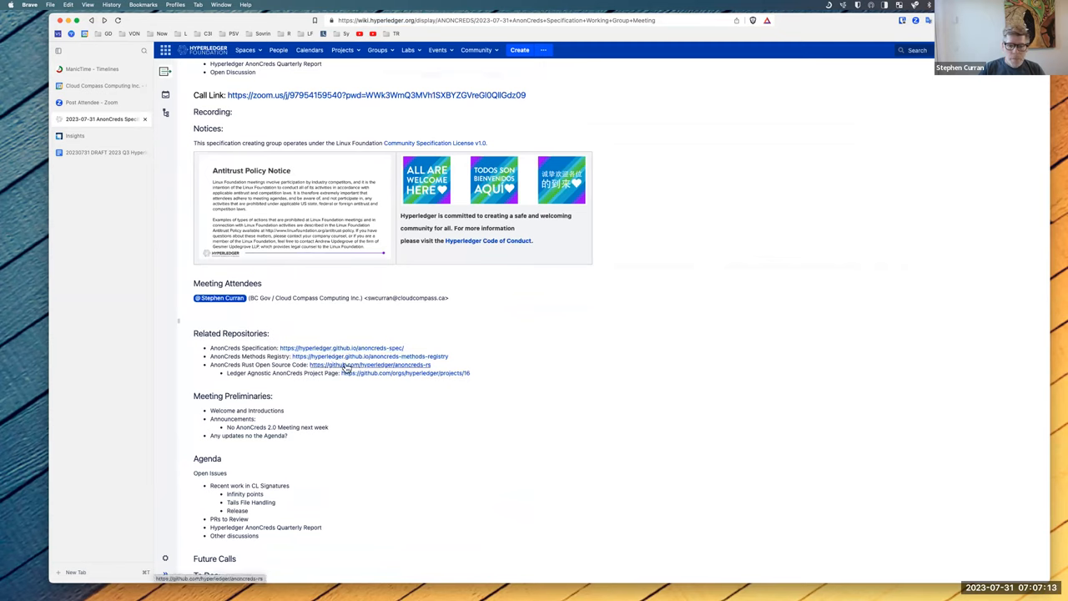
right_click(343, 348)
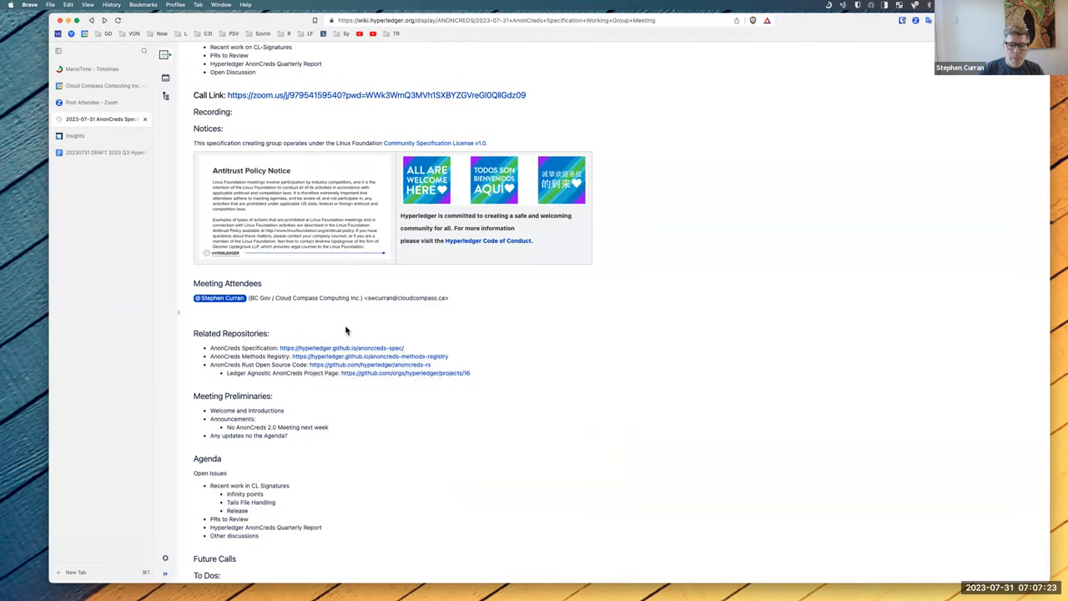
click(341, 347)
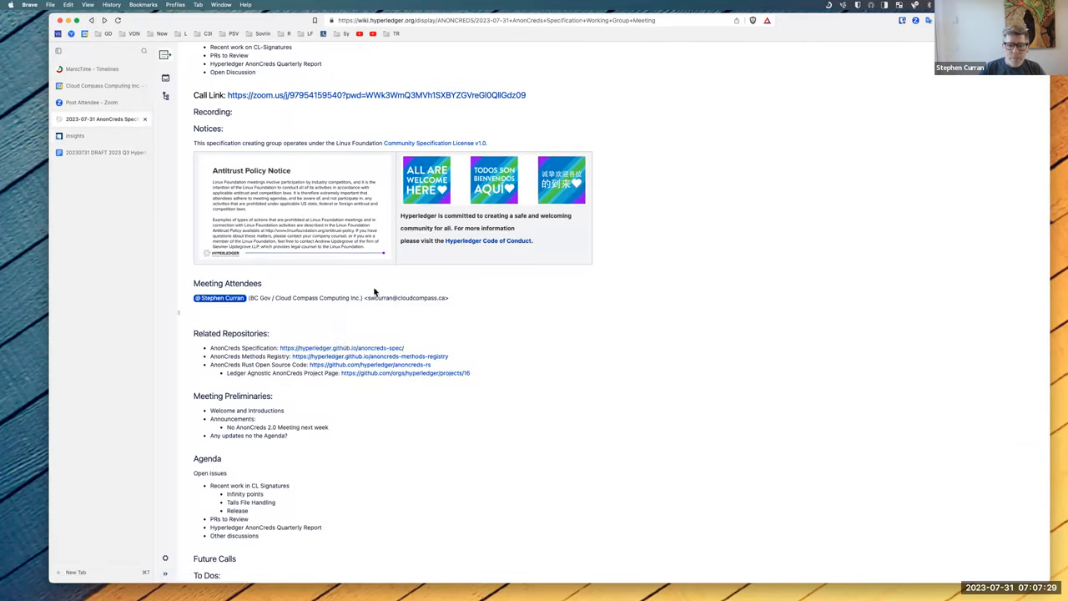
mouse_move(343, 348)
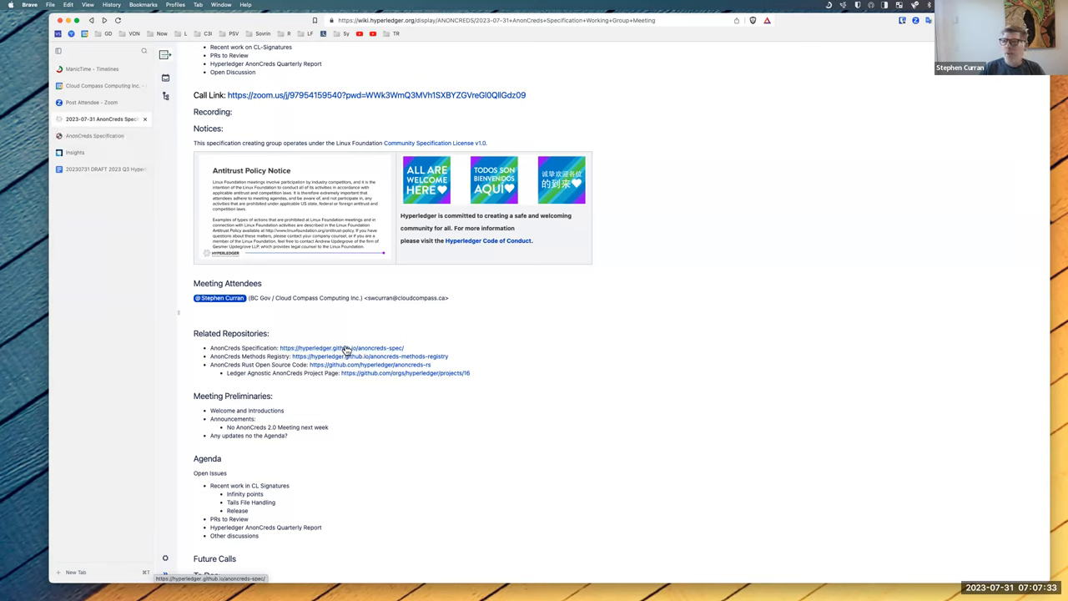
- From the AnonCreds Specification tab, reach the anoncreds-spec repository's pull requests to view PR #148's files
click(94, 135)
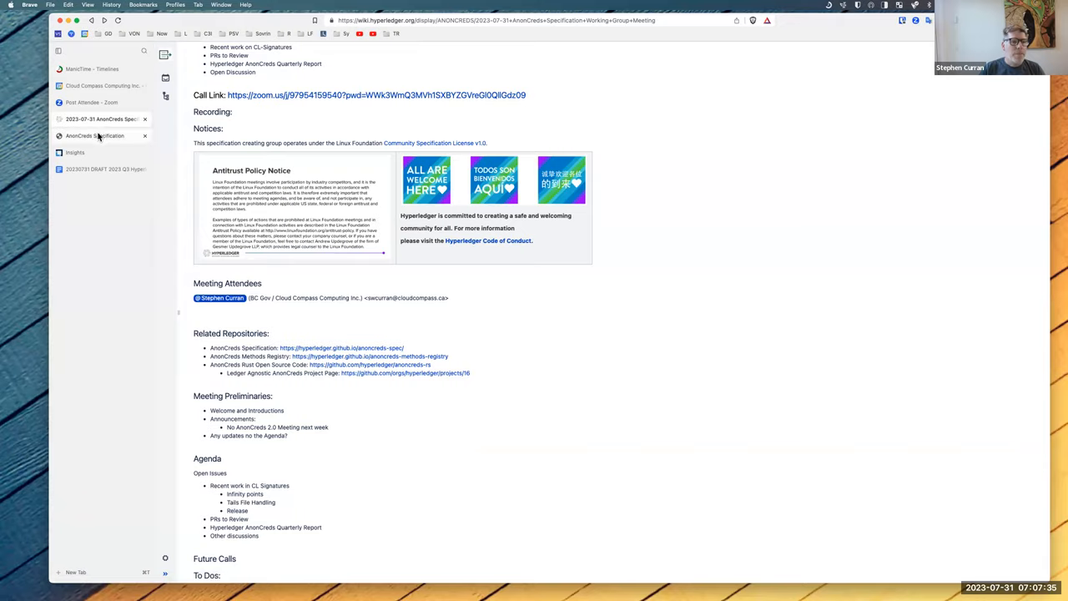
click(95, 135)
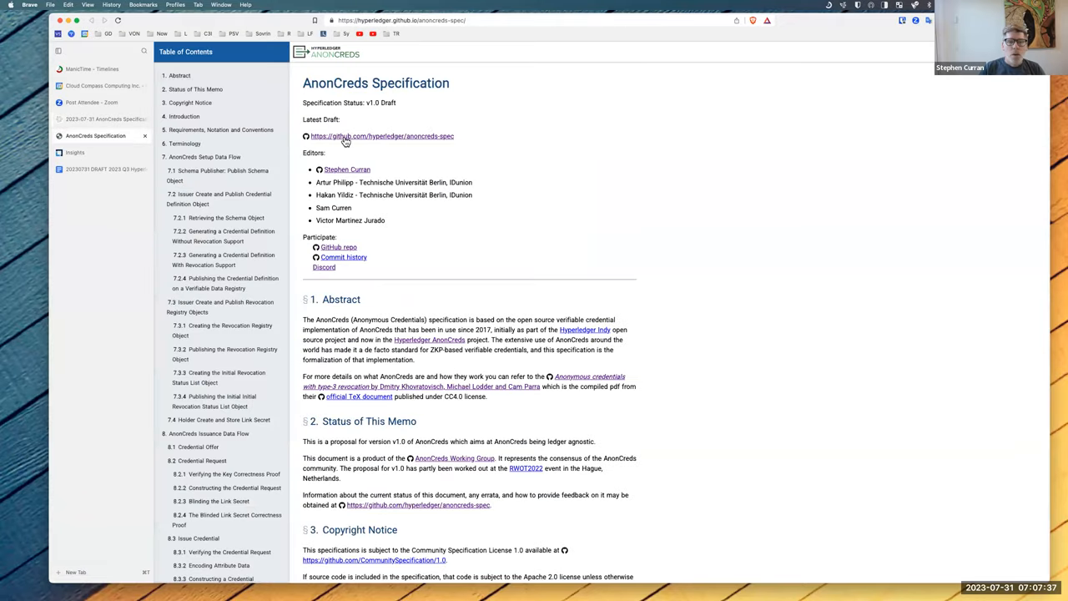
click(381, 136)
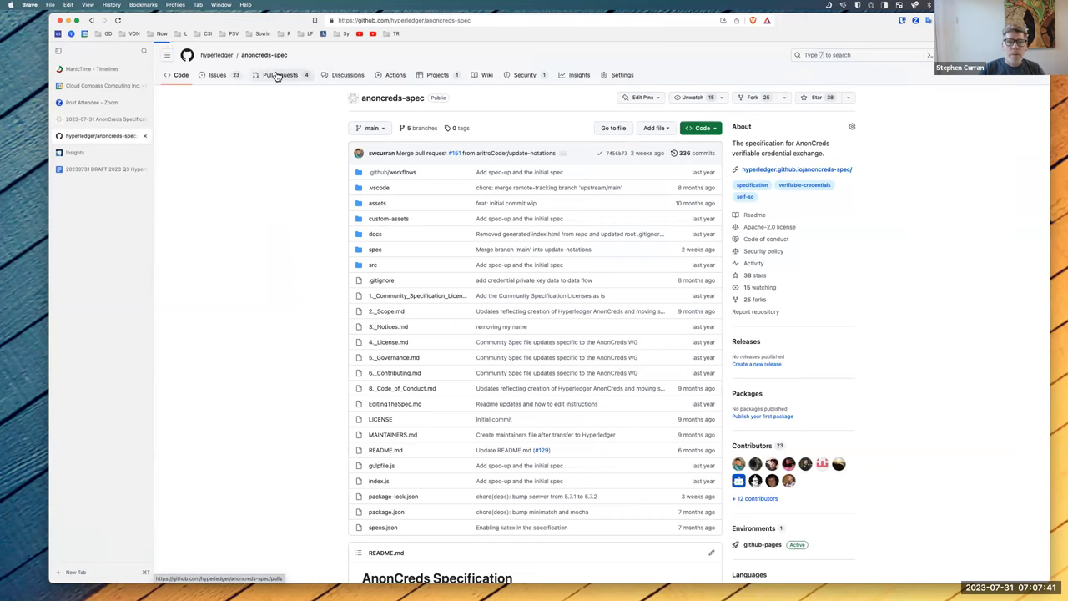
click(280, 75)
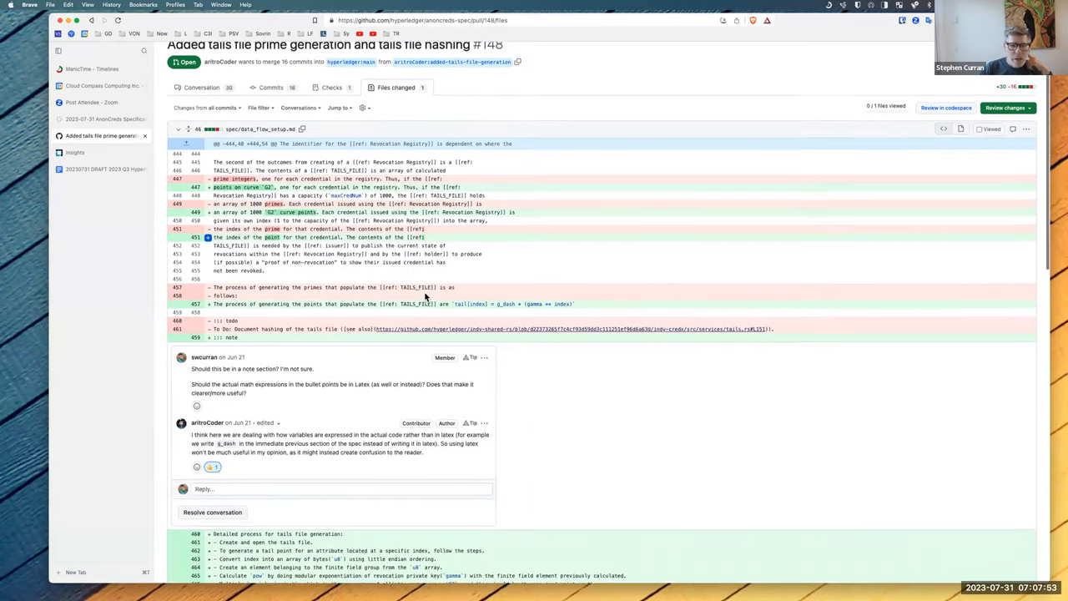
scroll(down, 3)
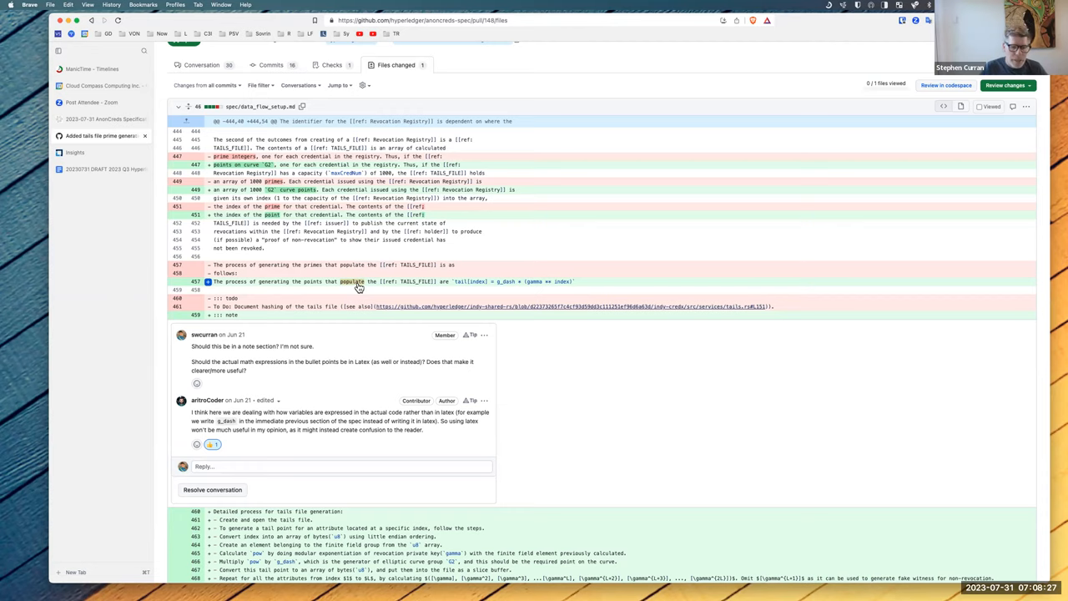
scroll(down, 3)
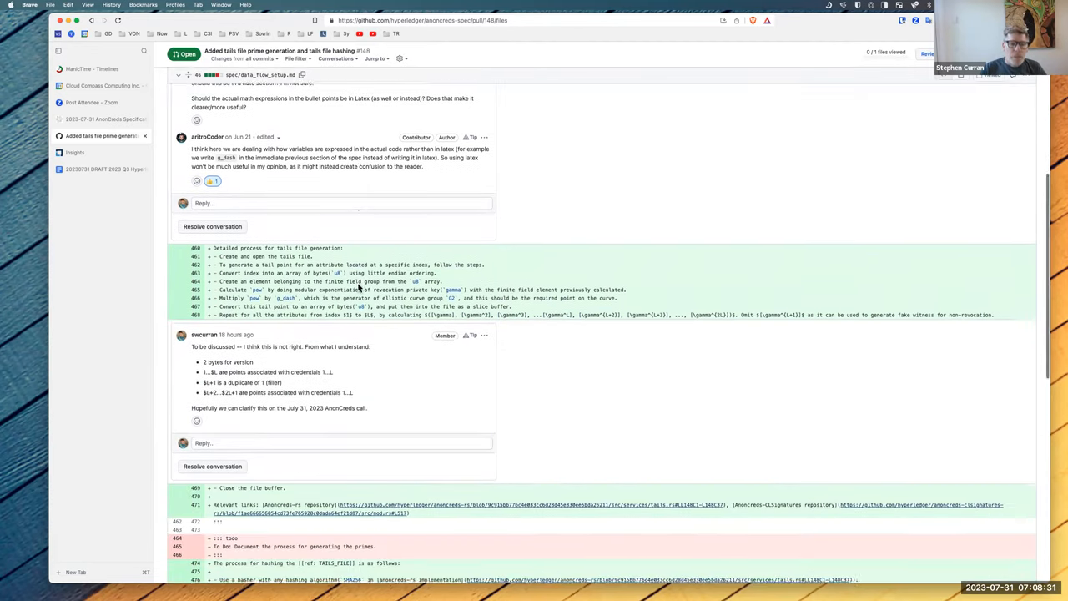
scroll(down, 3)
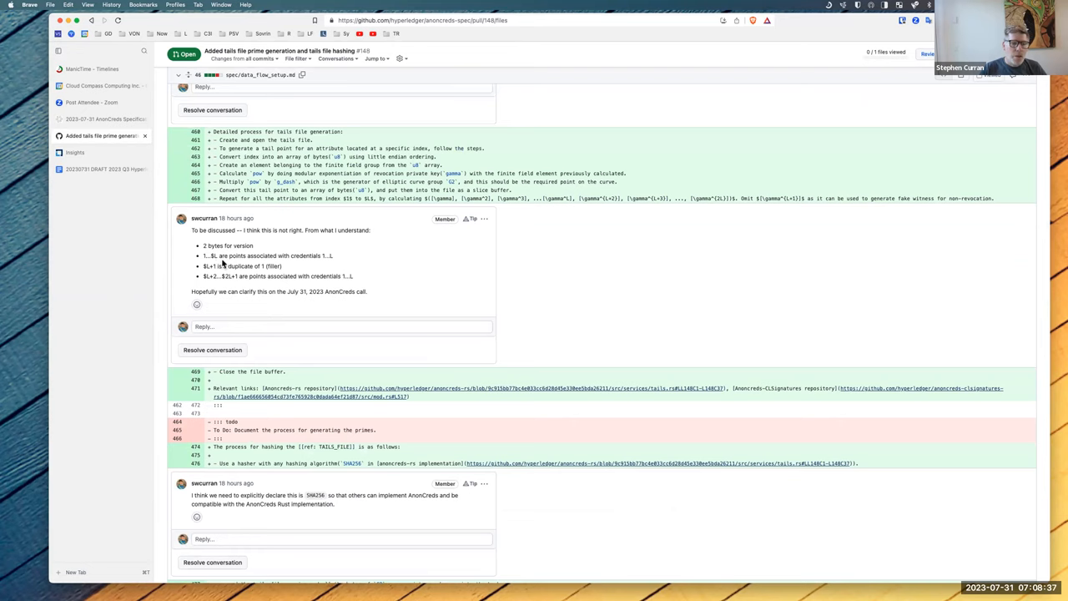
mouse_move(332, 256)
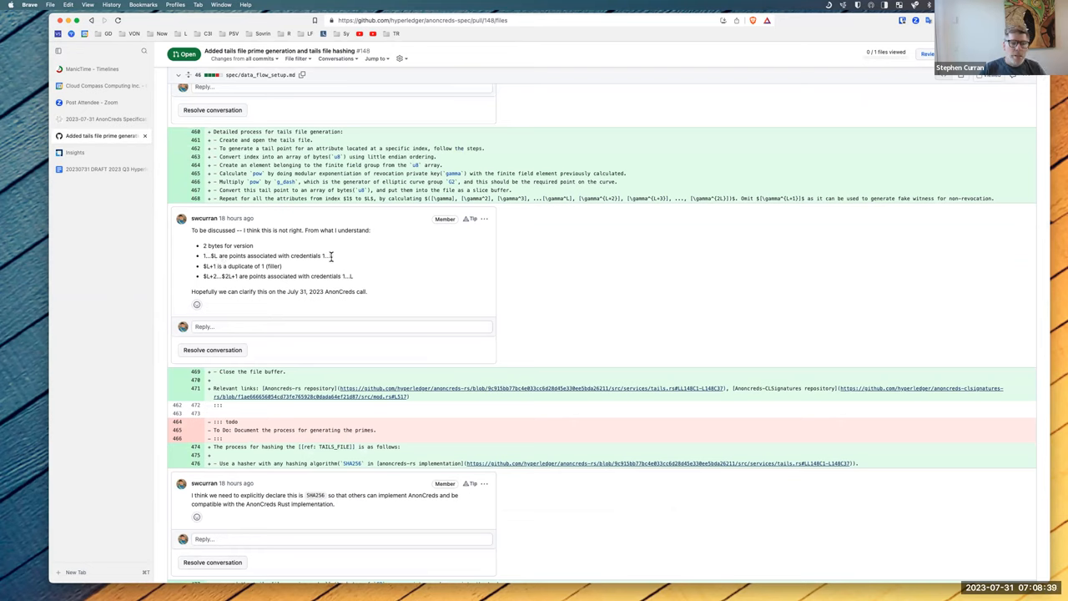
mouse_move(205, 276)
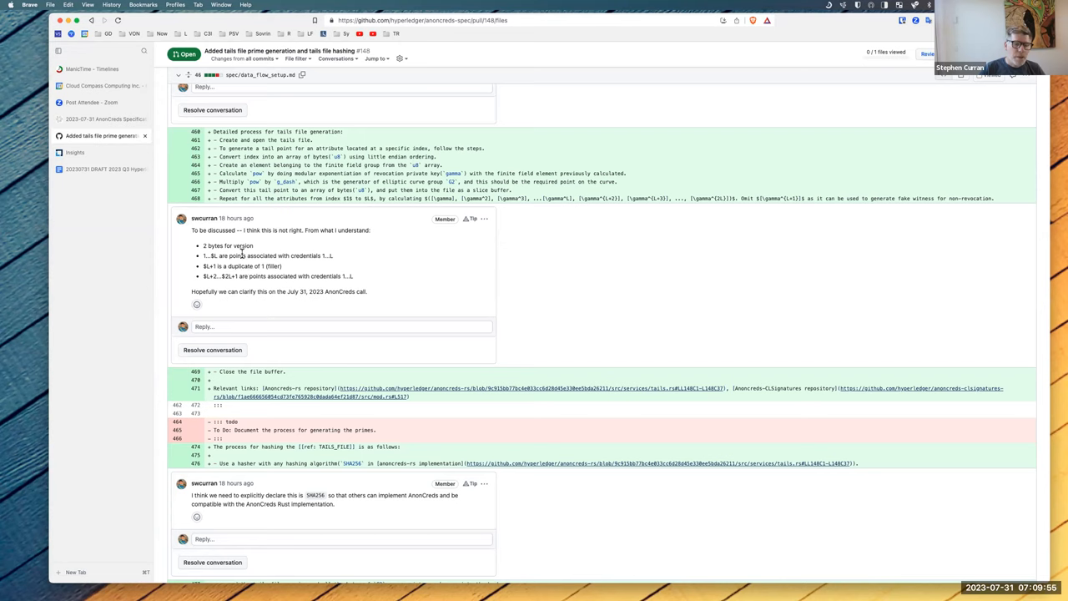
mouse_move(241, 276)
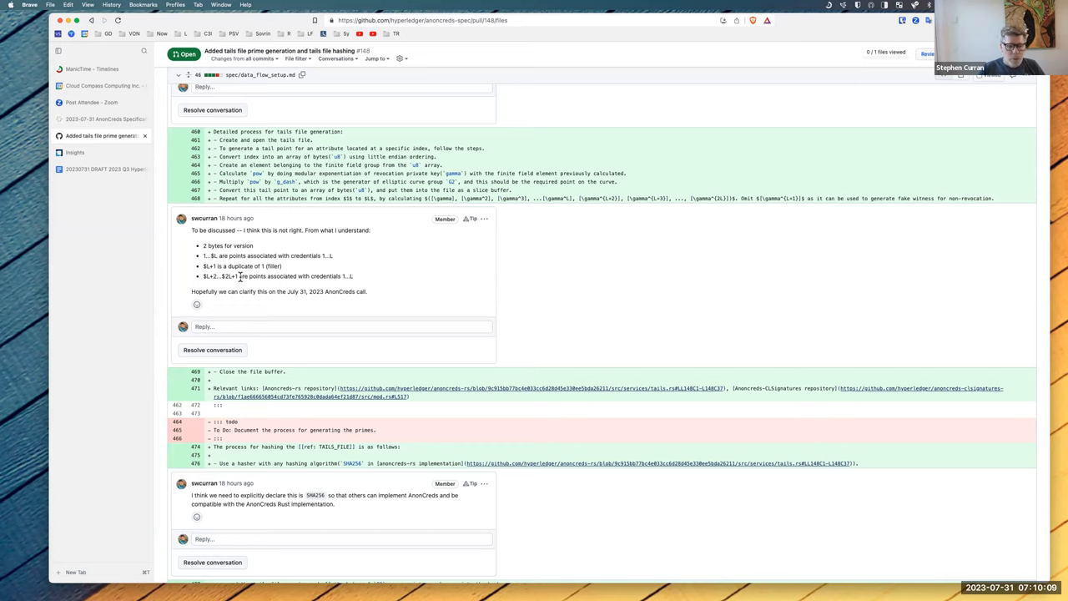
- Scroll the PR #148 diff down to the comment proposing 2 + 12×registry size + 6 bytes
scroll(down, 3)
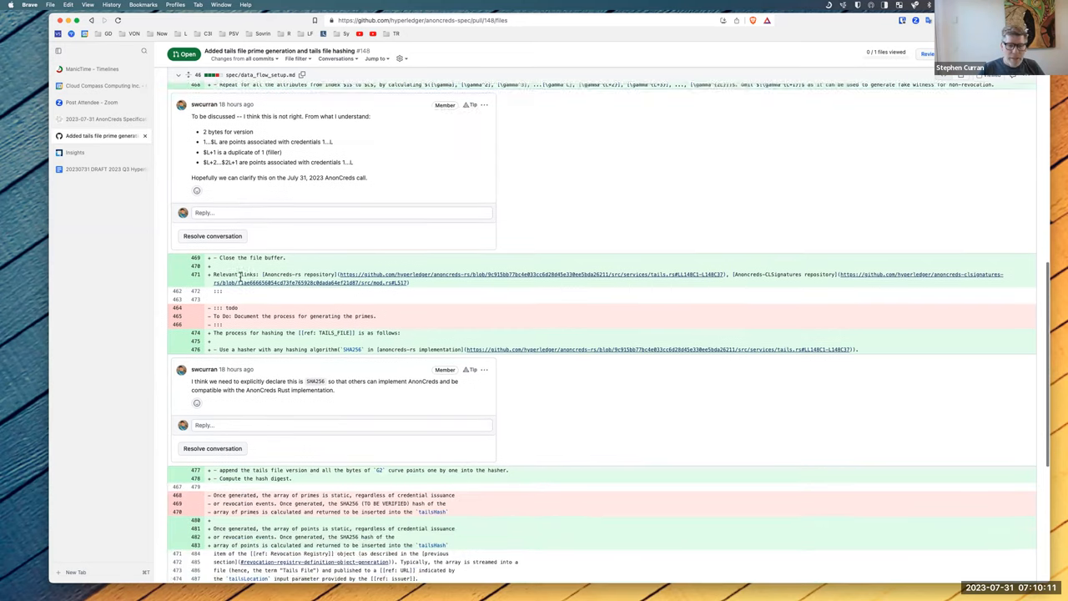
scroll(down, 3)
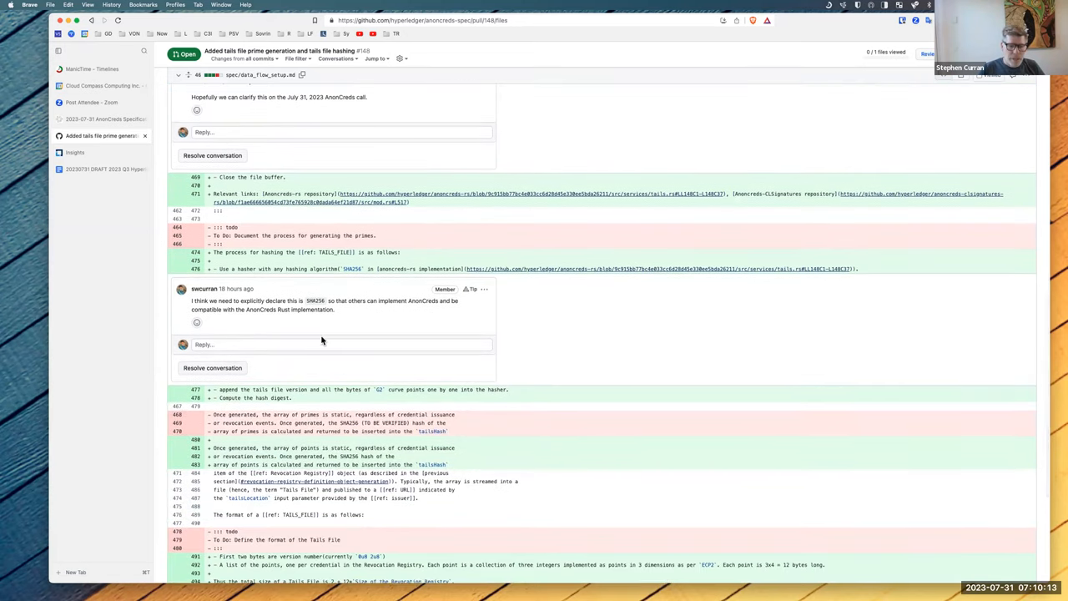
scroll(down, 3)
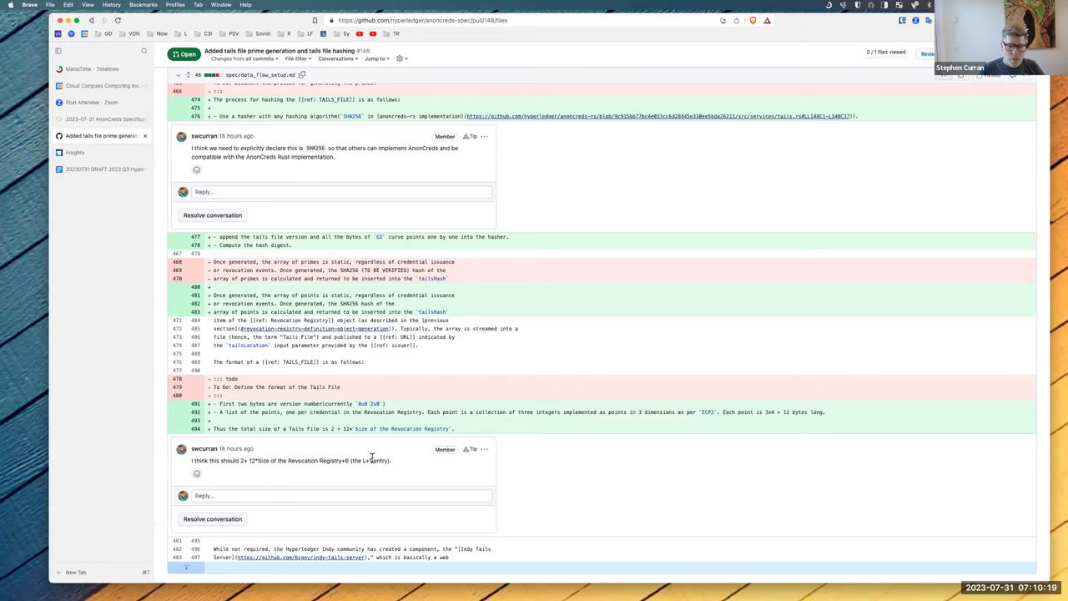
mouse_move(201, 470)
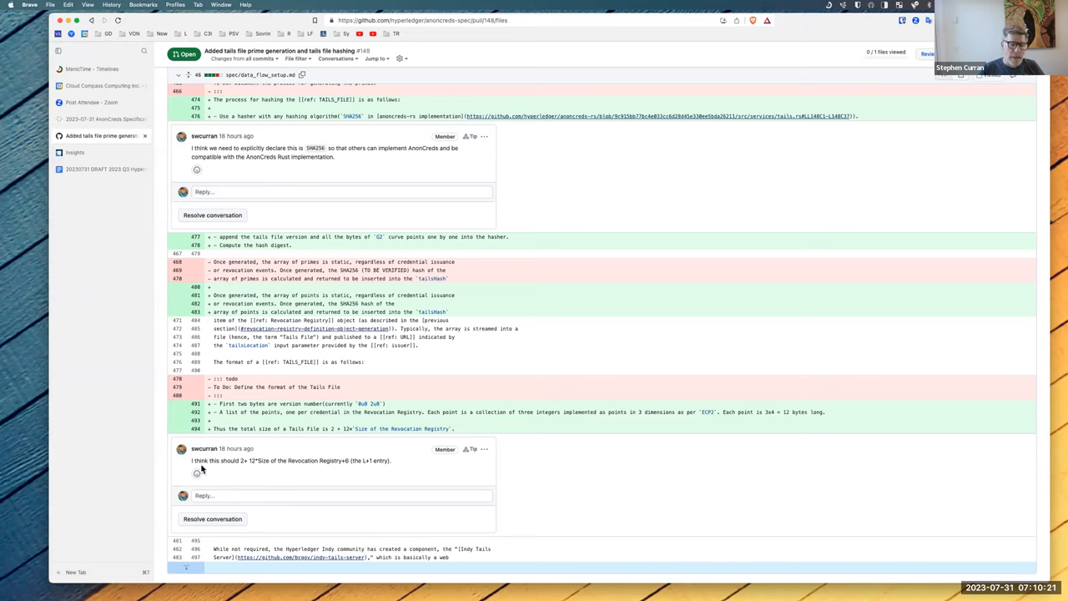
mouse_move(296, 461)
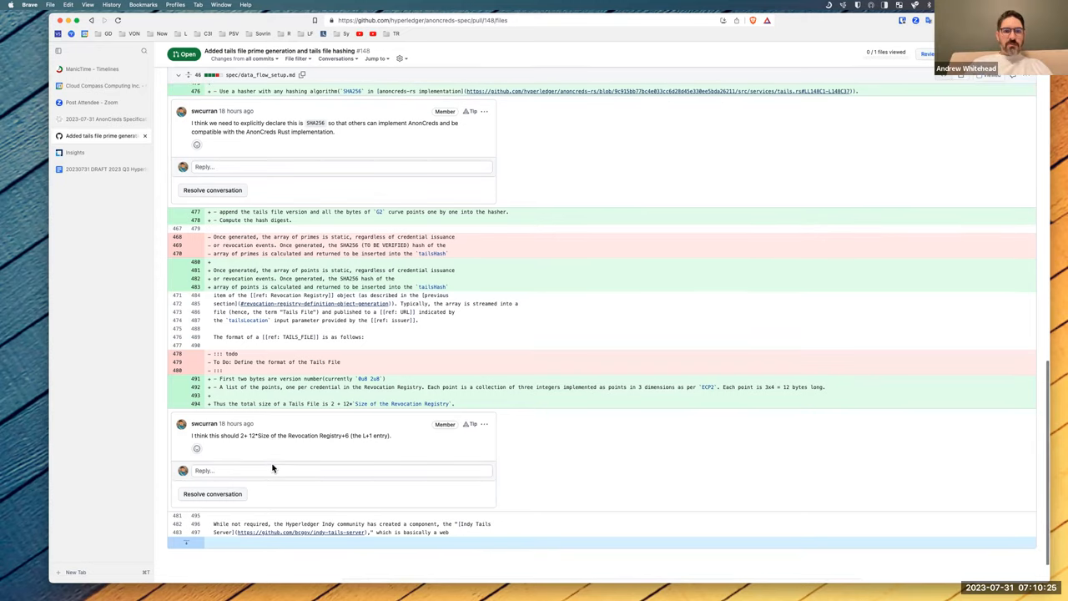
mouse_move(274, 438)
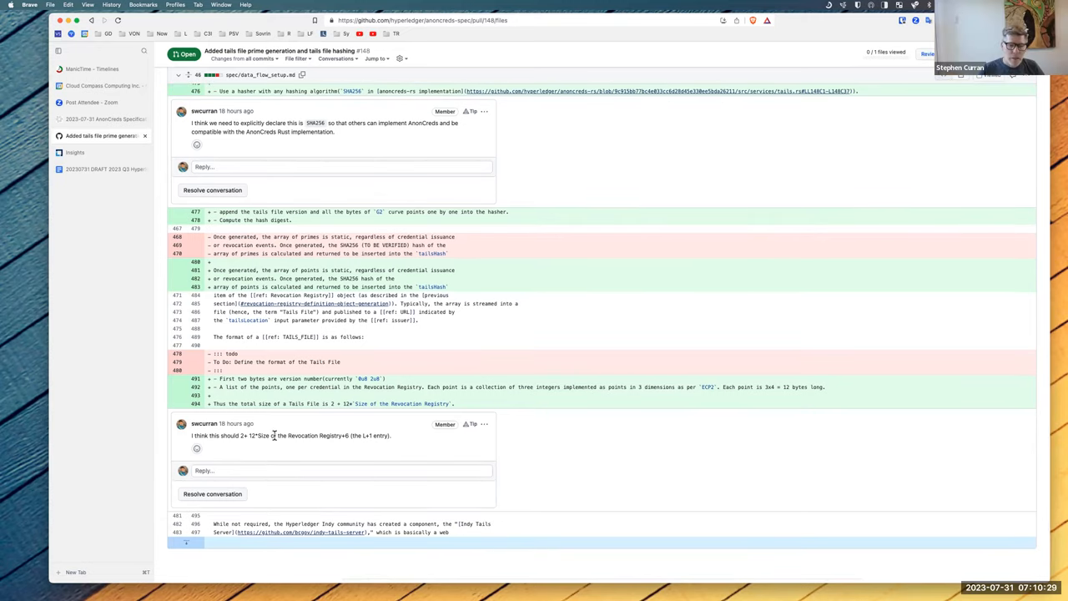
- Dismiss the accidental context menu and open the reply editor under the Tails File size comment
right_click(276, 471)
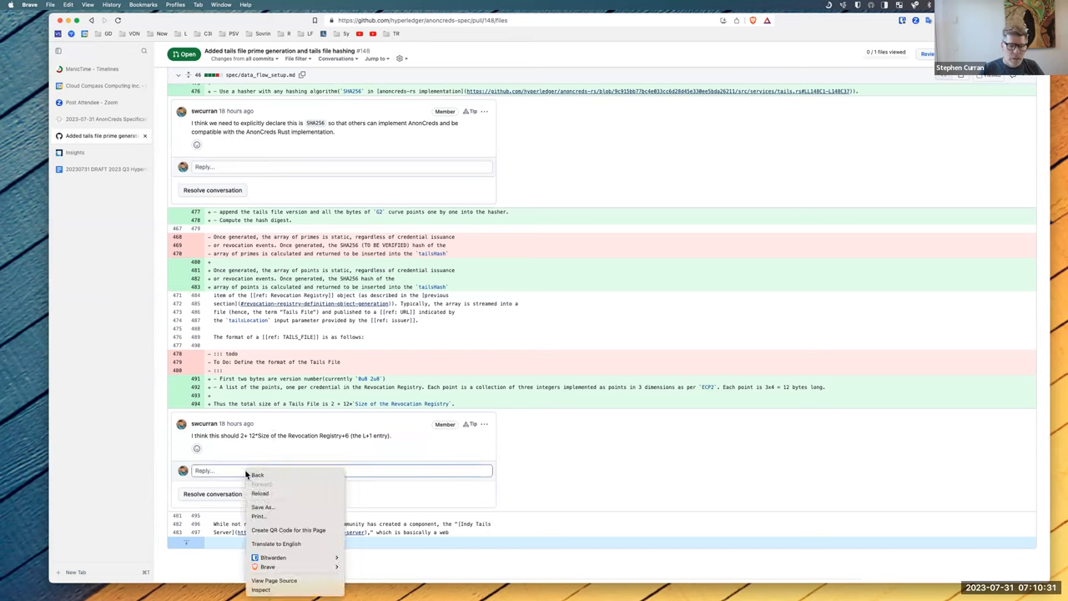
click(232, 475)
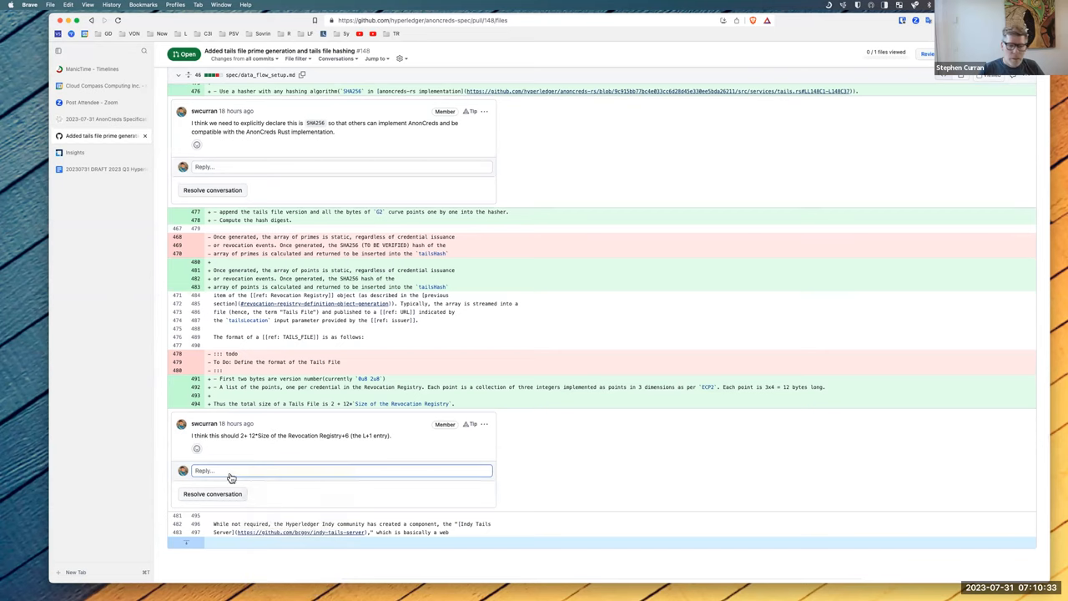
click(334, 470)
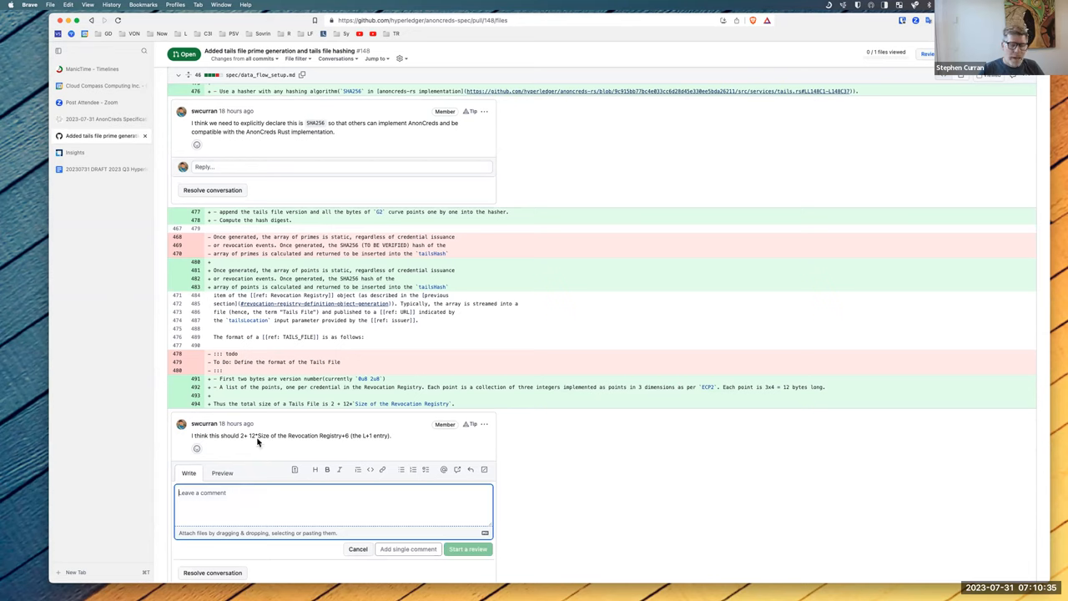
mouse_move(258, 438)
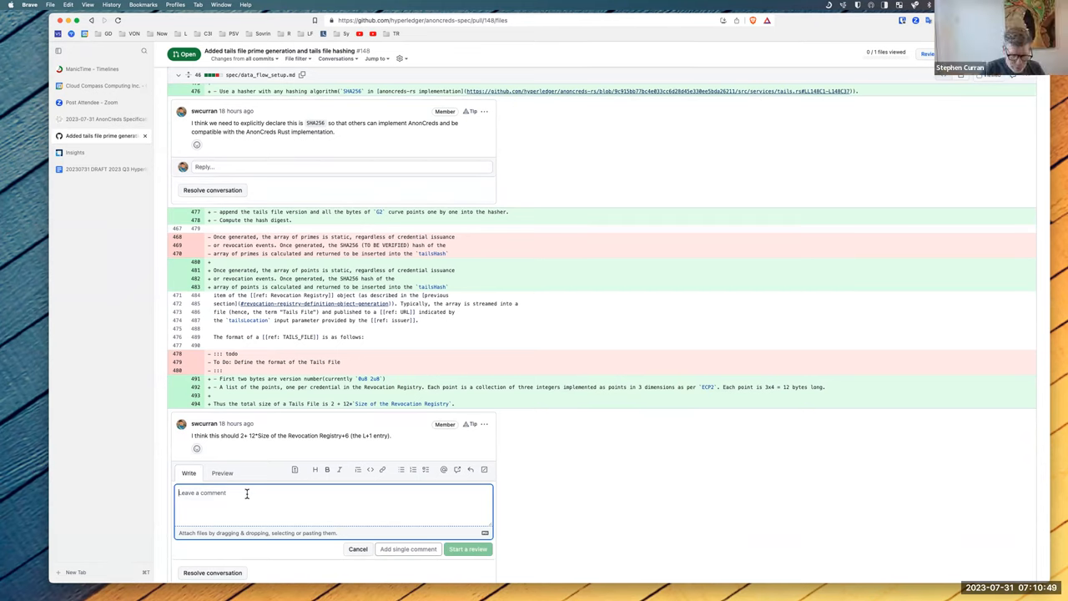
- Type the reply 'Each point is 256 bits or 64 bytes.'
text(Each point)
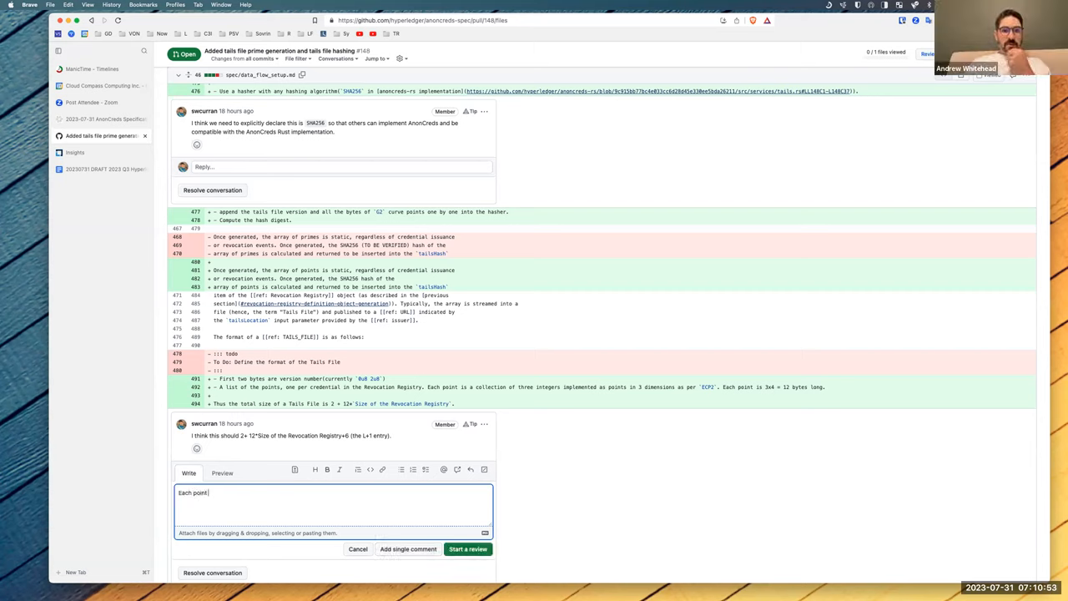
text(is 256 bits)
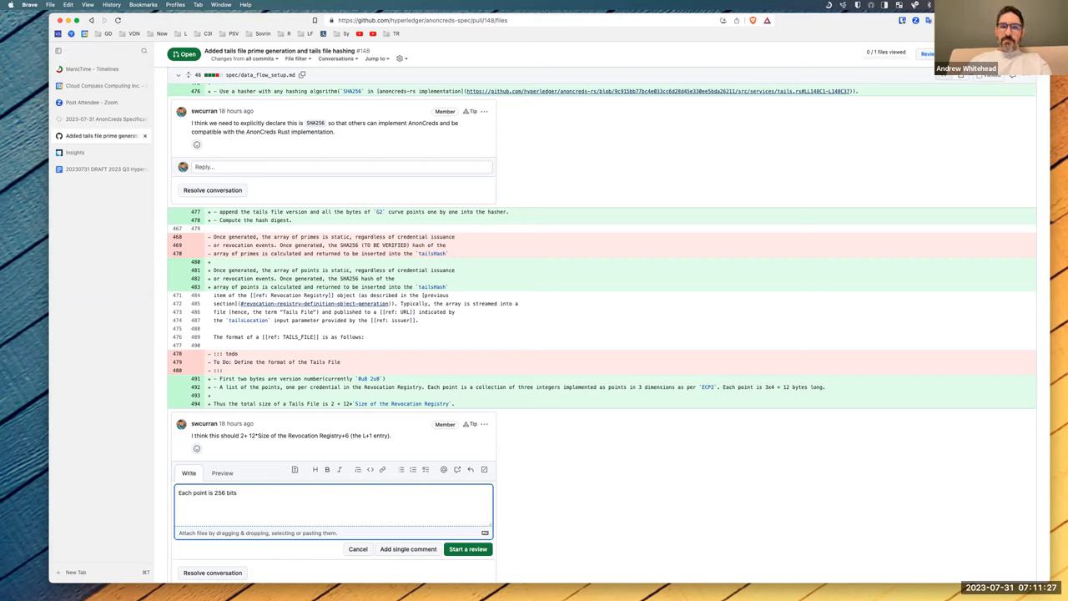
text(or)
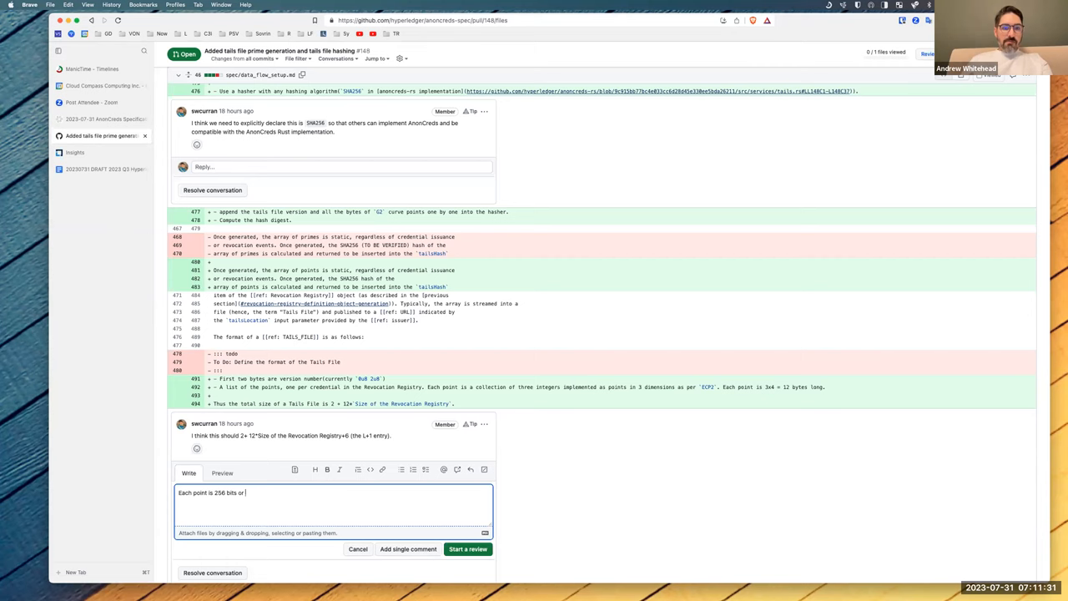
text(64)
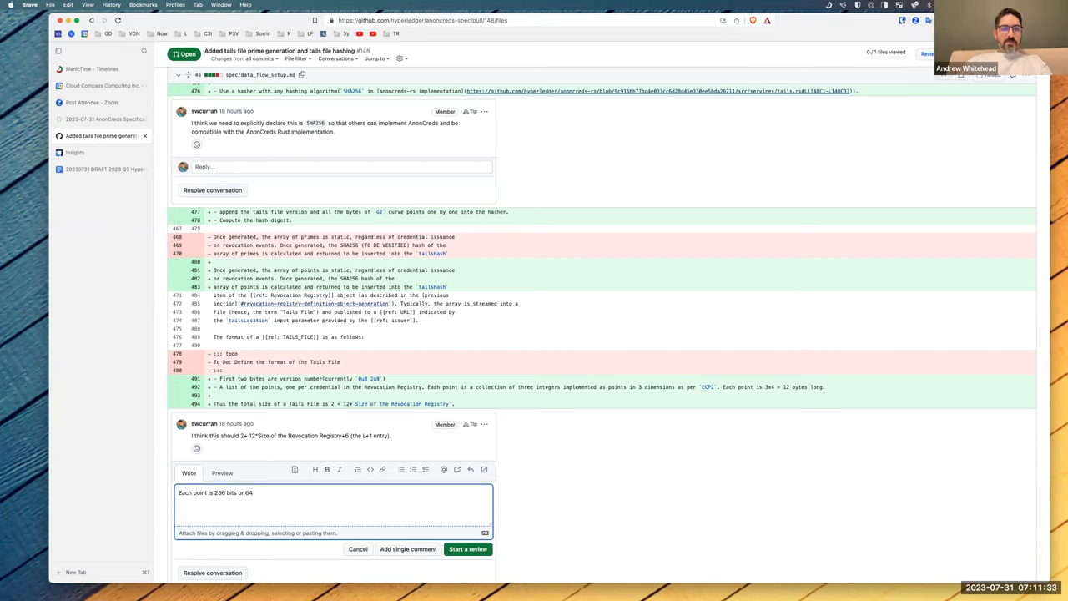
text(bytes)
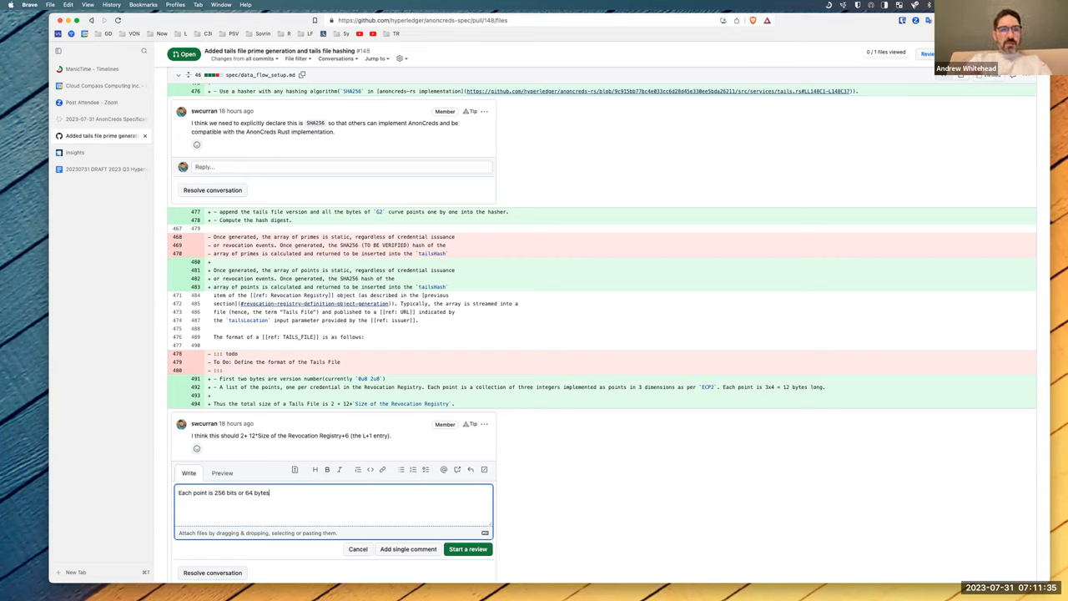
text(.)
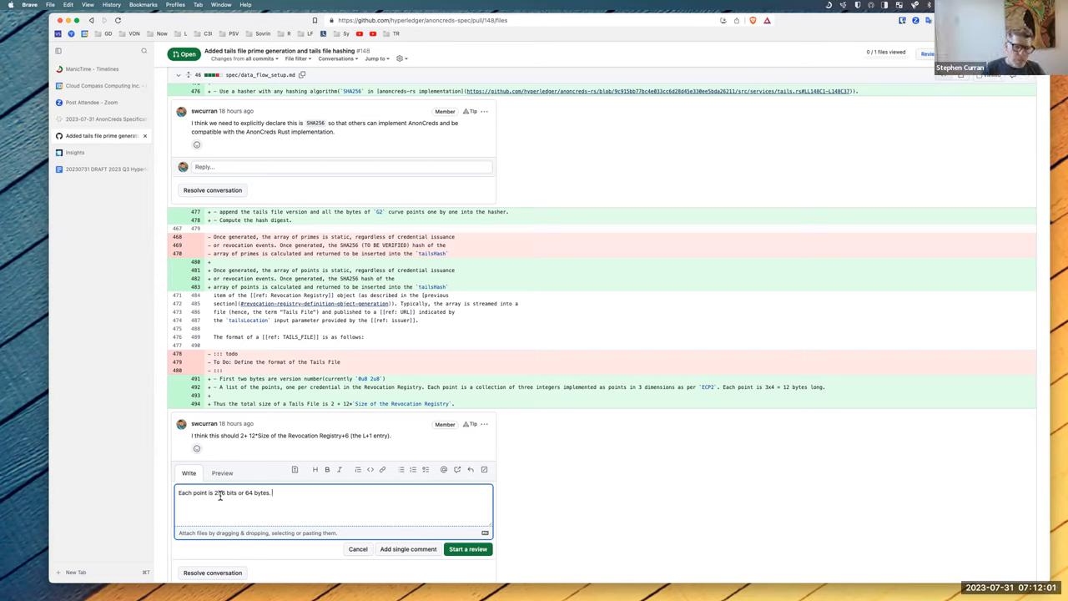
- Revise the reply: 32 bytes per point, two field elements per coordinate, 128 bytes per point
text(256)
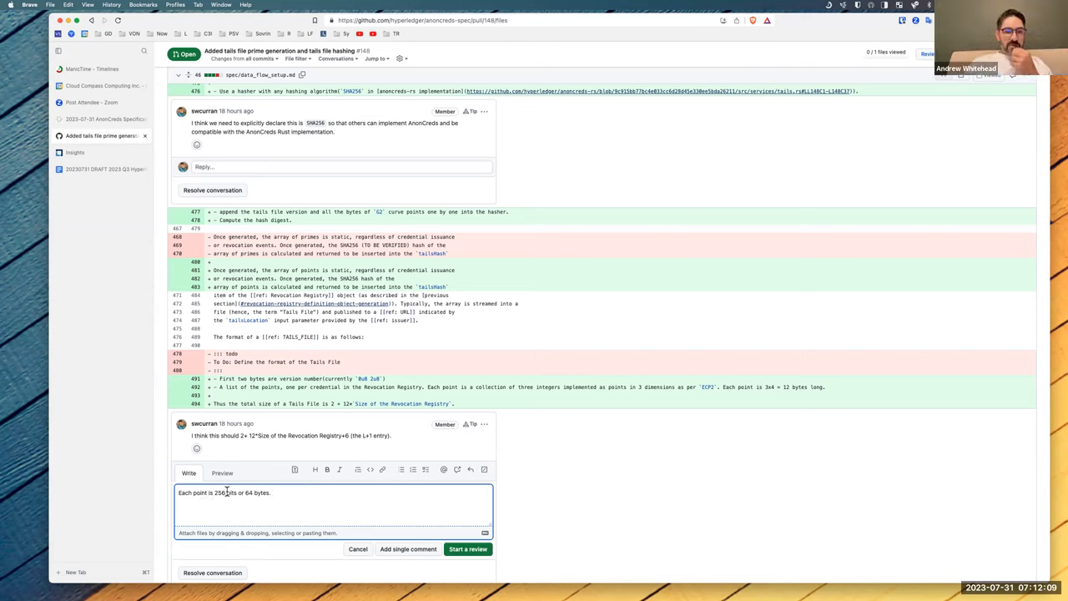
double_click(247, 492)
text(32)
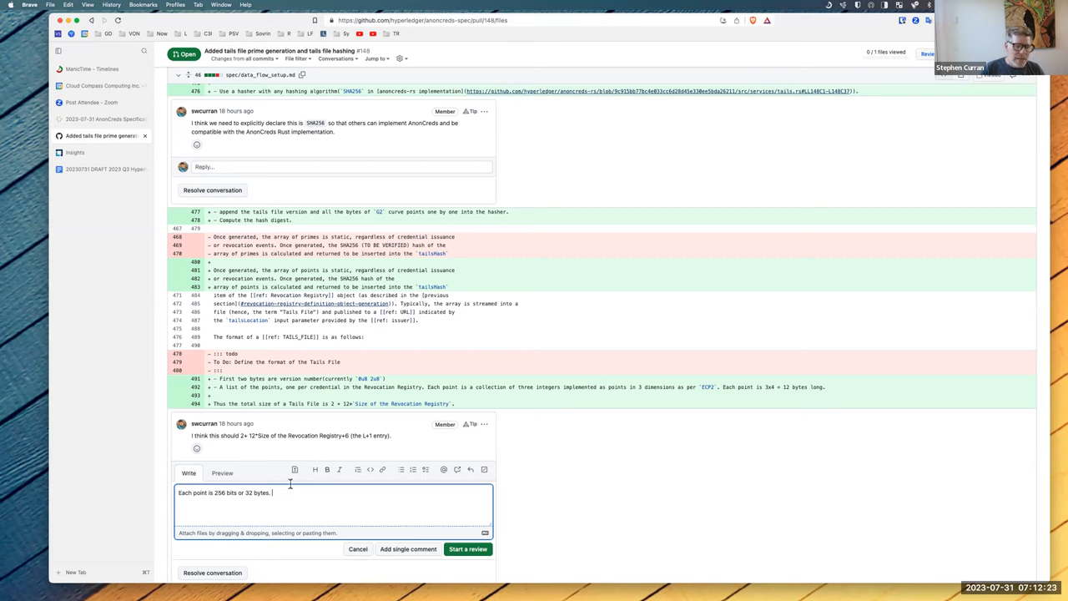
mouse_move(280, 493)
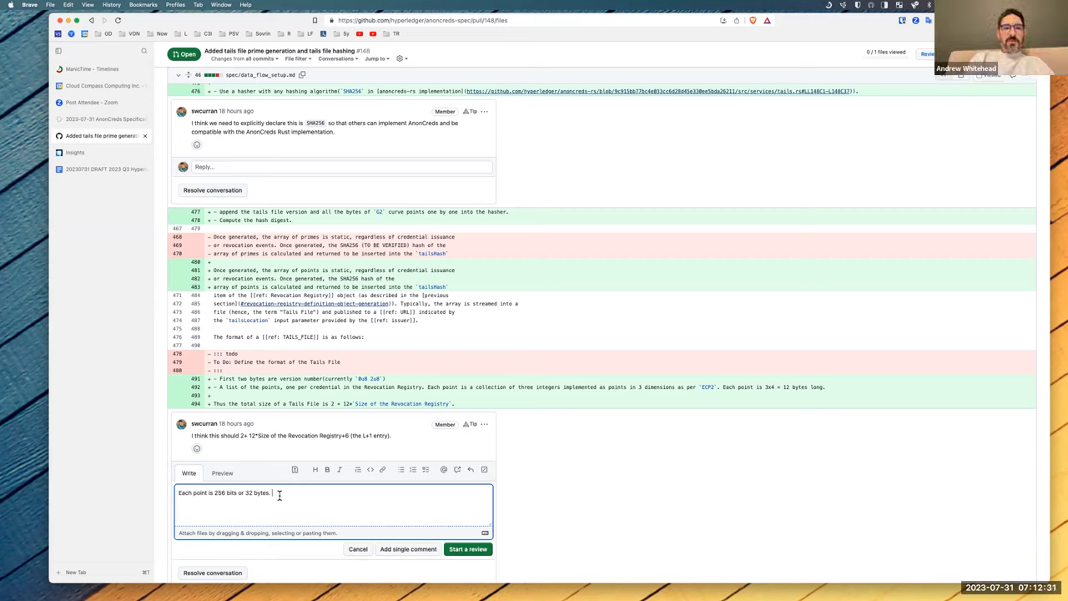
text(E)
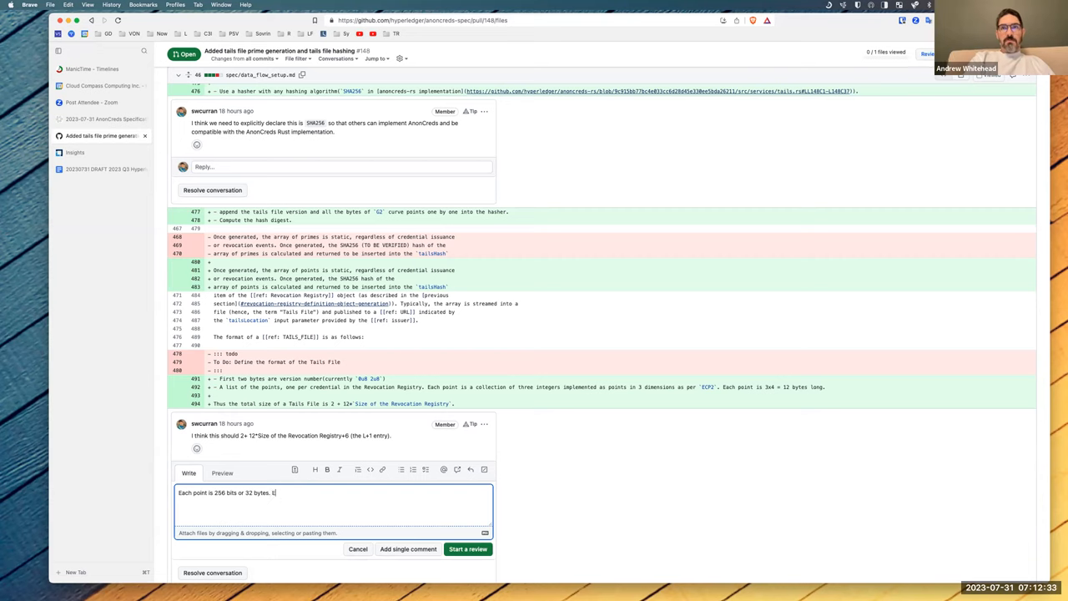
text(Each point is)
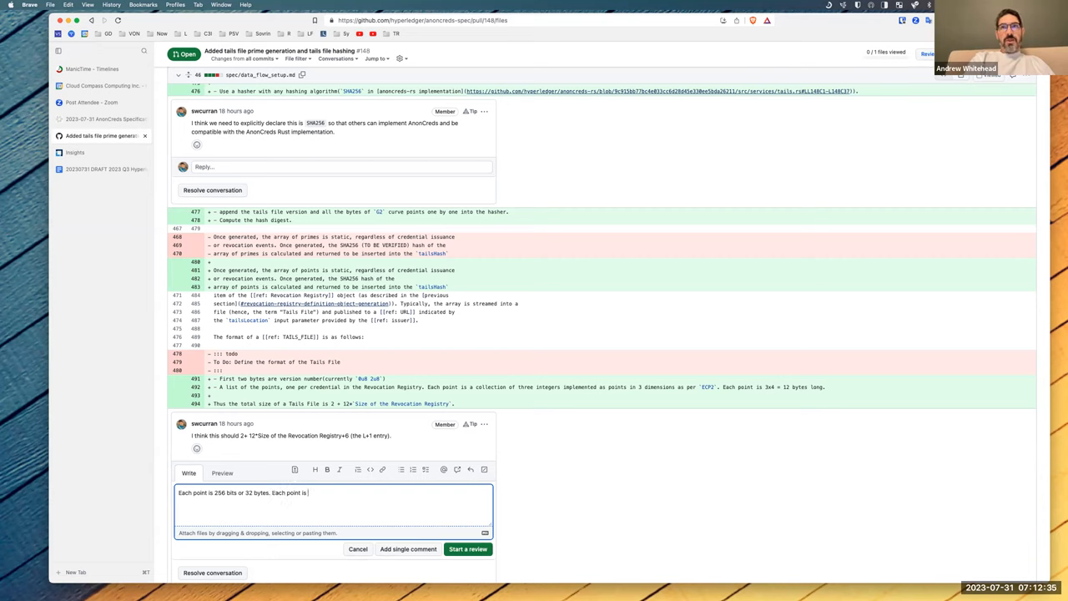
key(backspace)
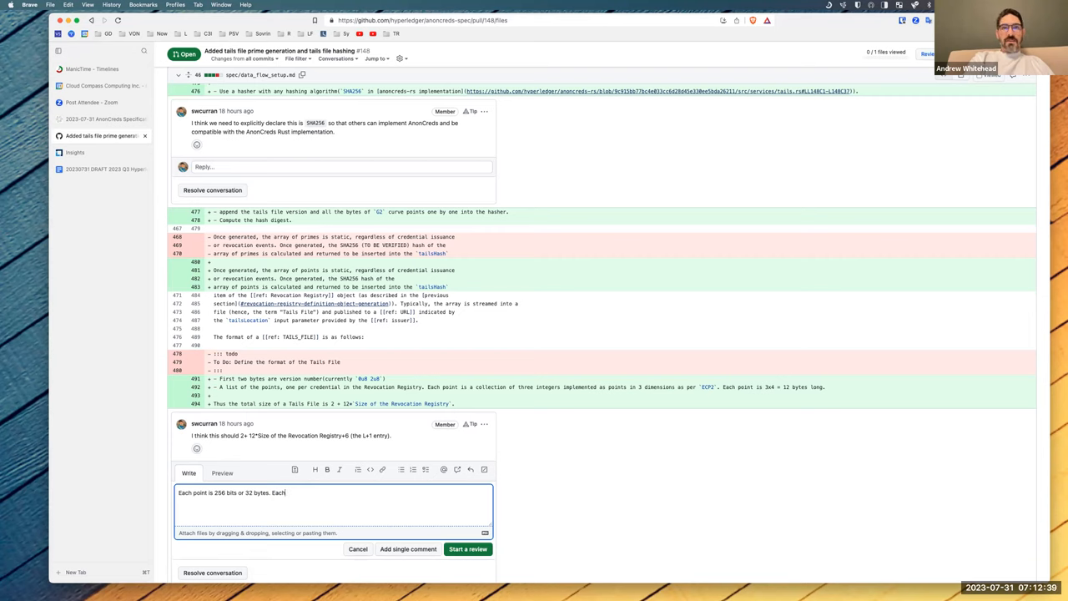
text(coordinate is two field elements)
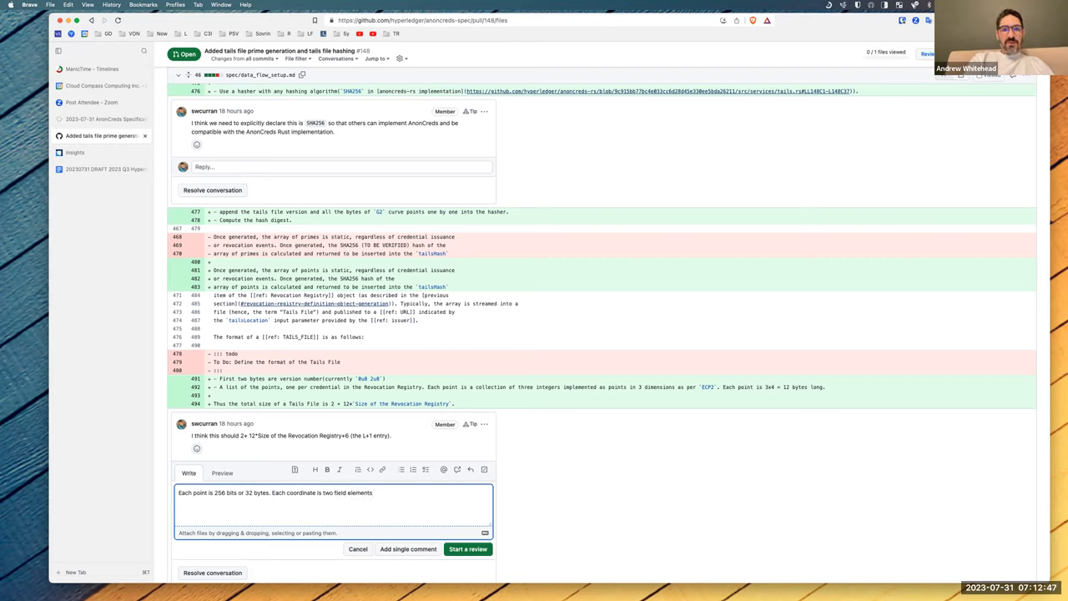
text(, 4 element)
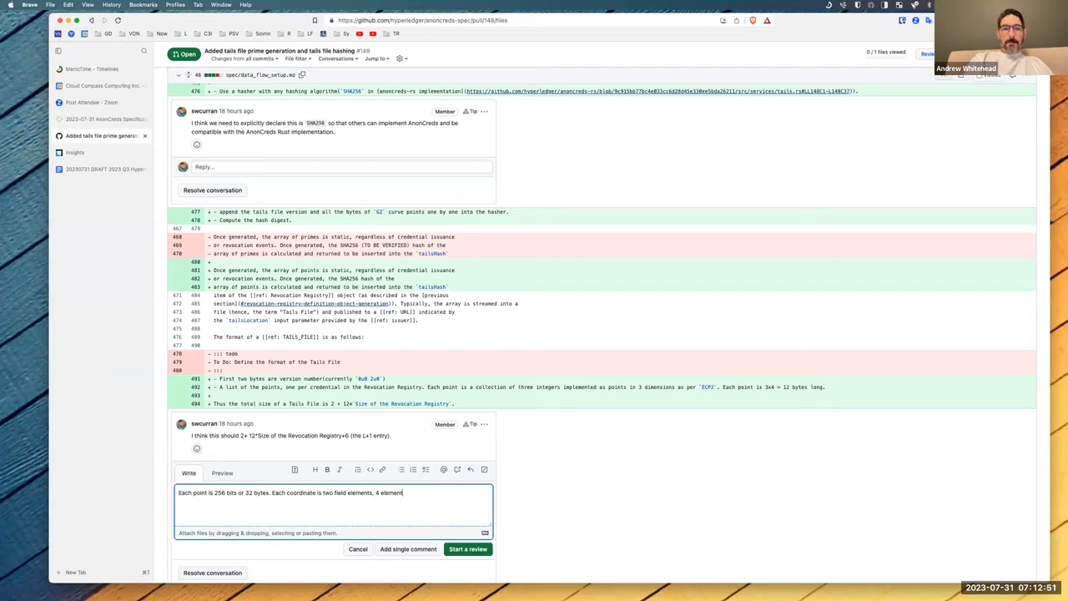
text(and 128)
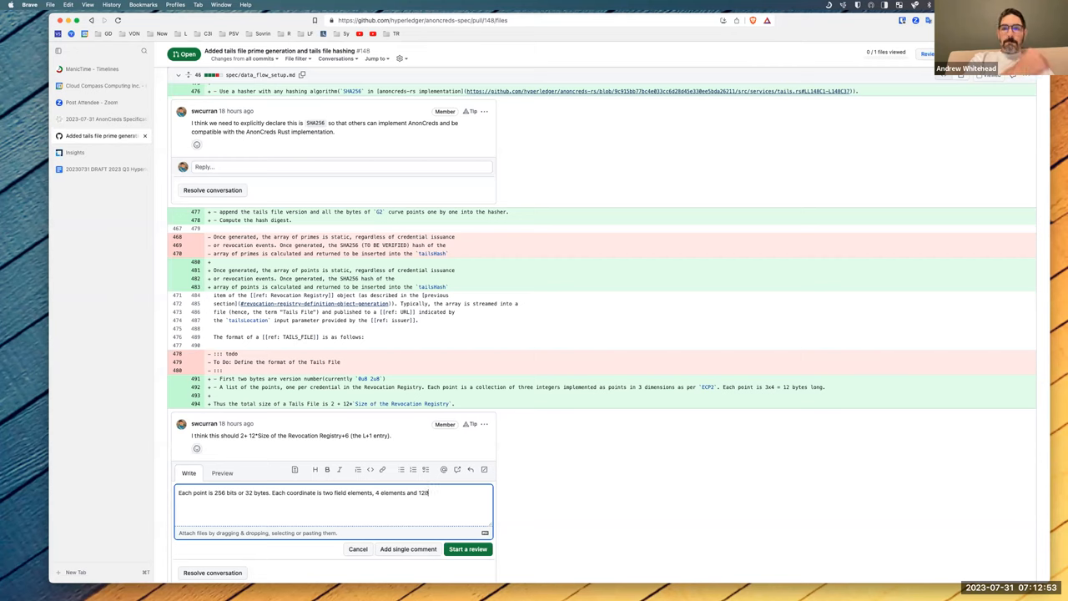
text(bytes per)
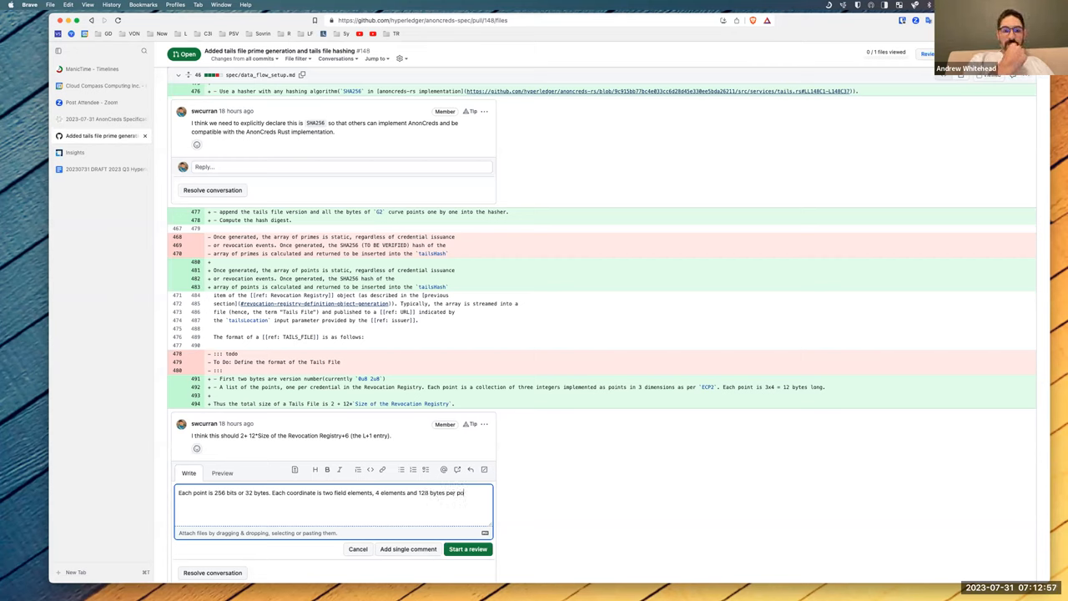
text(point.)
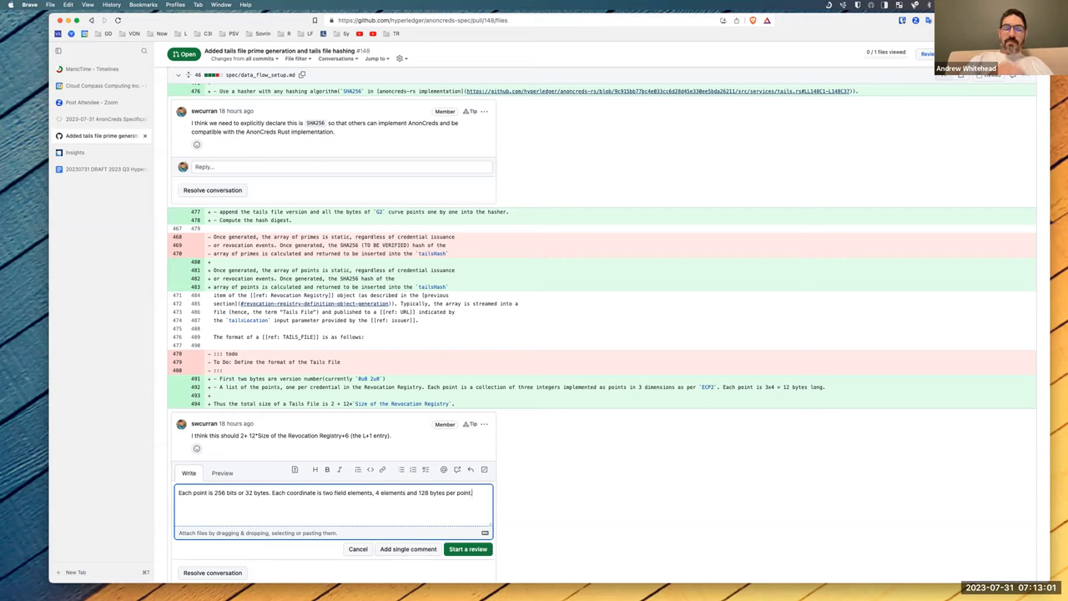
mouse_move(165, 509)
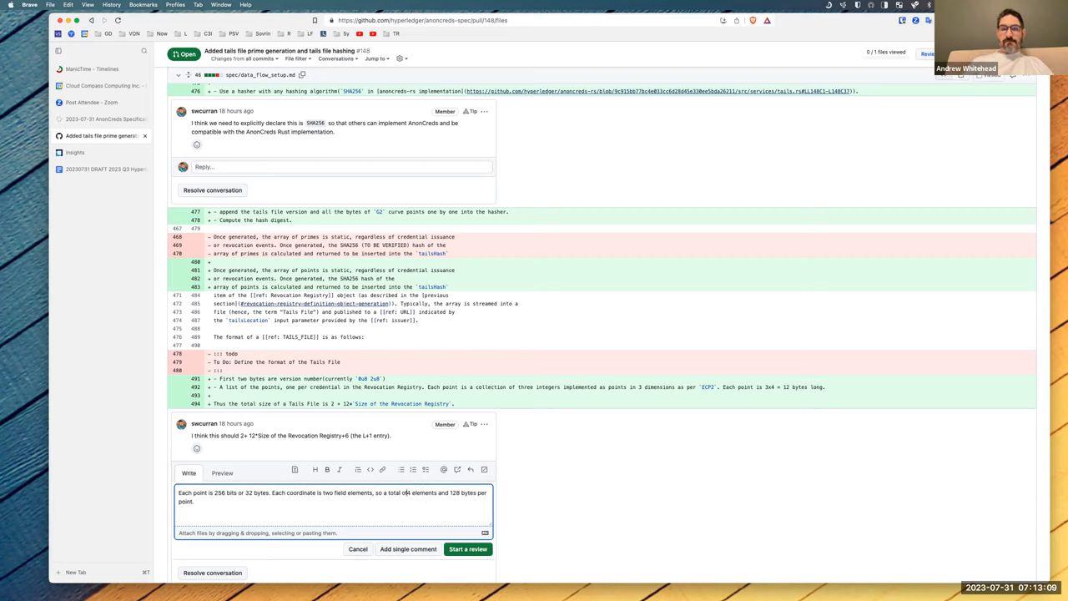
- Edit the draft to add 'so a total of 4 elements' before '128 bytes per point'
click(409, 493)
text(,)
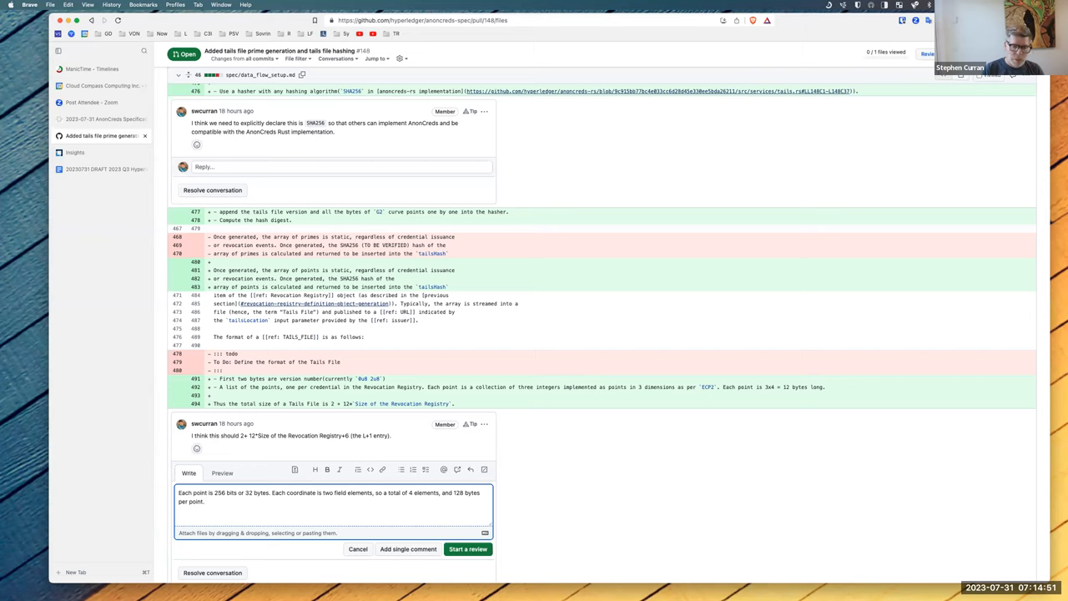
mouse_move(314, 298)
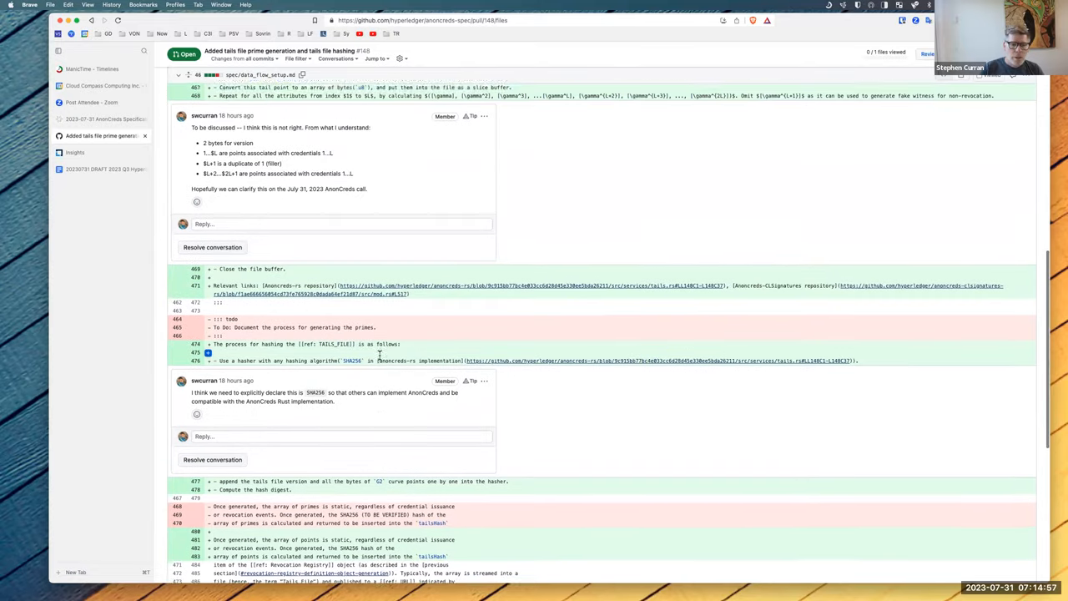
- Return to the tails file layout comment, open its options menu, then click its reply area
scroll(down, 3)
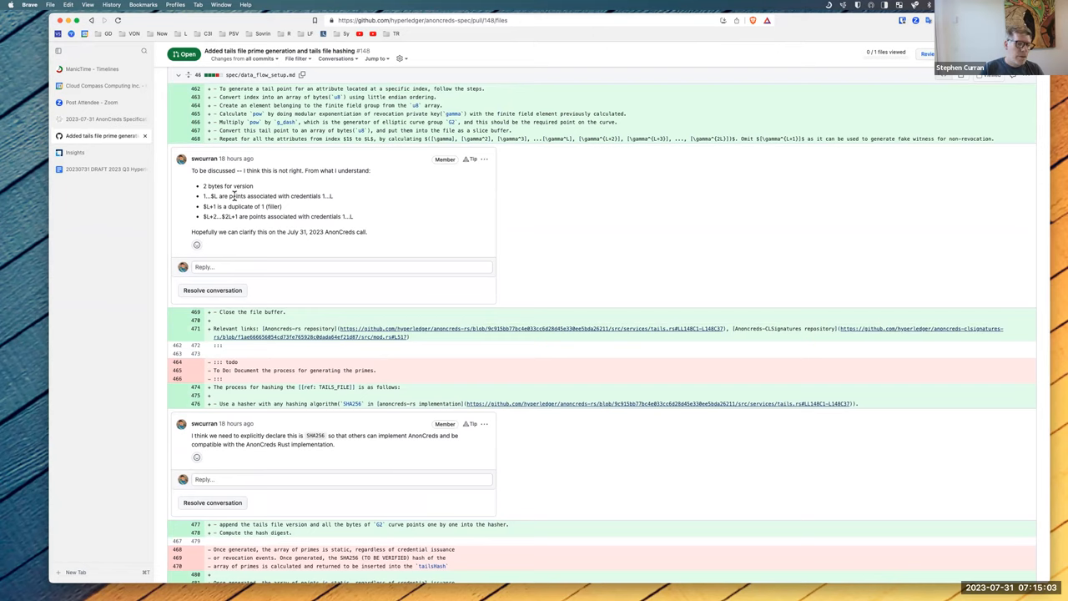
scroll(down, 3)
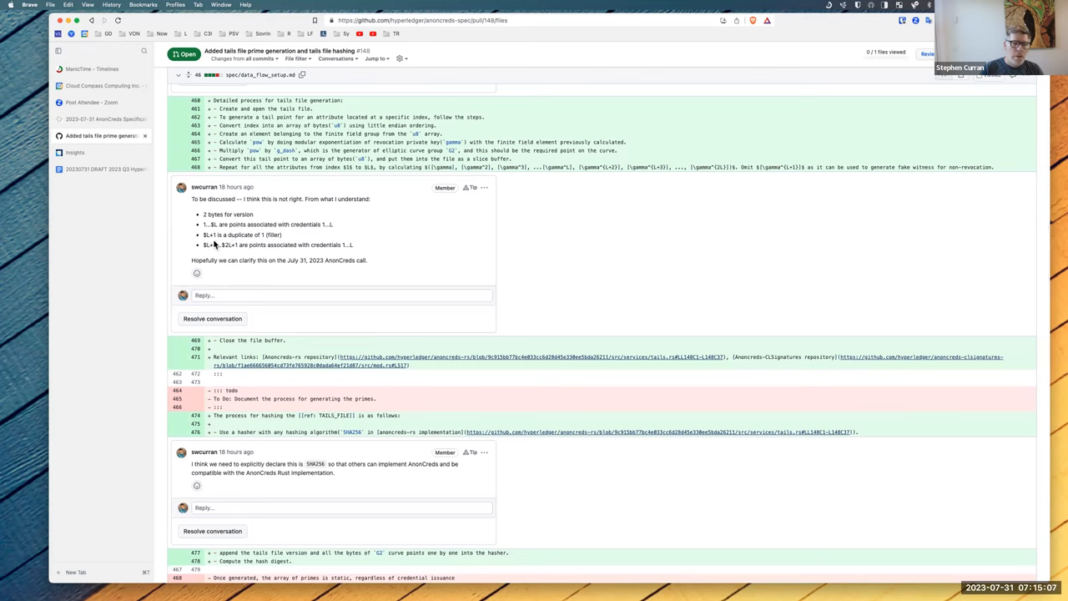
click(482, 187)
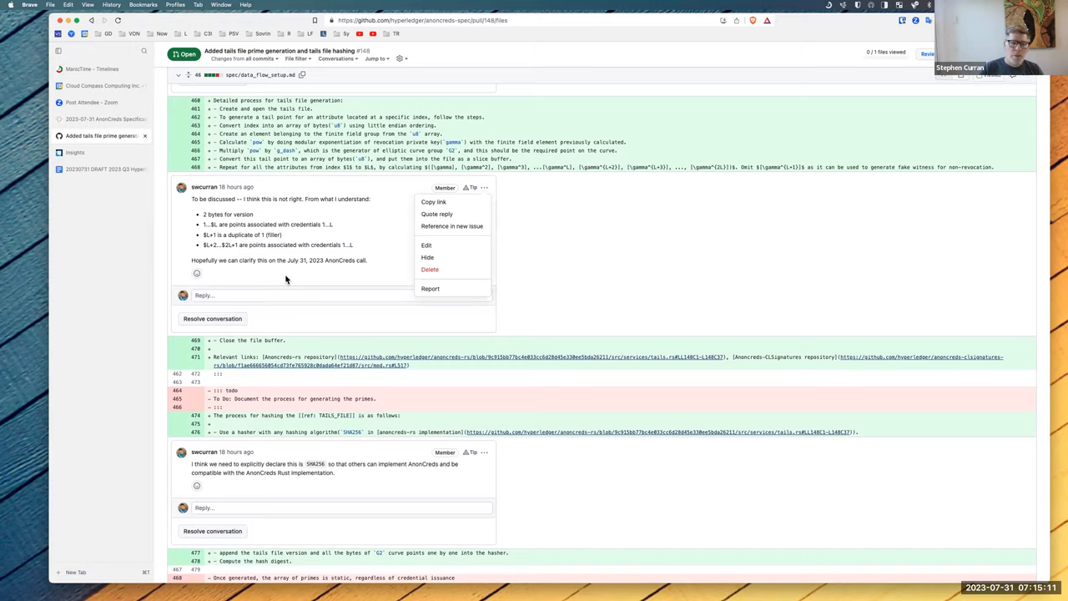
scroll(down, 3)
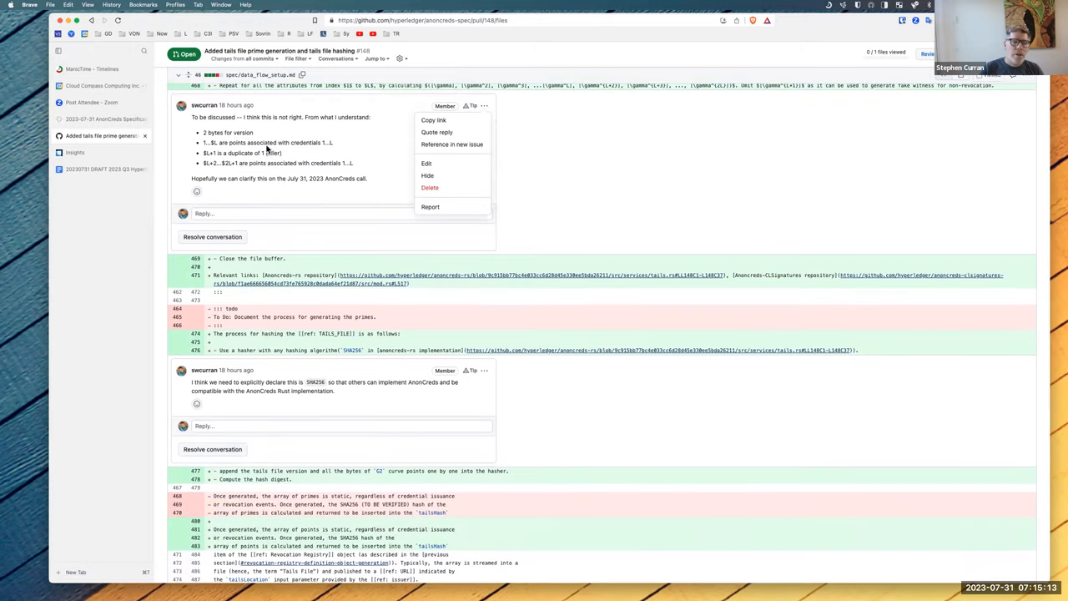
mouse_move(260, 172)
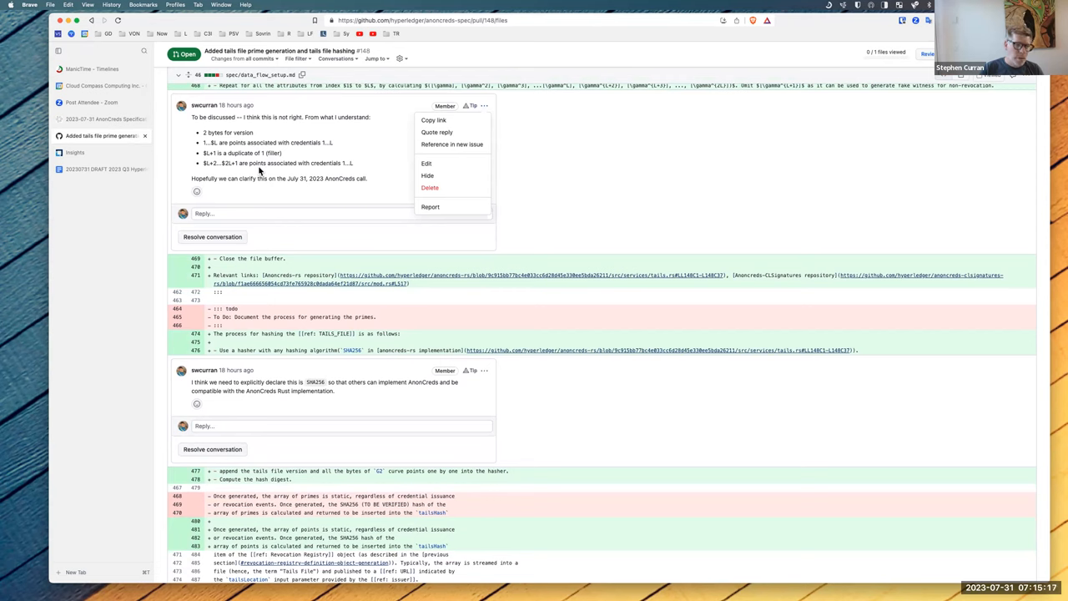
mouse_move(258, 173)
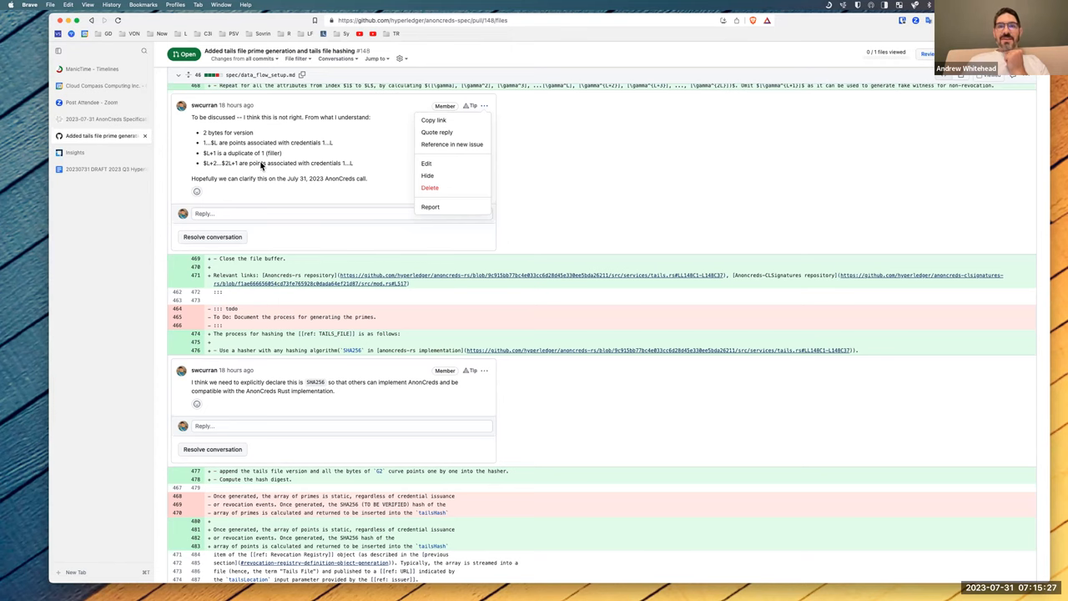
scroll(down, 3)
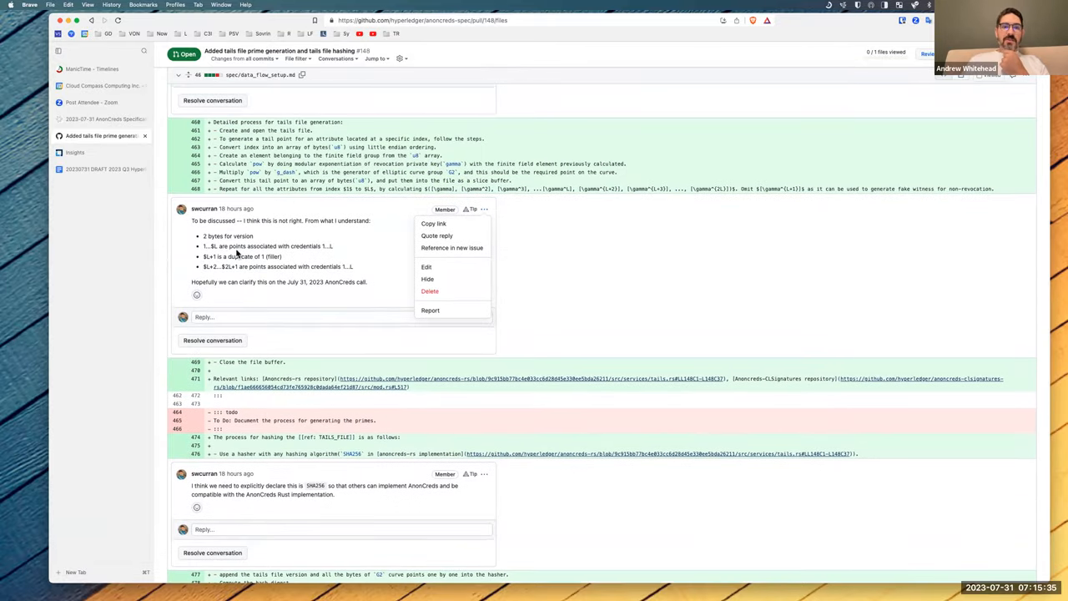
click(224, 317)
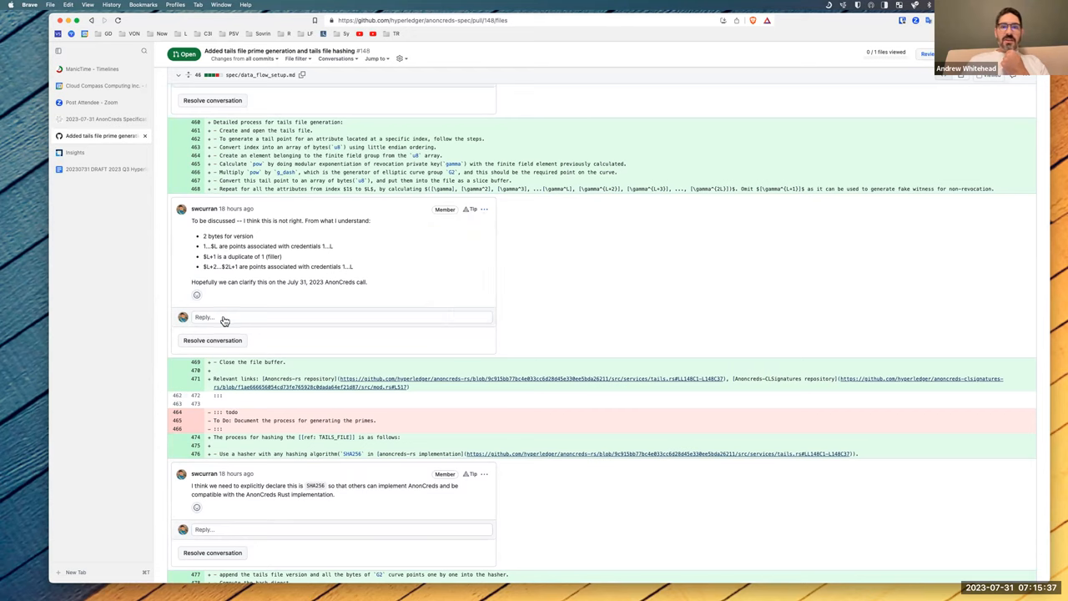
- Choose Edit from the tails file layout comment's options menu
click(484, 209)
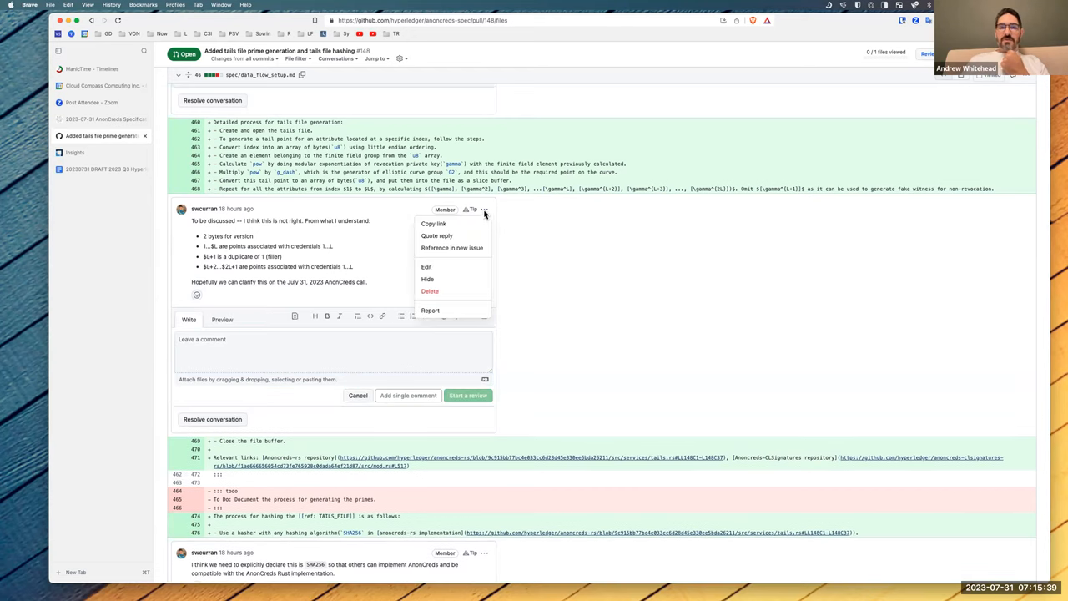
click(426, 266)
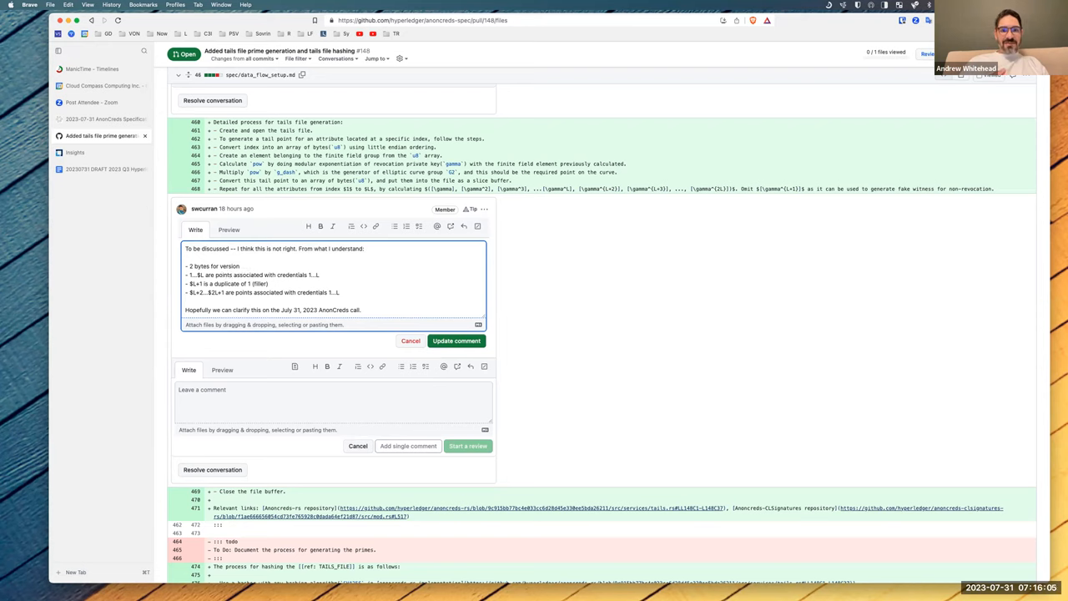
mouse_move(231, 278)
text( made up of)
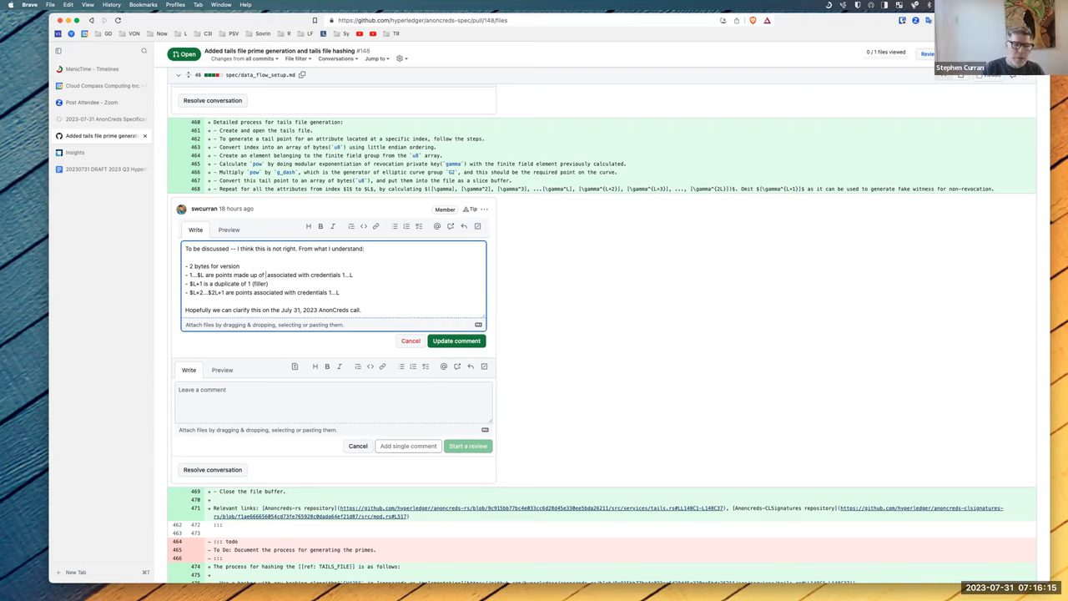
- Add the sub-bullet 'points made up of 2 elements (128 bytes)' and delete the inline copy
text(2 elements)
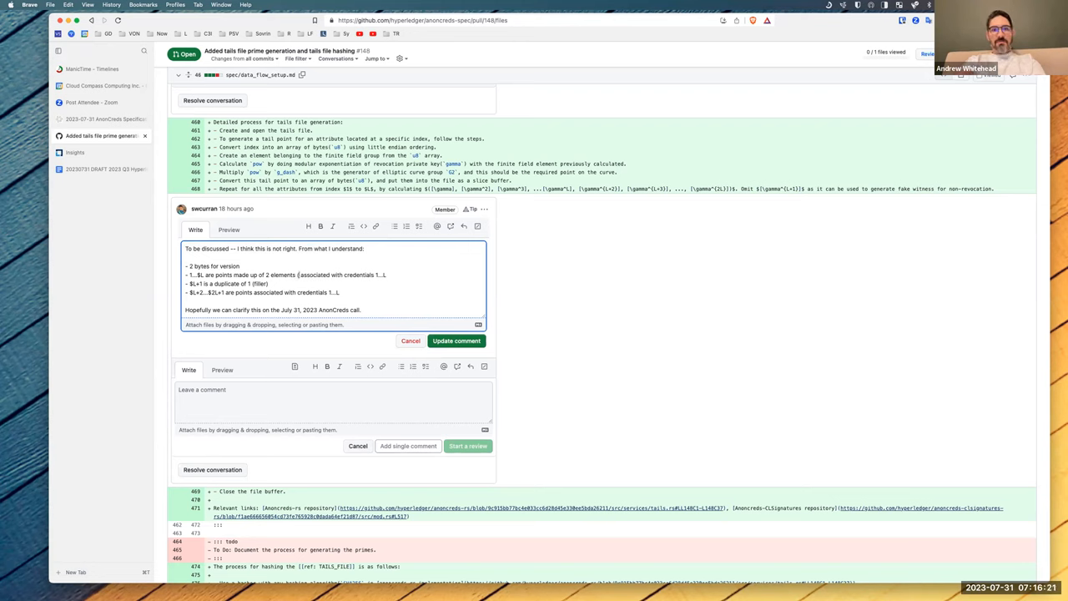
text((256 bytes)
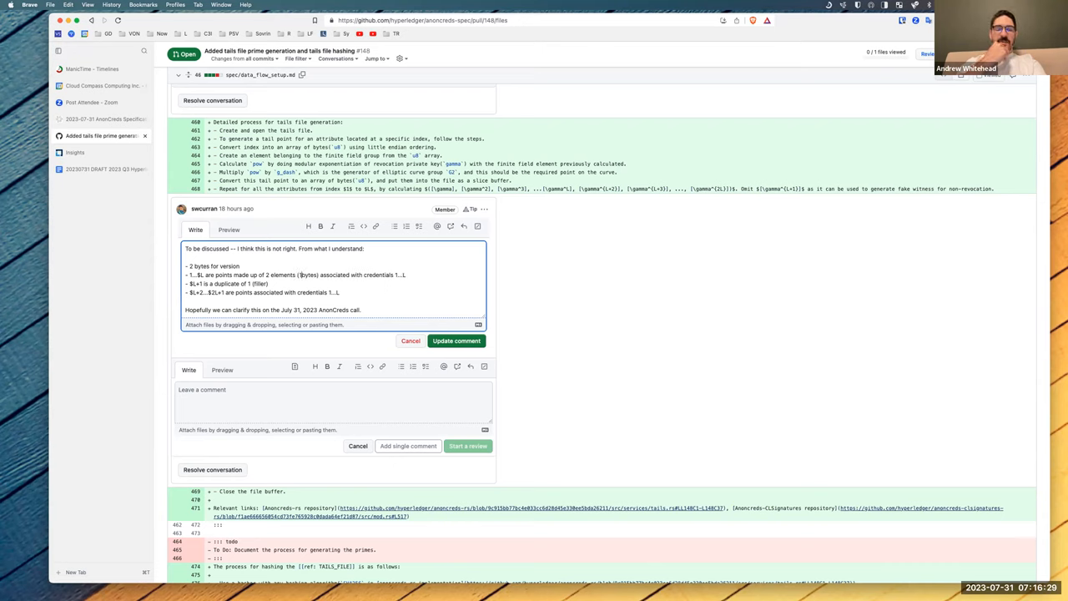
text((128 bytes))
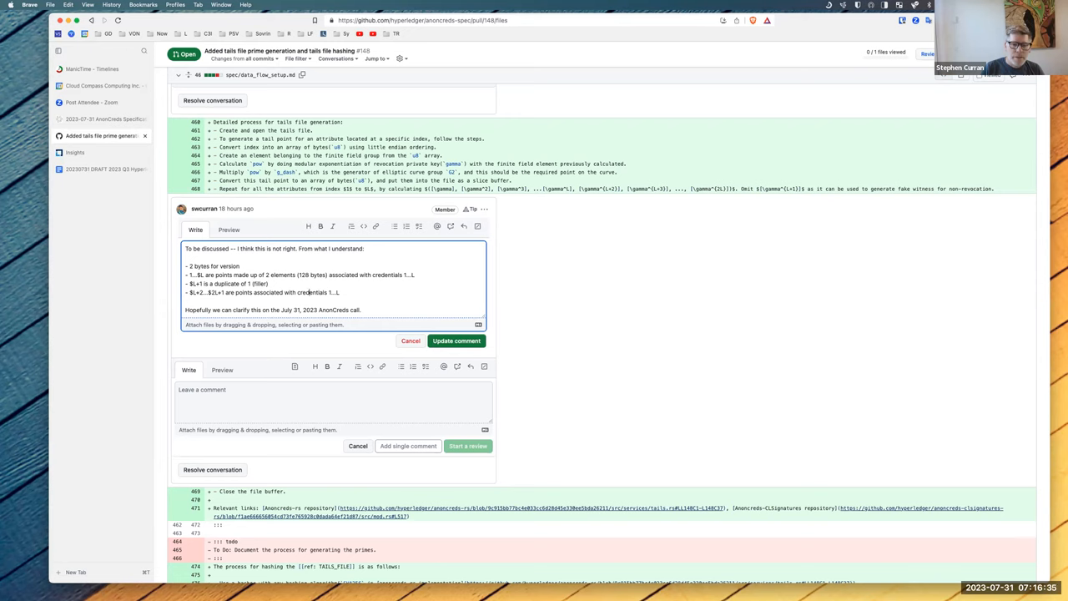
mouse_move(239, 276)
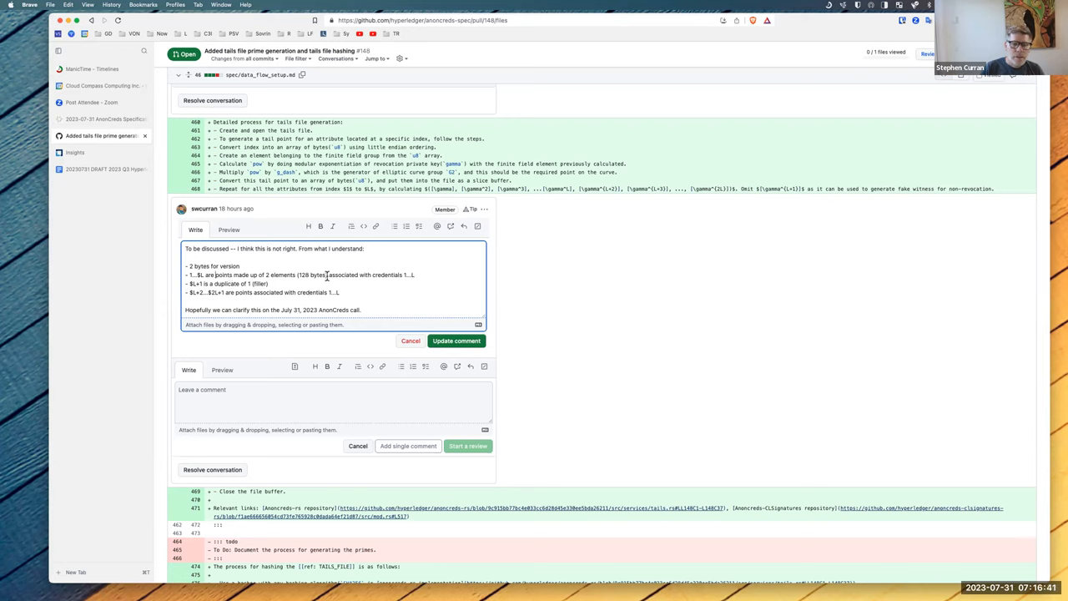
drag(217, 275, 326, 274)
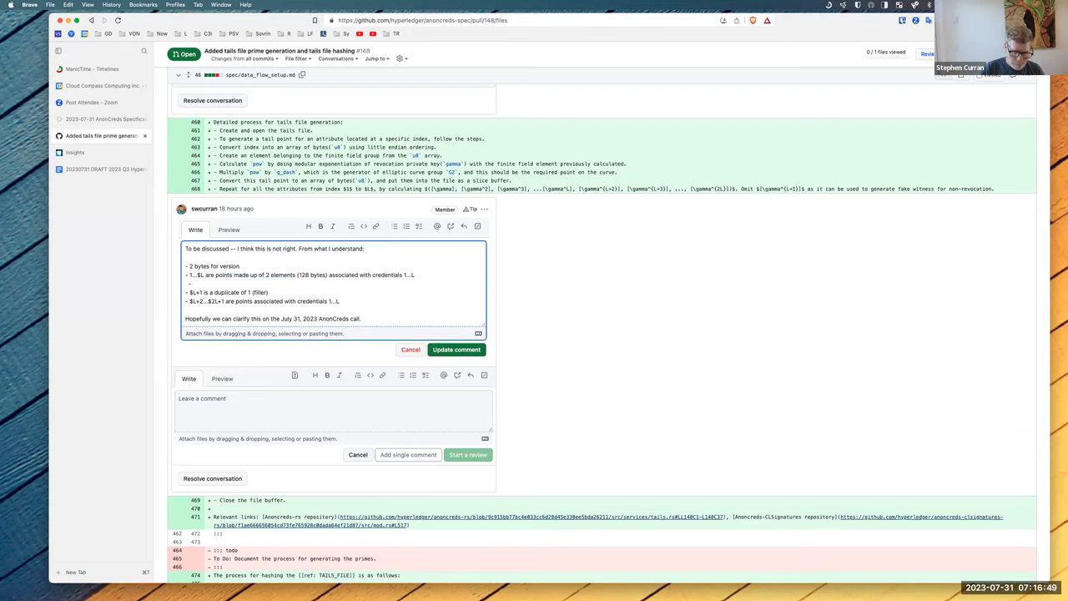
text(points made up of 2 elements (128 bytes))
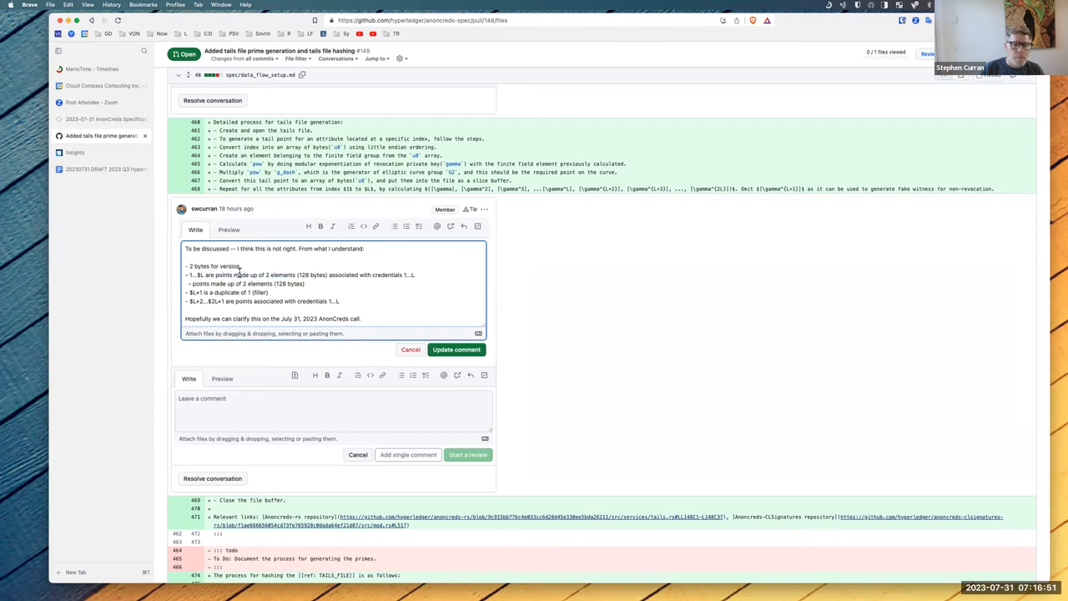
drag(231, 274, 328, 275)
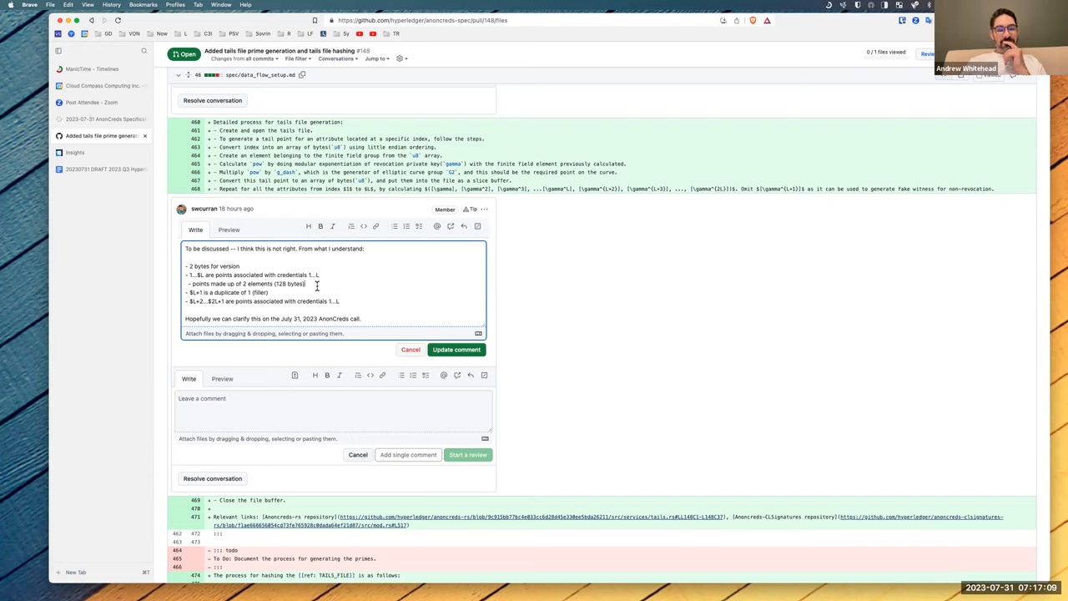
- Add '(x, y)' and 'two field elements (a, b)' to the comment and reword the $L+1 filler bullet
text(e)
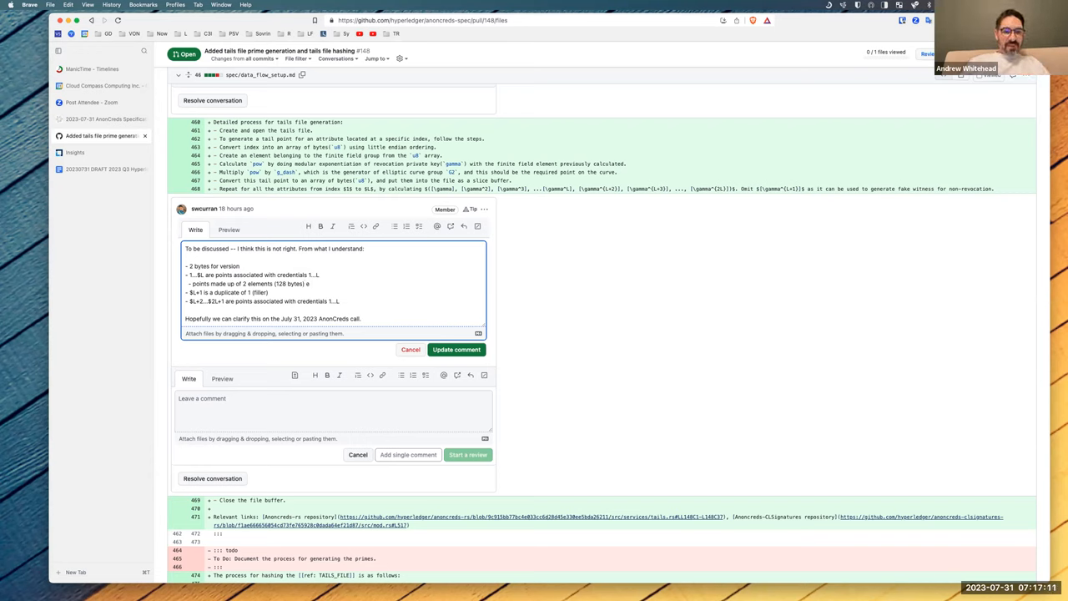
text(lements are made up)
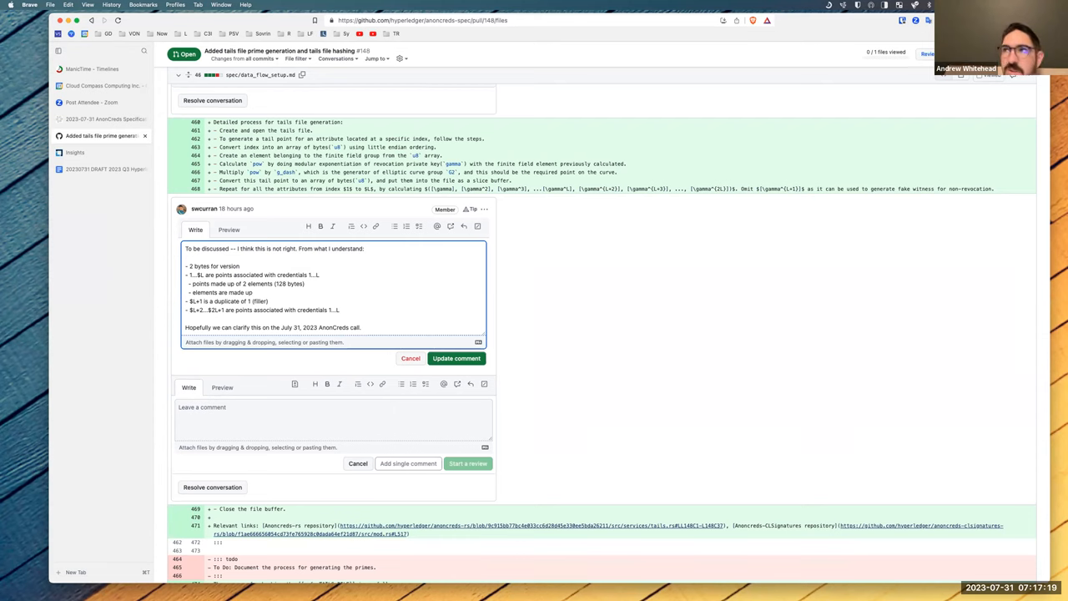
mouse_move(284, 272)
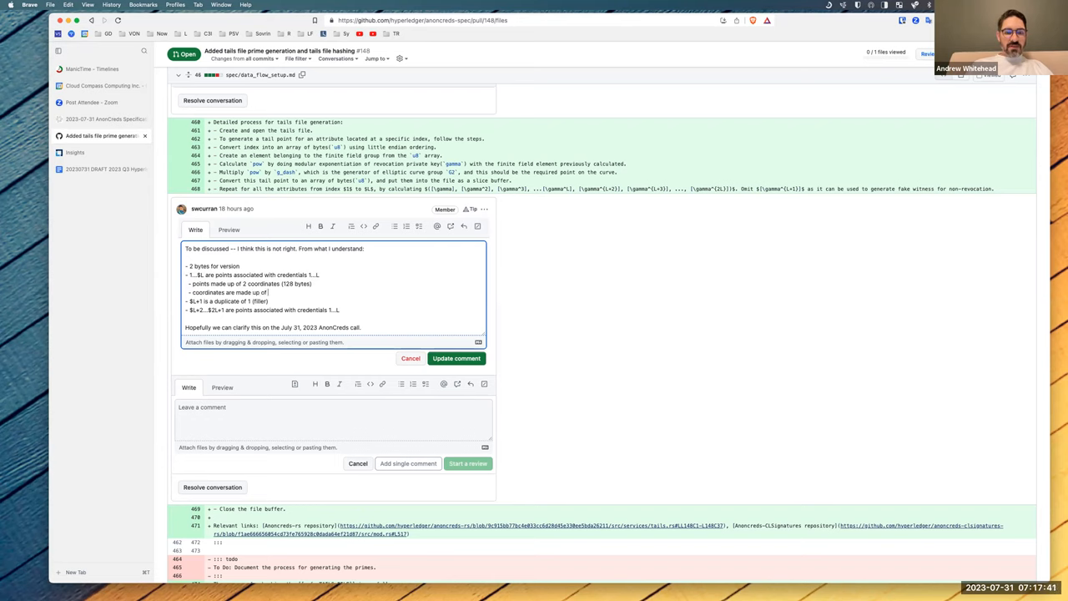
text(two field)
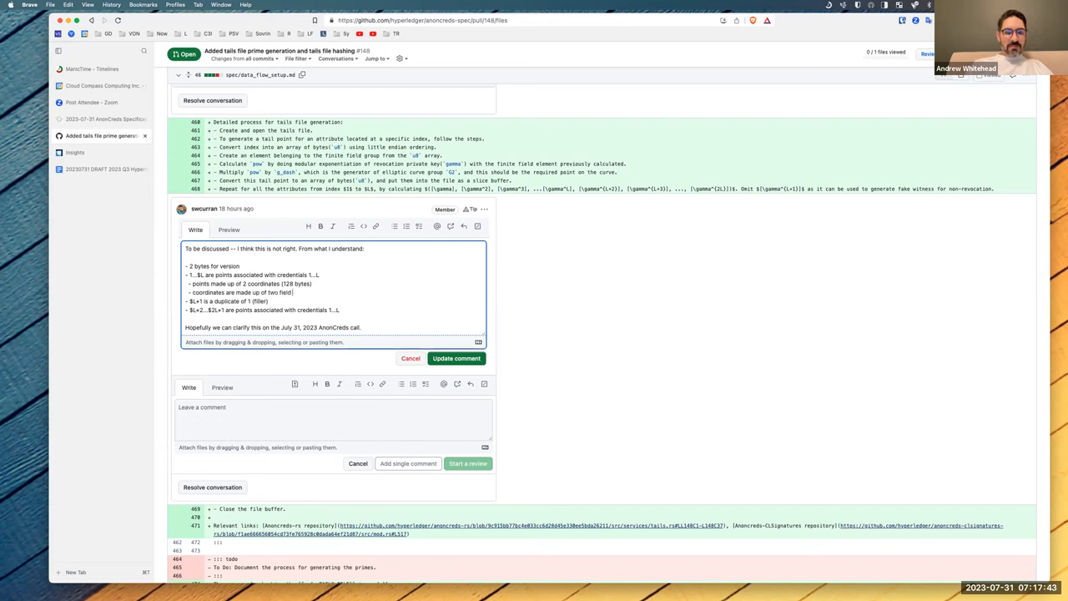
text(elements (a)
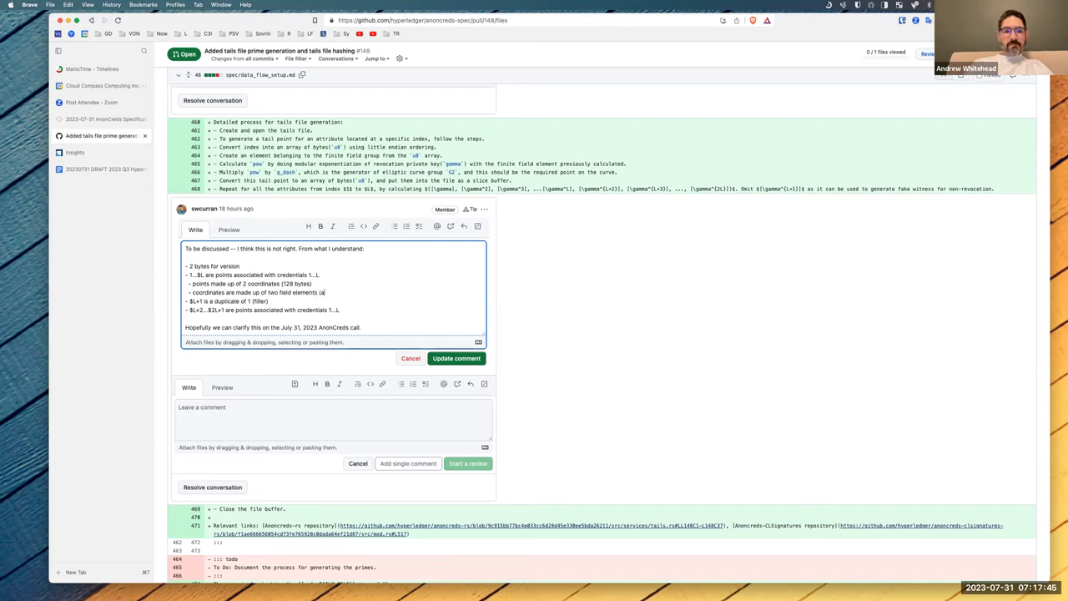
text(, b))
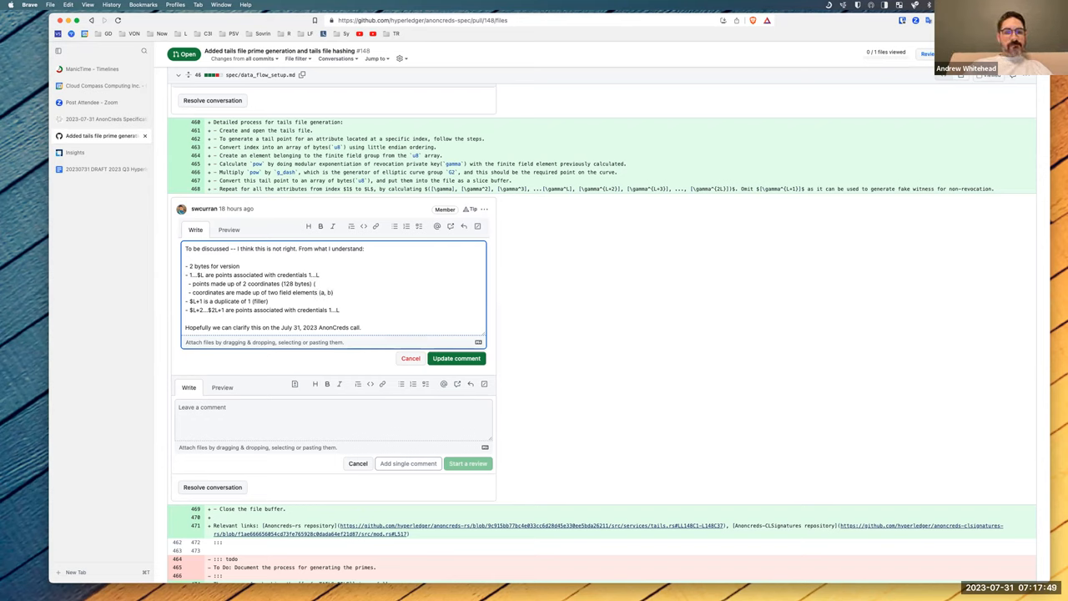
text((x, y))
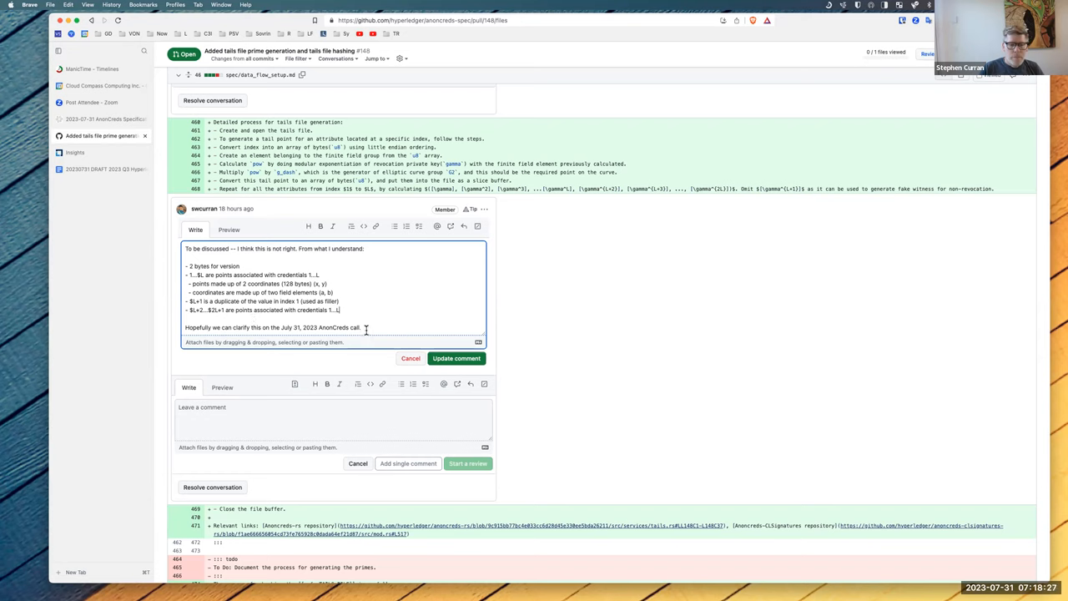
- Add the big-endian output bullet, replace 'duplicate' with 'copy', and append 'Done.'
text(Done.)
text(- Output is xa, xb, ya, yb in big endian format)
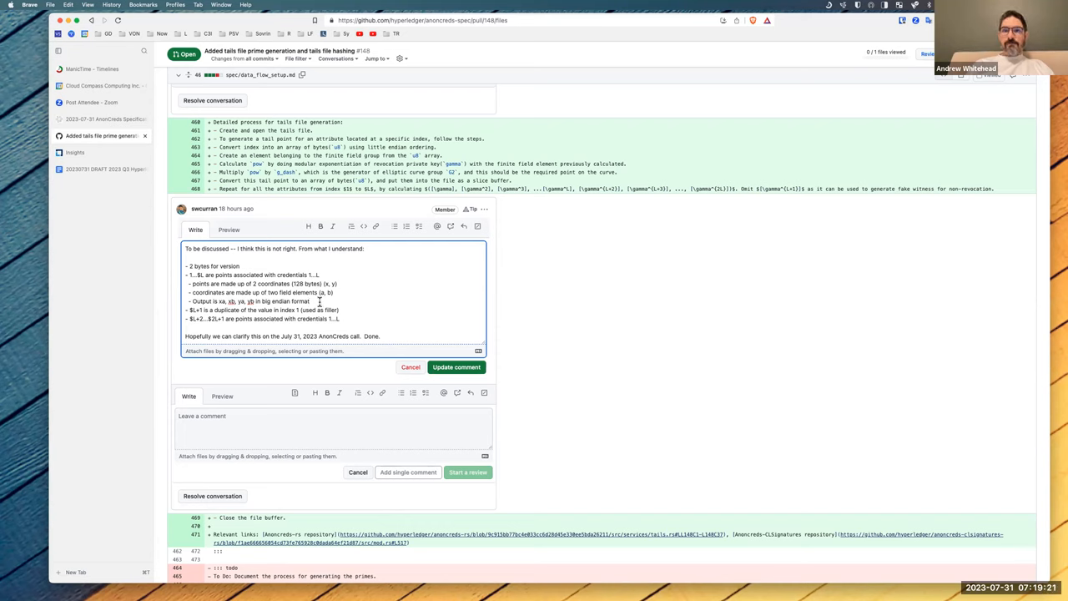
double_click(227, 310)
text(copy)
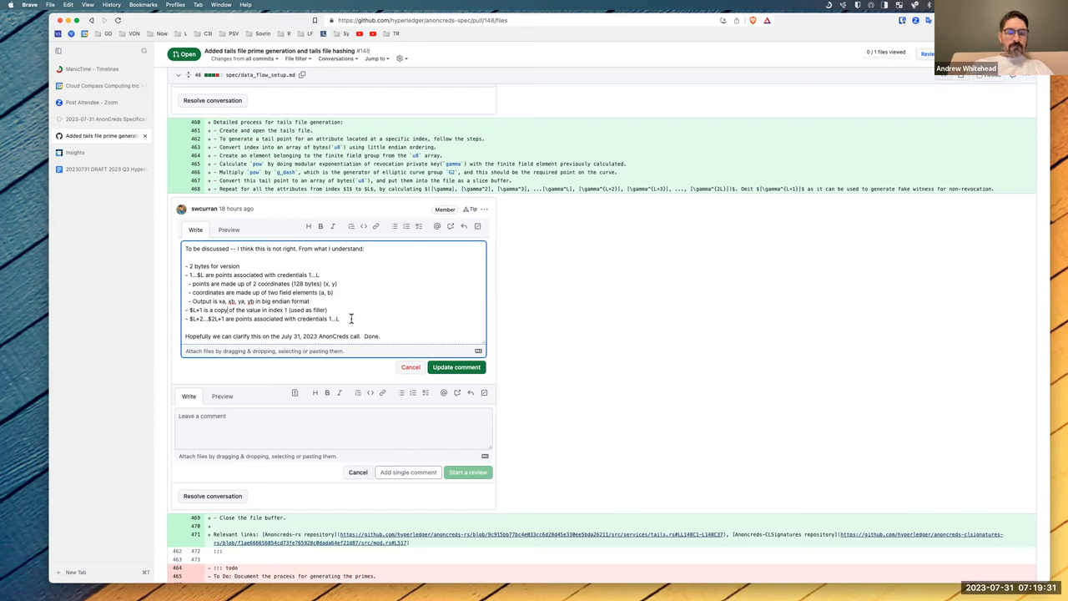
mouse_move(355, 332)
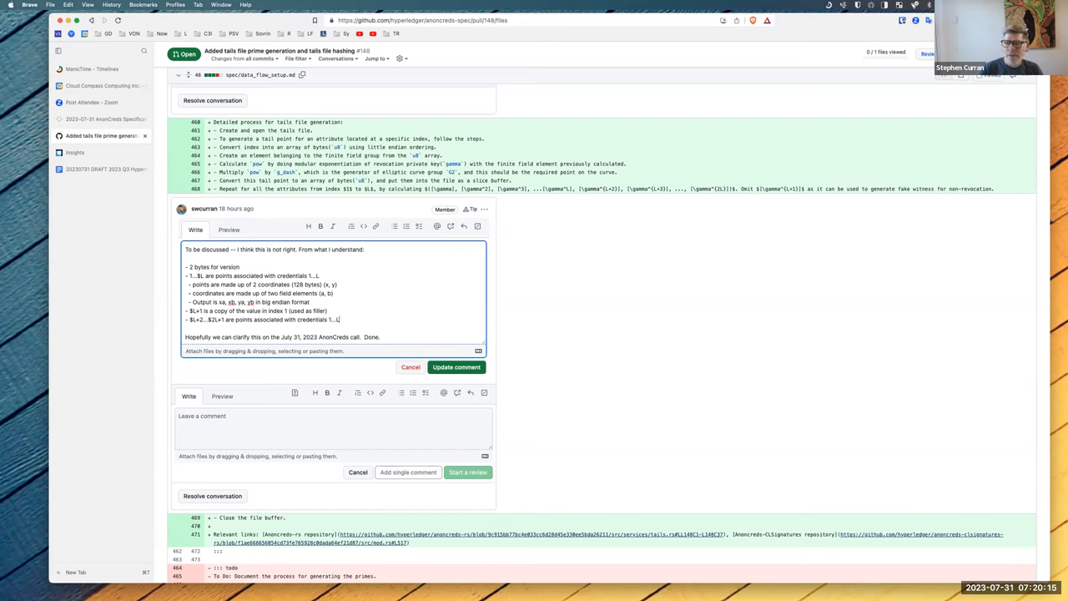
mouse_move(472, 380)
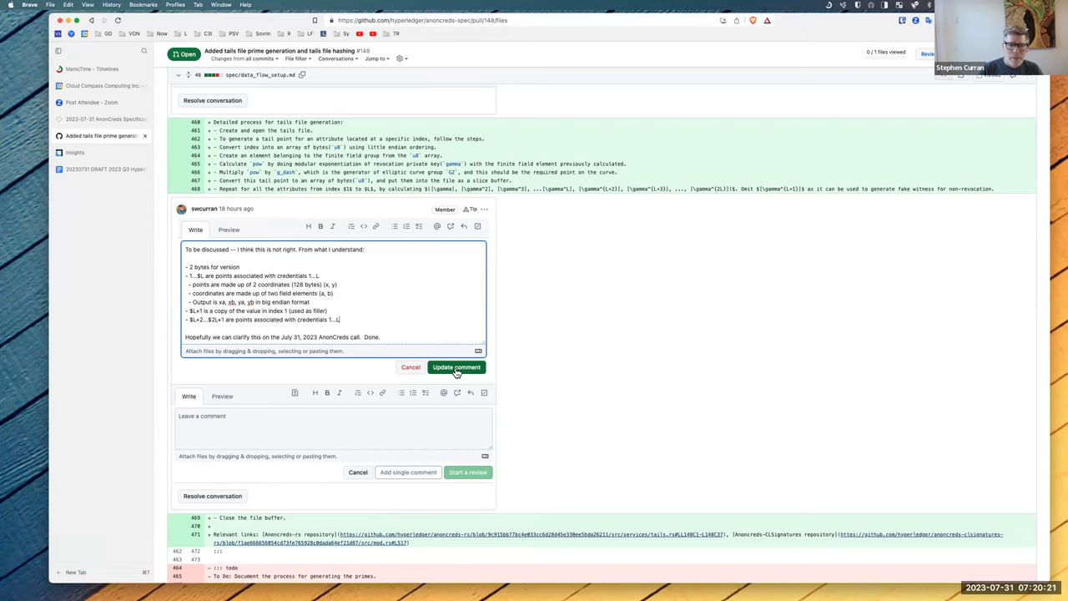
- Save the revised tails file layout review comment with Update comment
click(455, 367)
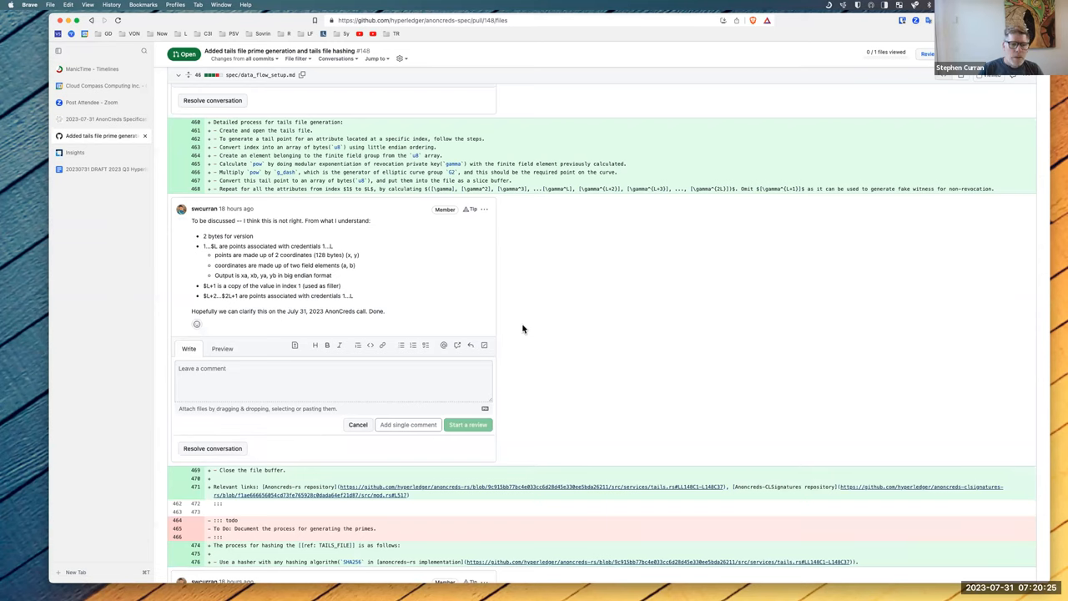
mouse_move(412, 266)
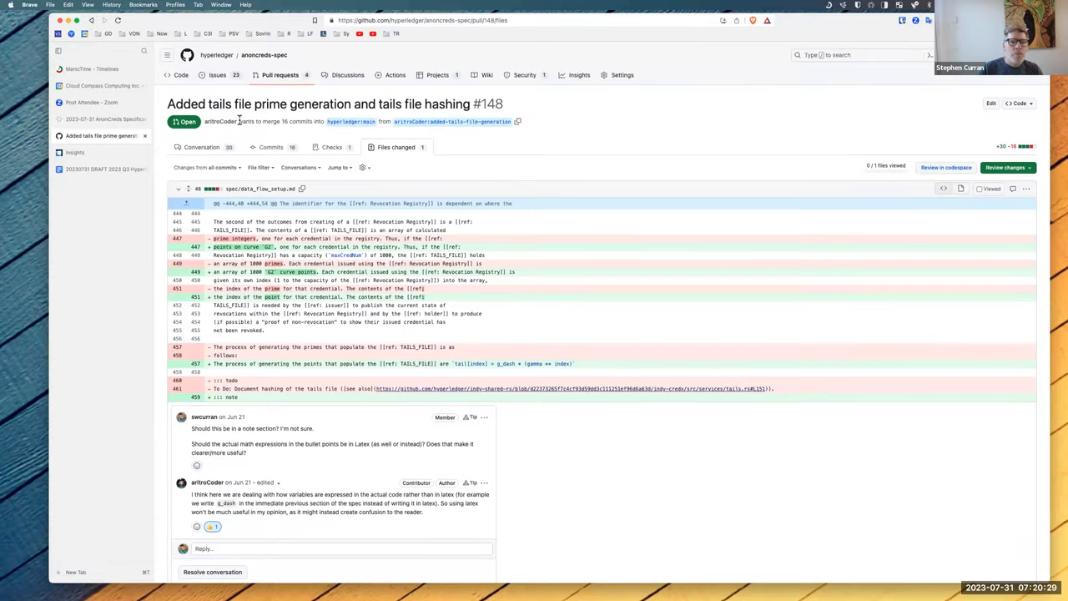
- Open pull request #154, 'Added Credential definition generation process', from the open pull requests
click(279, 75)
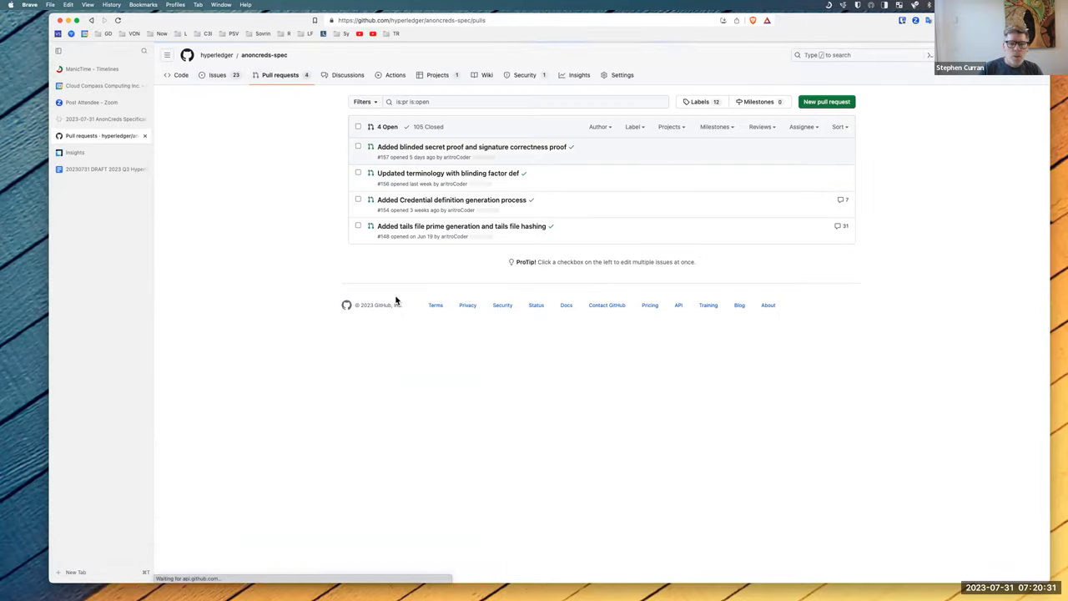
mouse_move(410, 199)
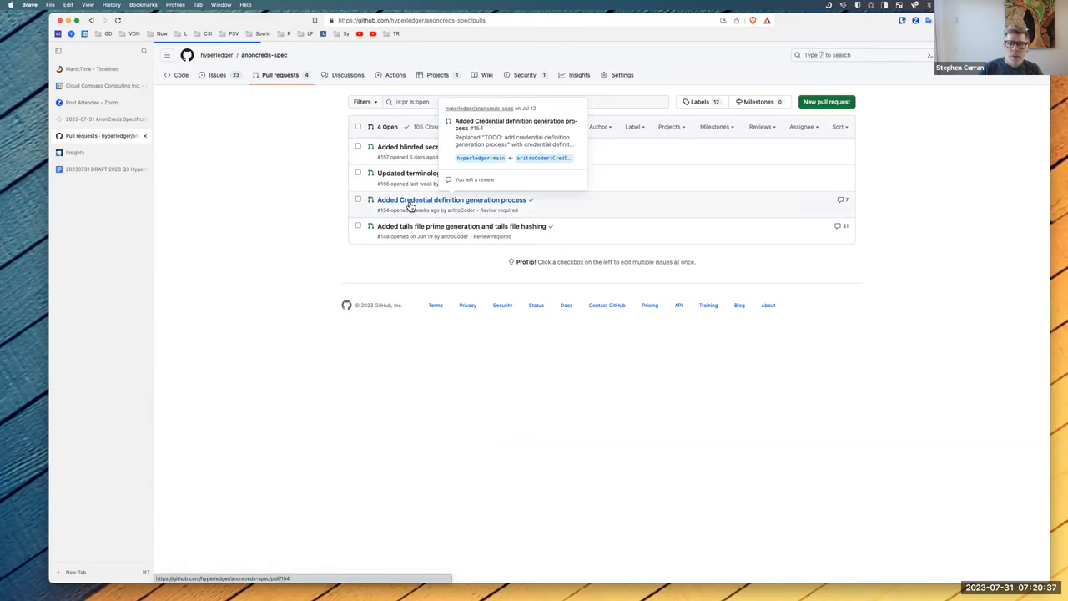
click(452, 200)
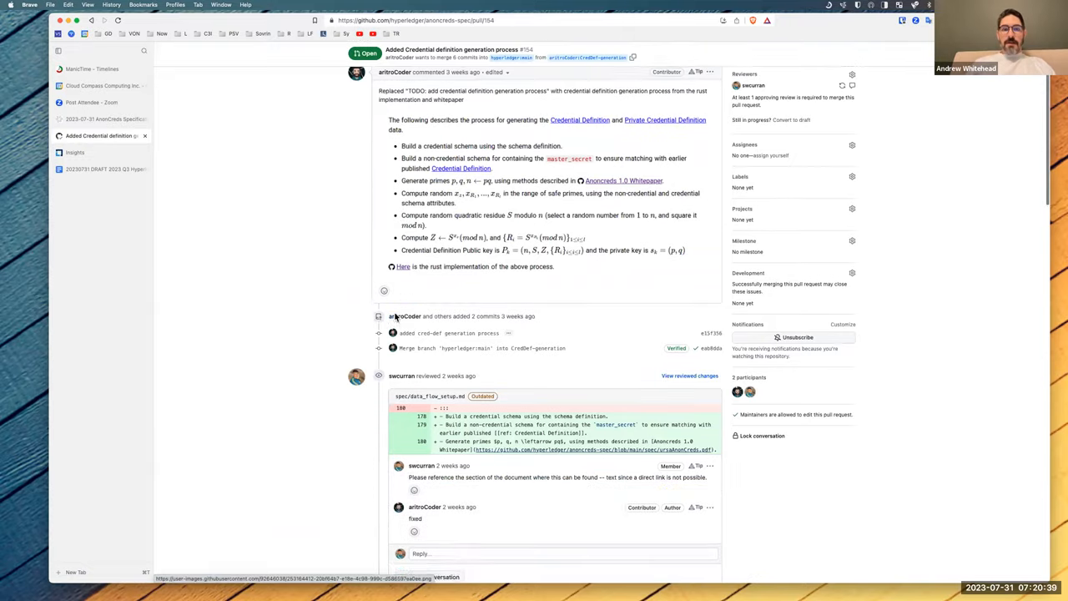
- Read through PR #154's review conversation and merge status, then return to the AnonCreds meeting page
scroll(down, 3)
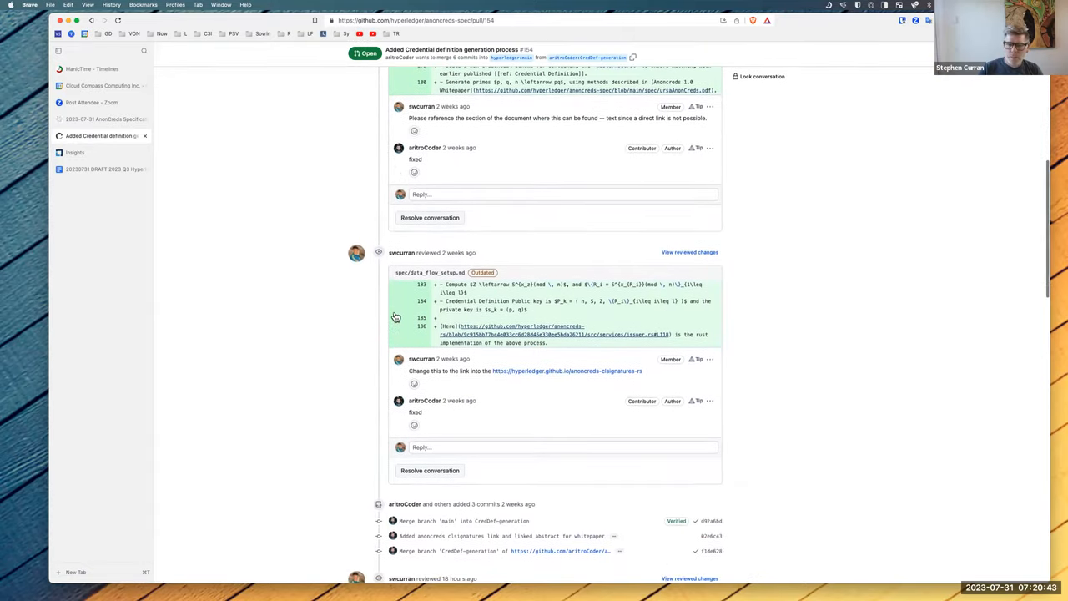
scroll(down, 3)
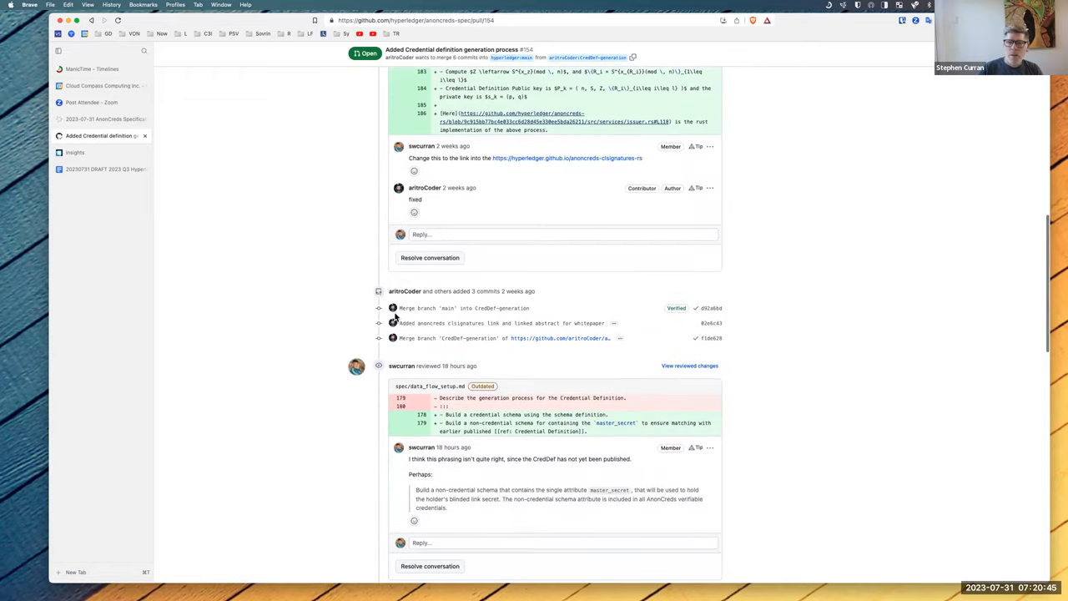
scroll(down, 3)
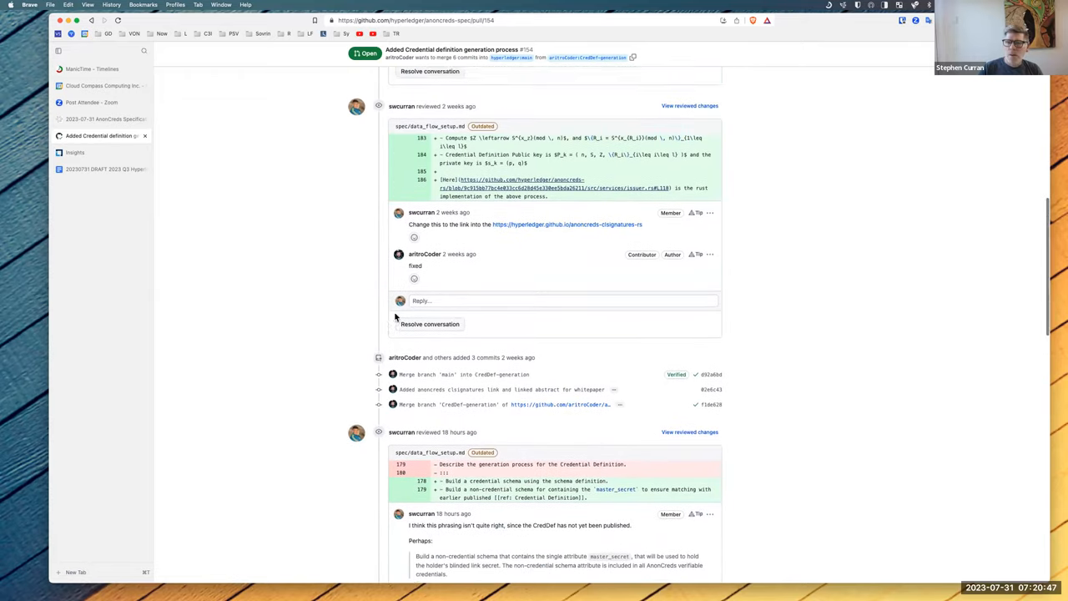
scroll(down, 3)
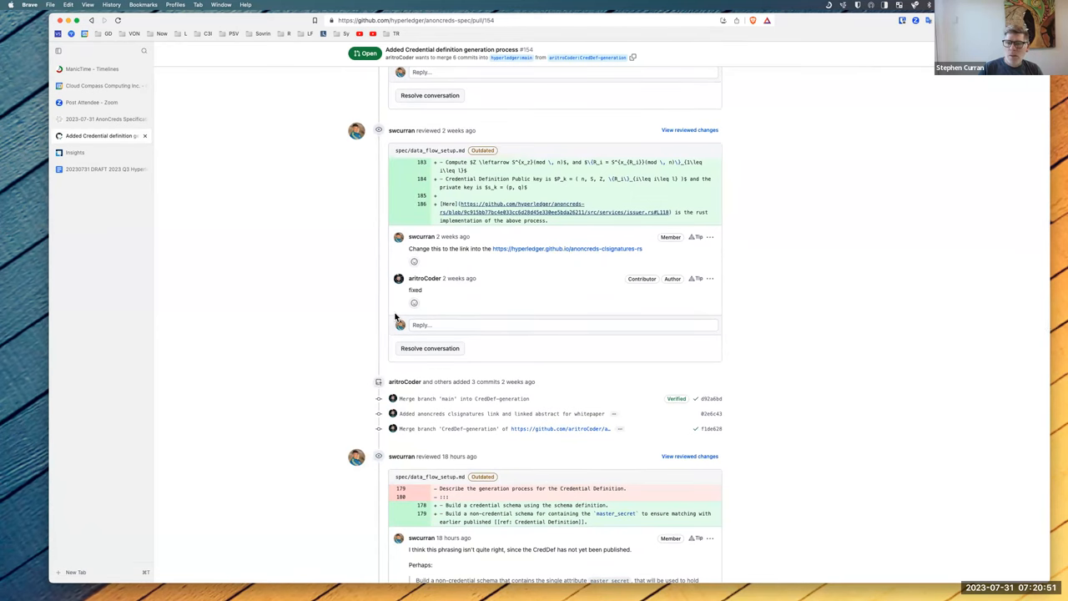
scroll(down, 3)
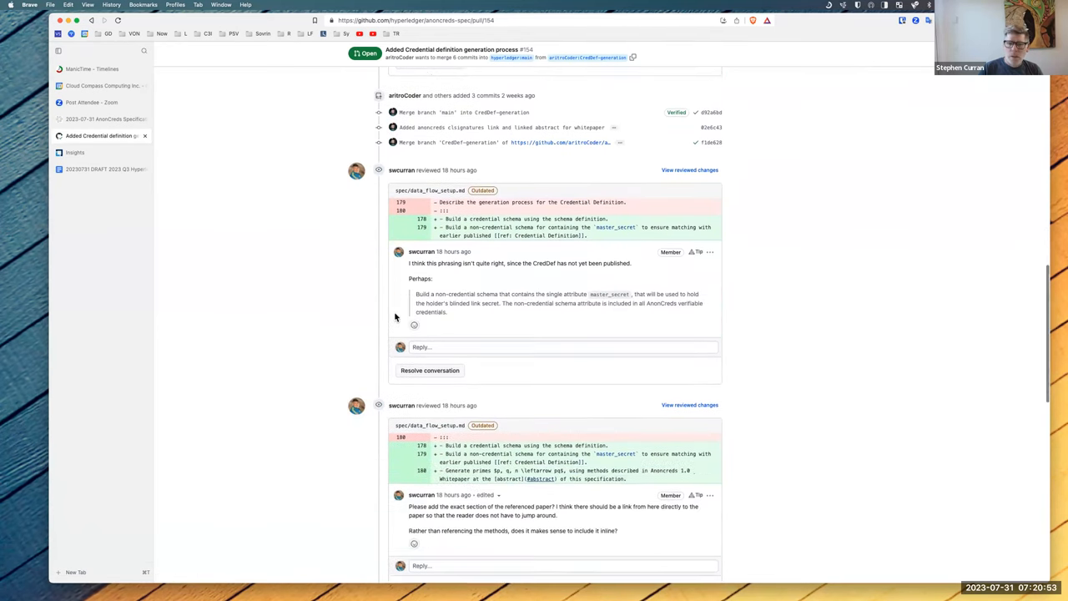
scroll(down, 3)
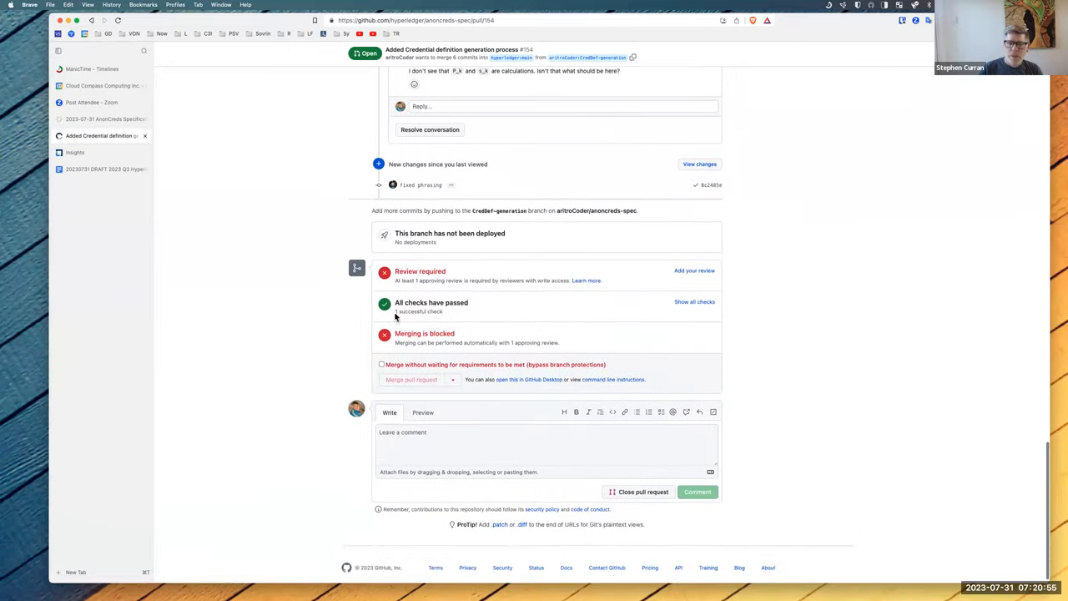
scroll(up, 3)
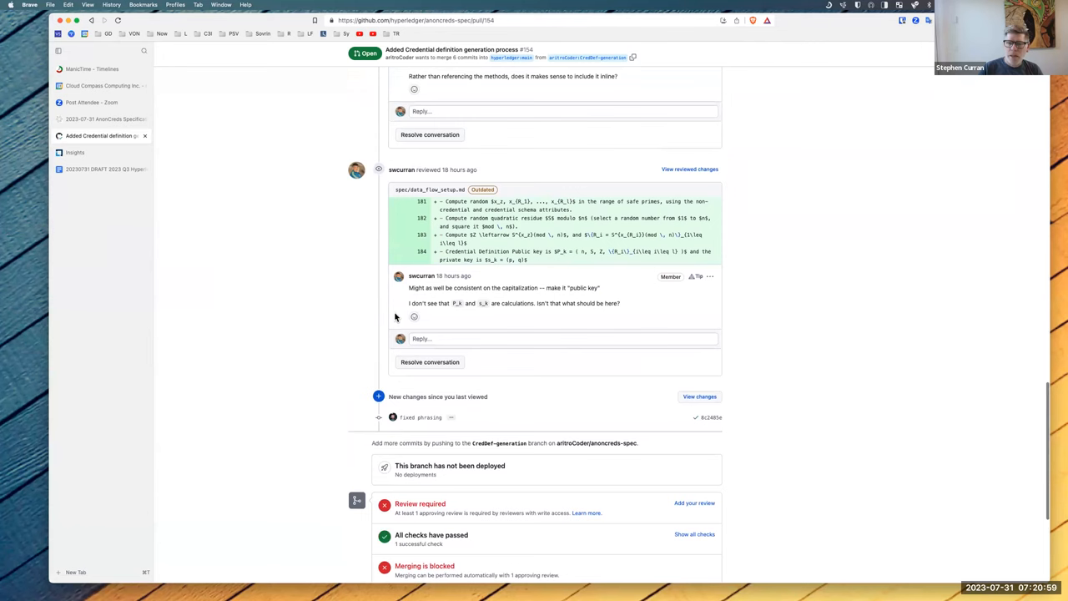
scroll(down, 3)
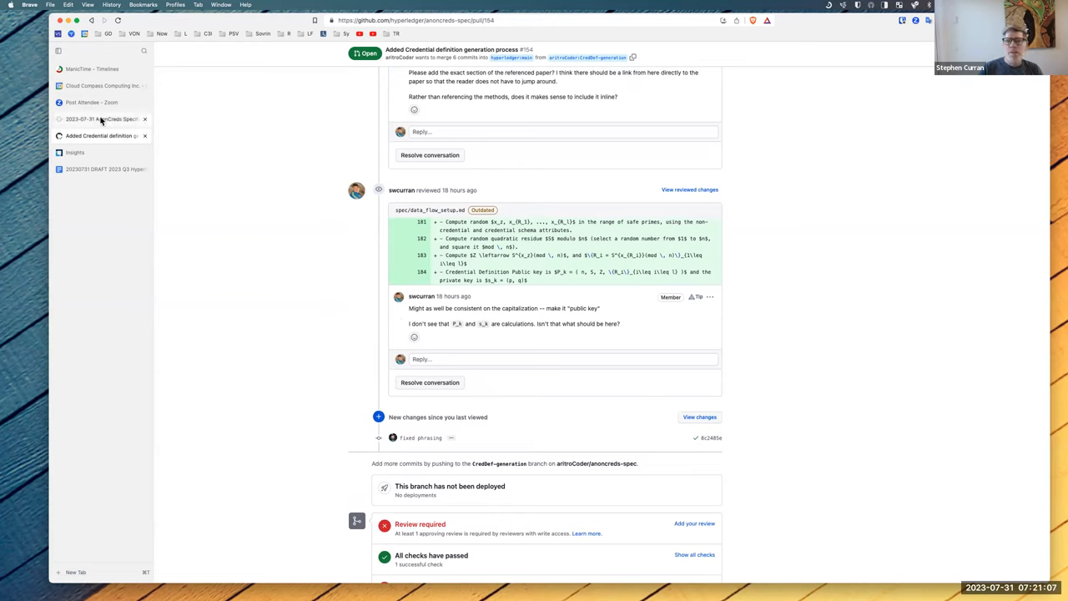
mouse_move(96, 119)
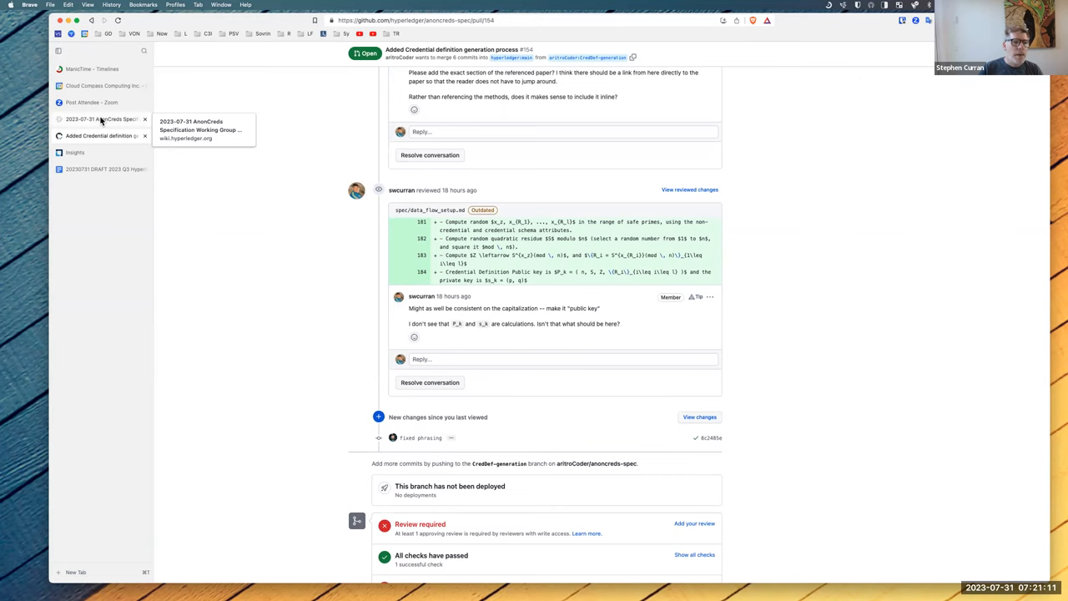
click(96, 118)
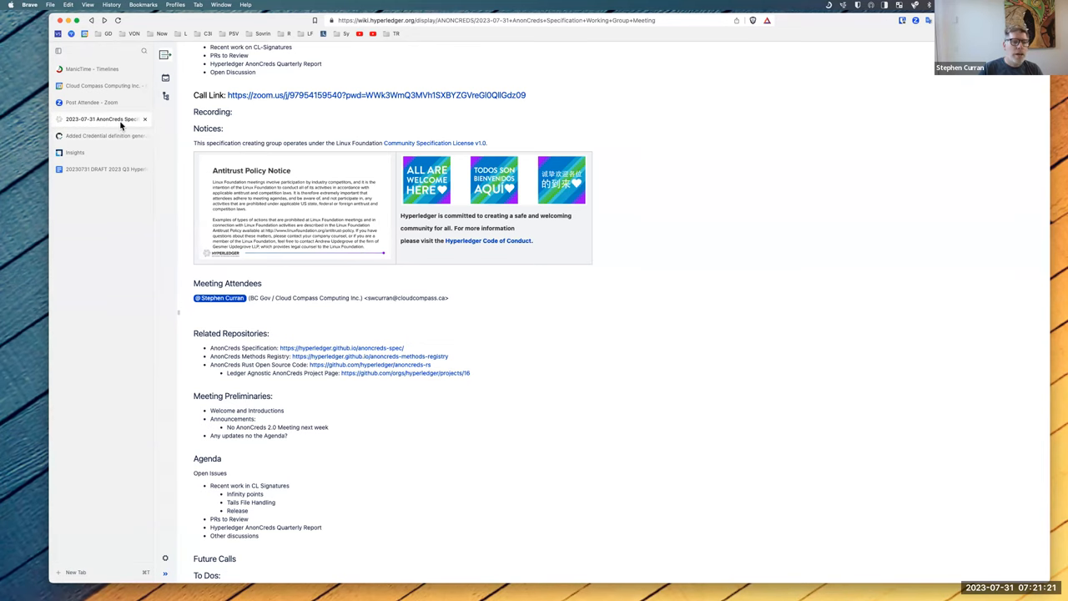
- Return to PR #154's conversation and start entering a new web address
click(100, 136)
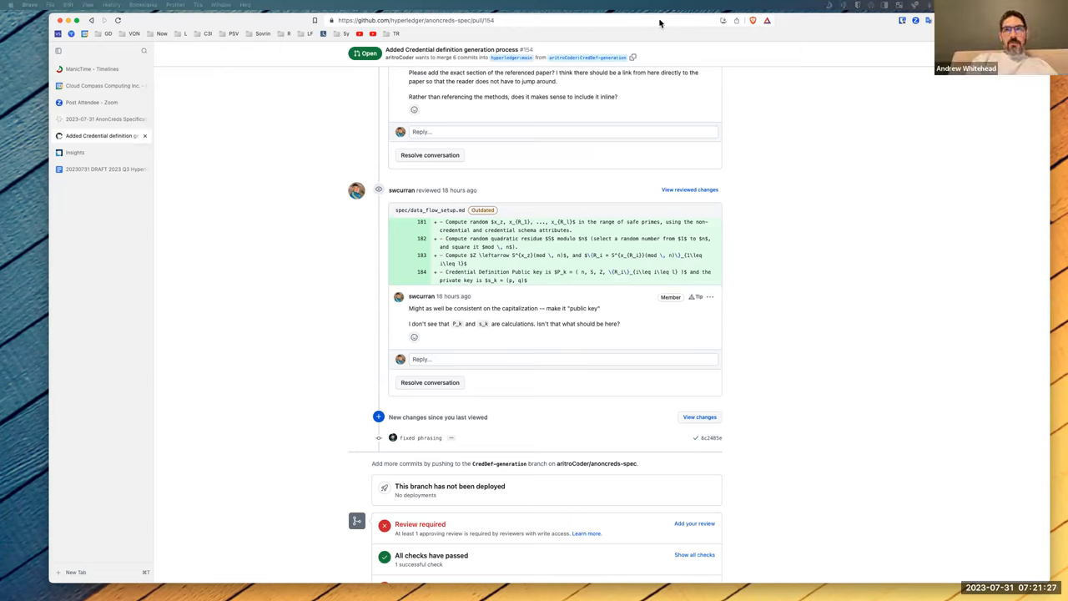
mouse_move(593, 25)
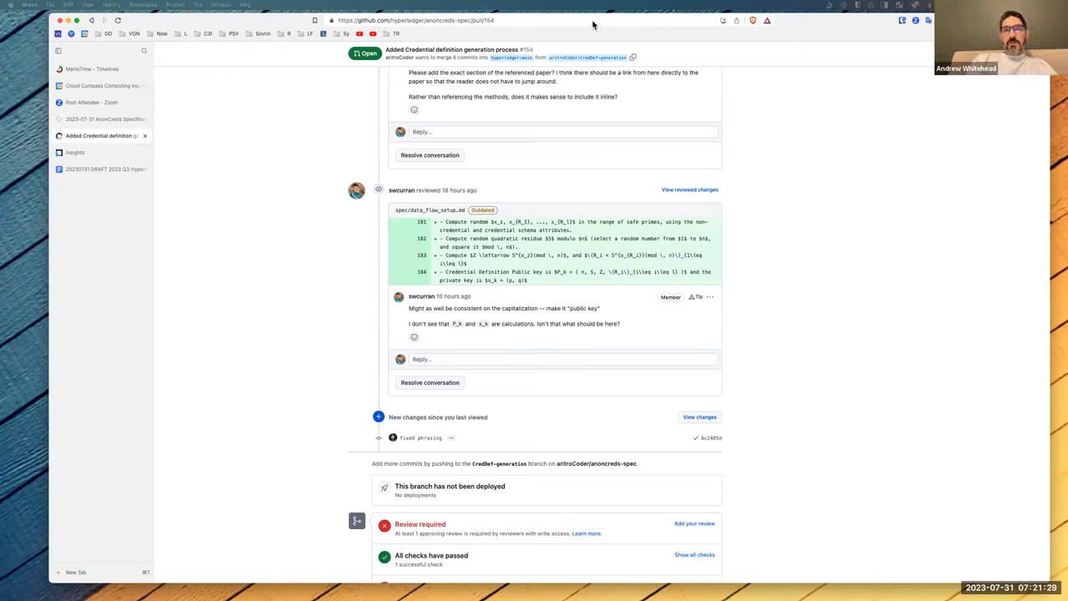
click(415, 20)
text(:)
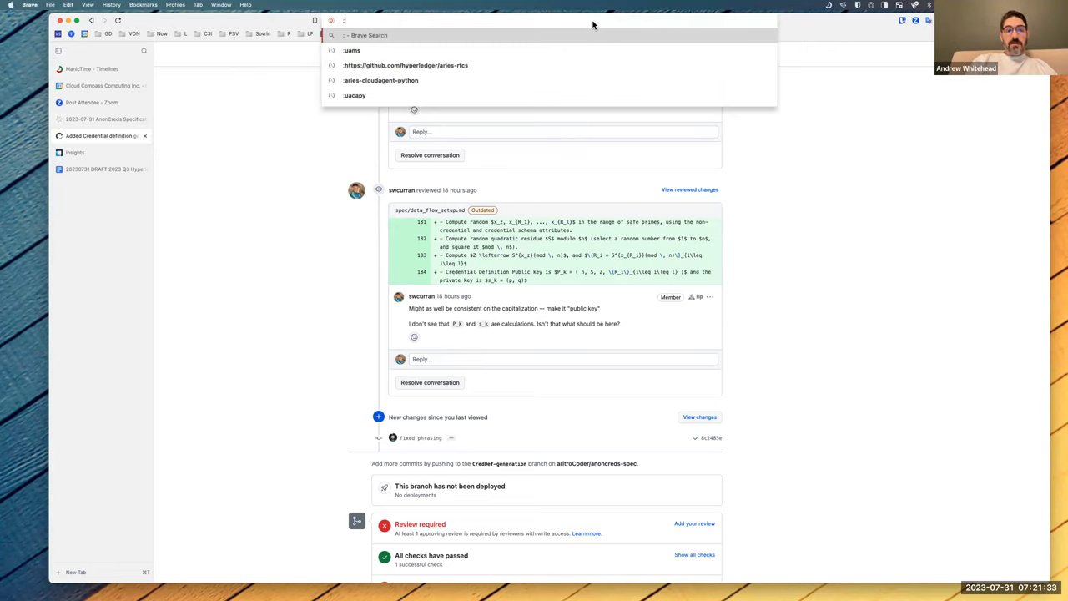
- Navigate to the hyperledger/anoncreds-clsignatures-rs repository through the address bar
text(unsplash.com)
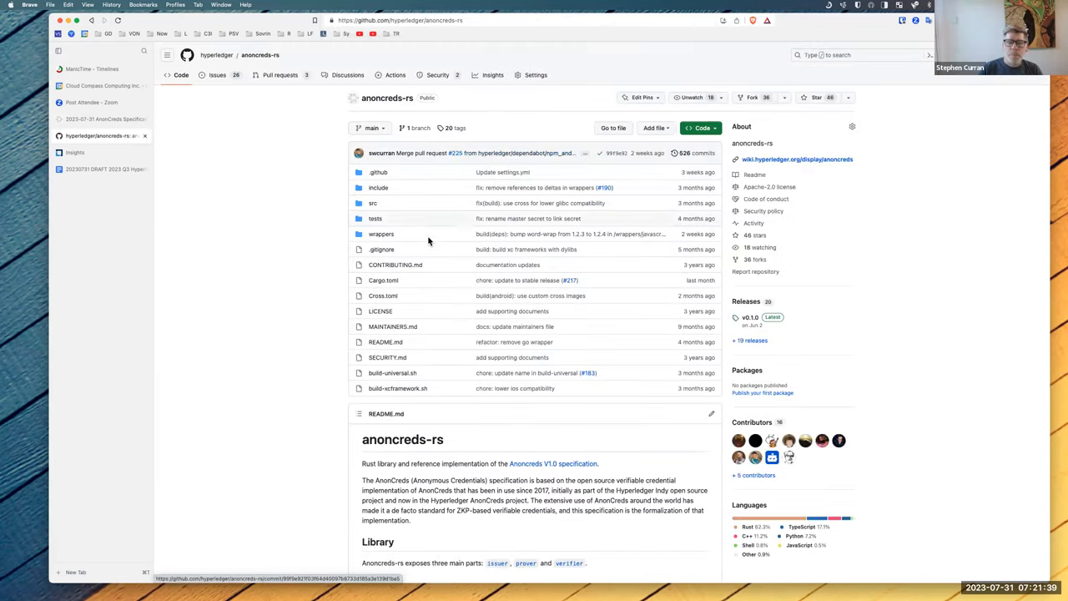
mouse_move(423, 168)
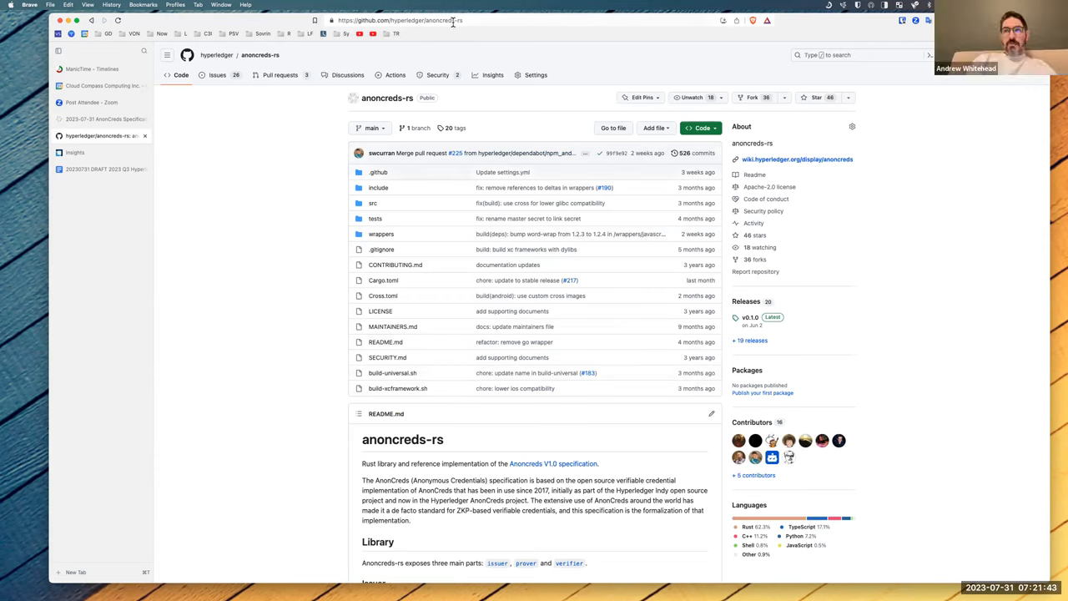
click(401, 20)
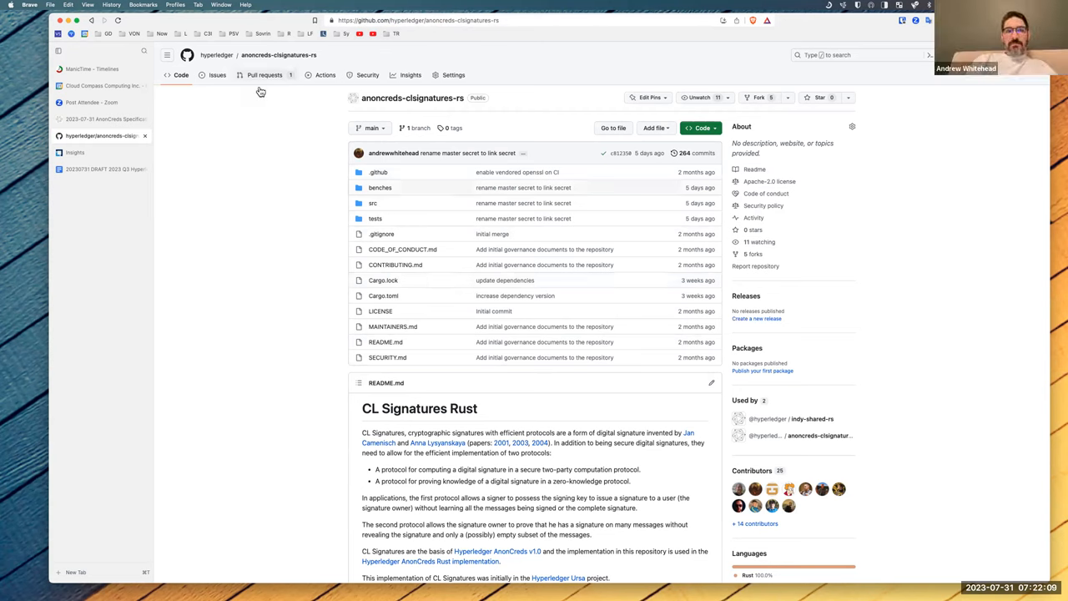
- Open anoncreds-clsignatures-rs PR #17 on allowing the infinity point for accumulator values and read it
click(264, 75)
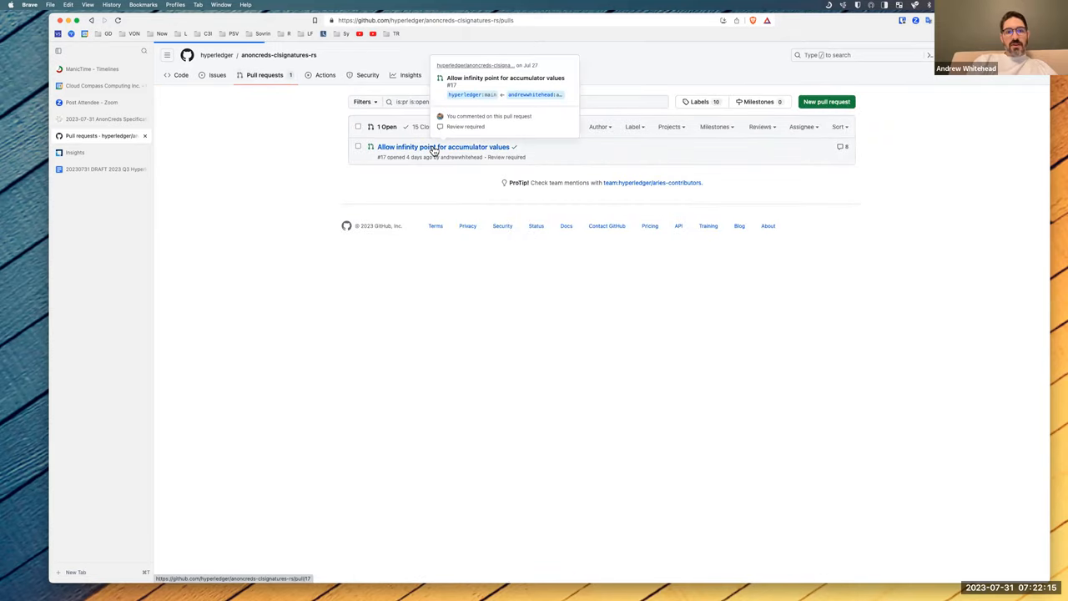
click(443, 146)
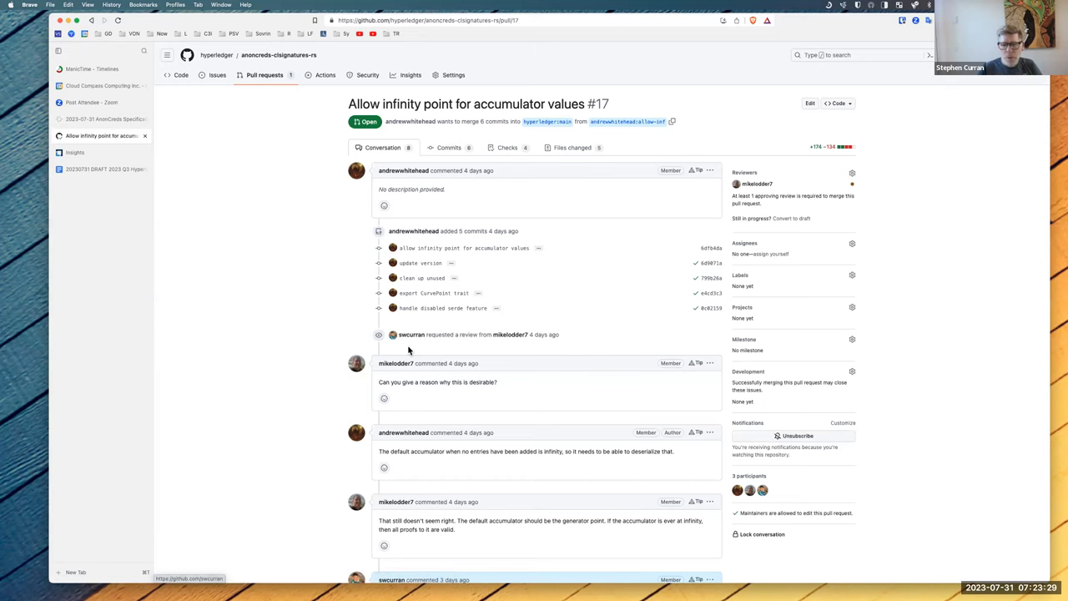
scroll(down, 3)
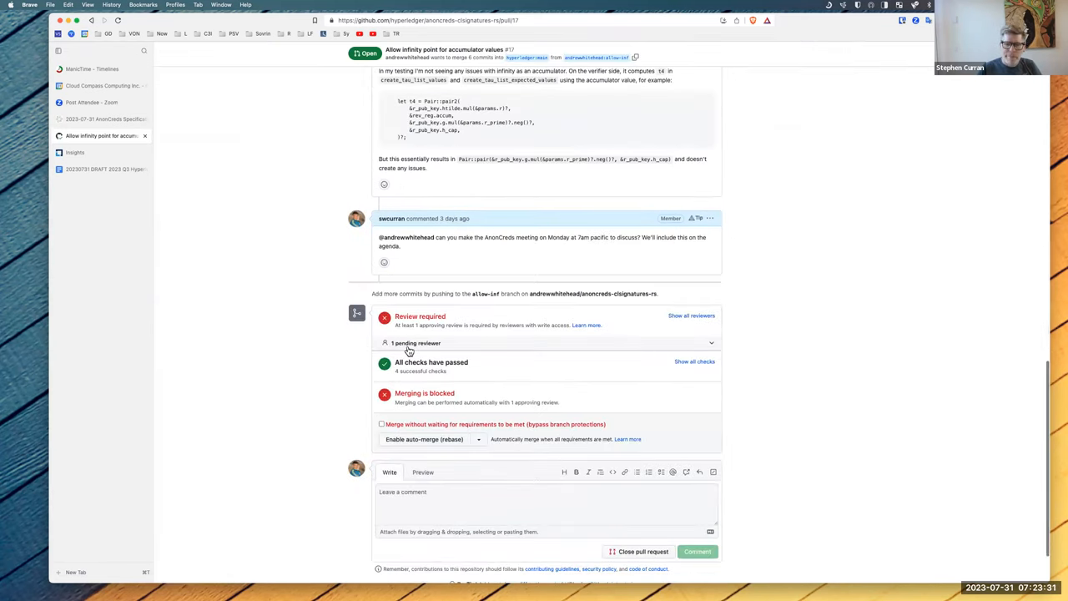
scroll(up, 3)
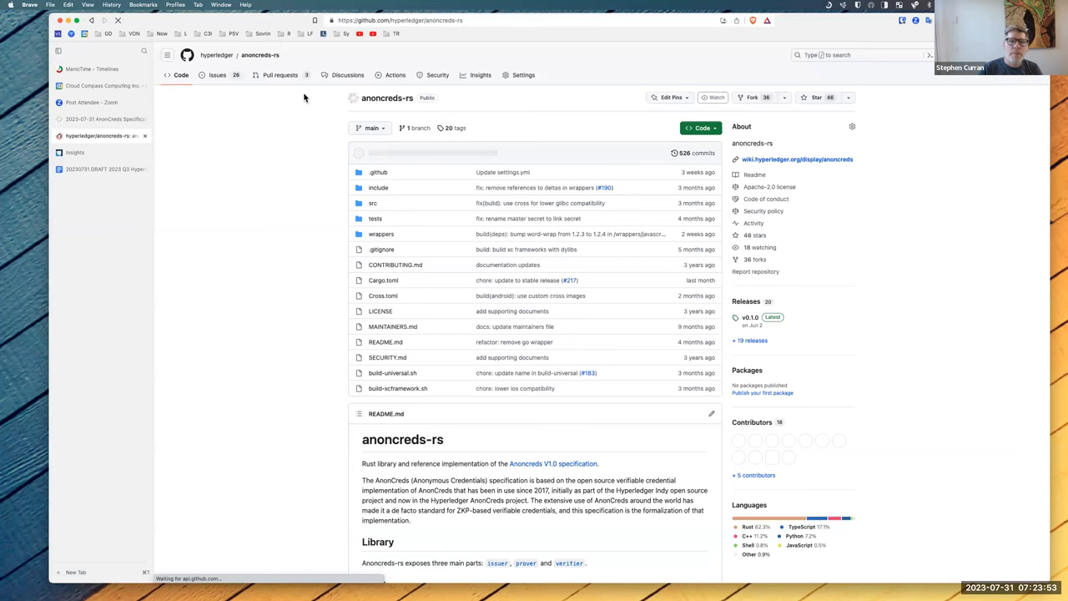
- Open anoncreds-rs PR #226, 'replace ursa lib with anoncreds-clsignatures-rs', and read its conversation
click(280, 75)
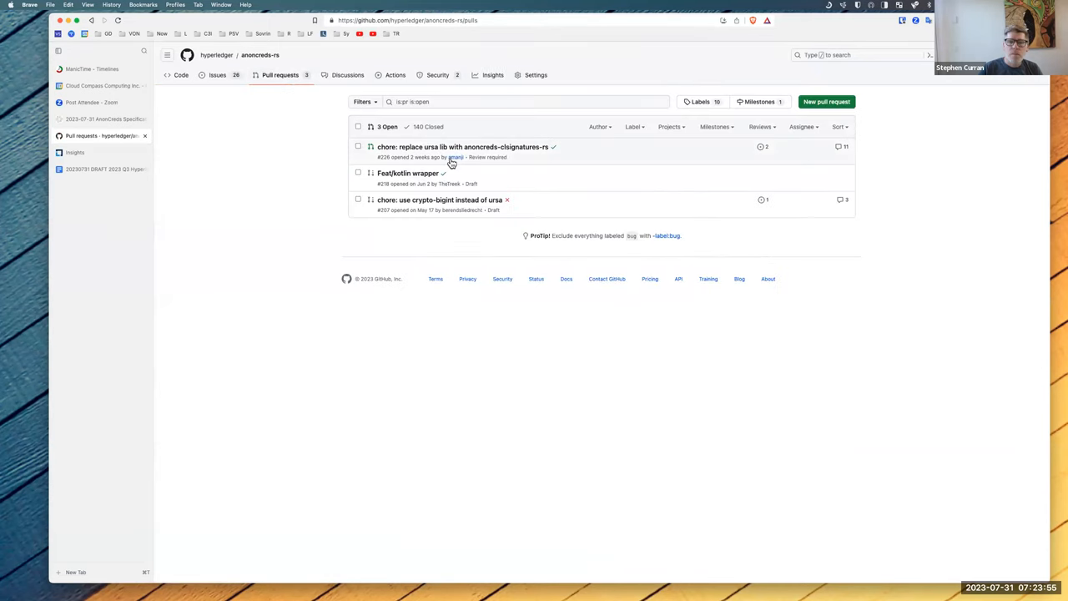
mouse_move(463, 147)
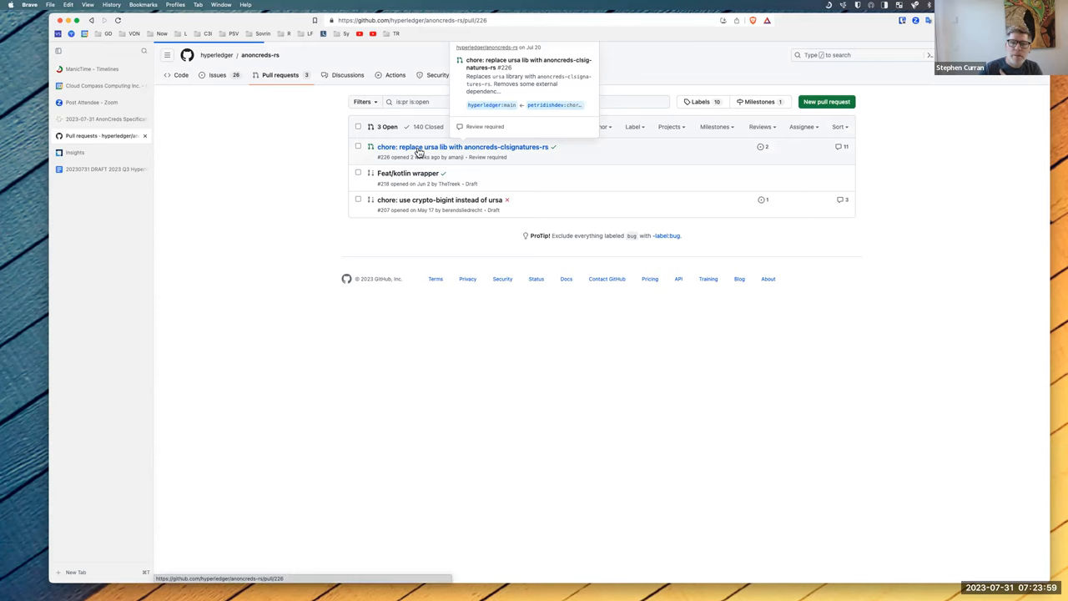
click(462, 147)
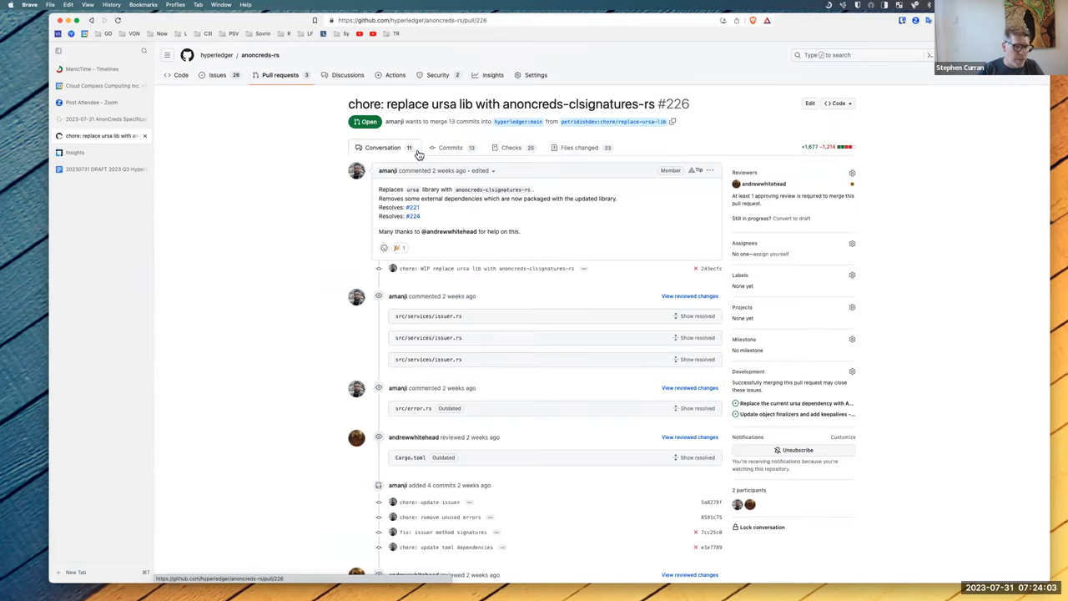
scroll(down, 3)
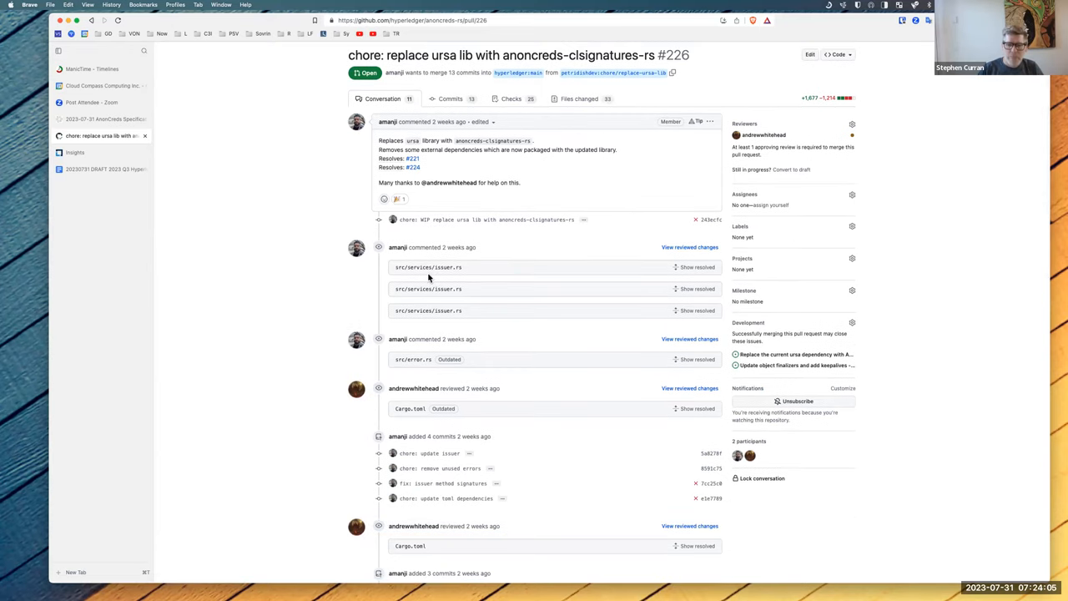
scroll(down, 3)
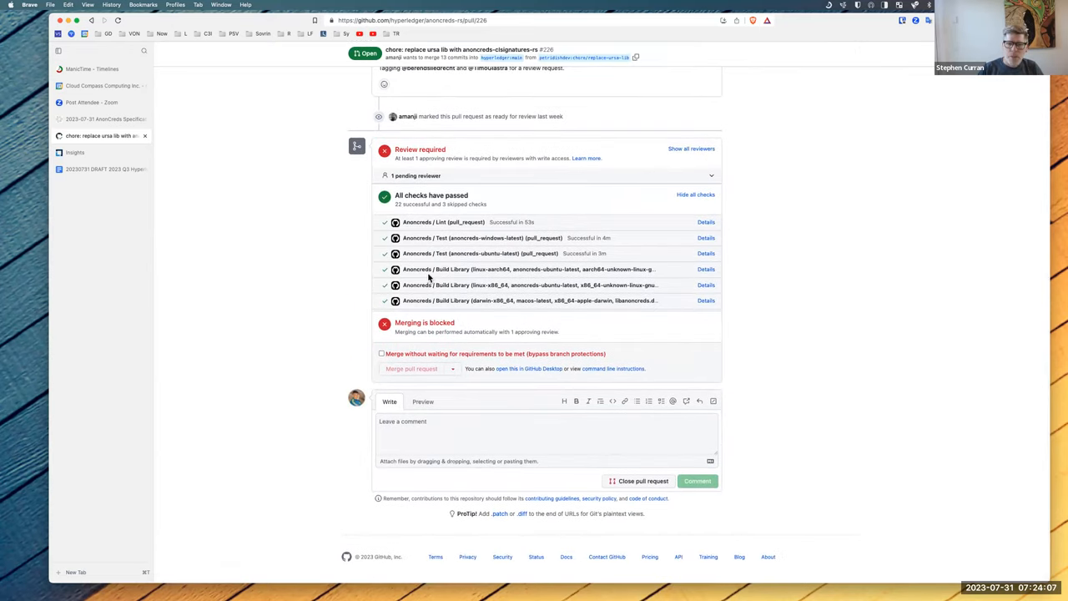
scroll(up, 3)
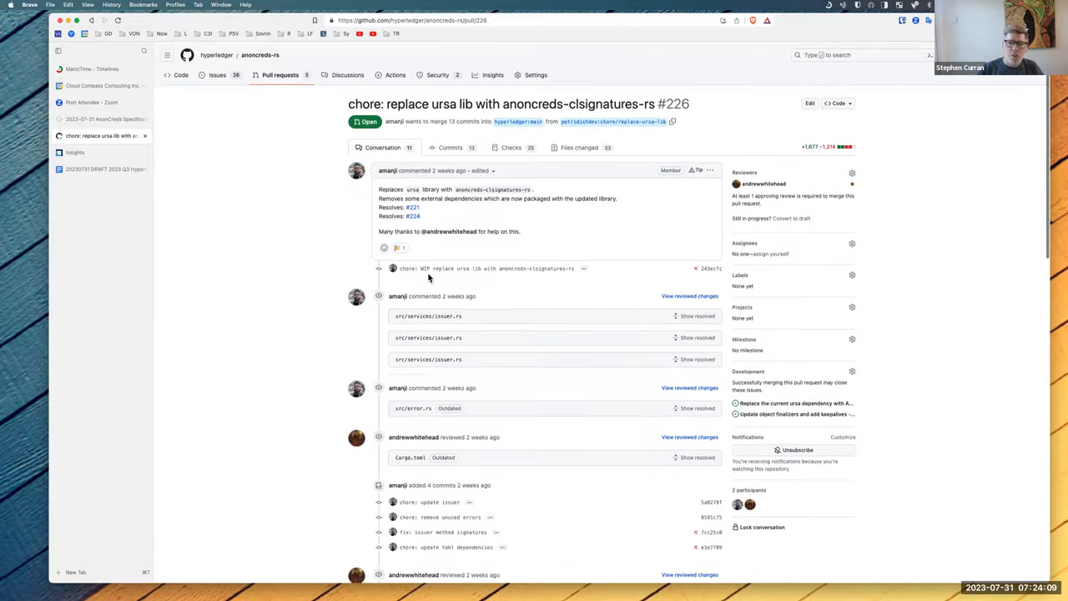
mouse_move(307, 233)
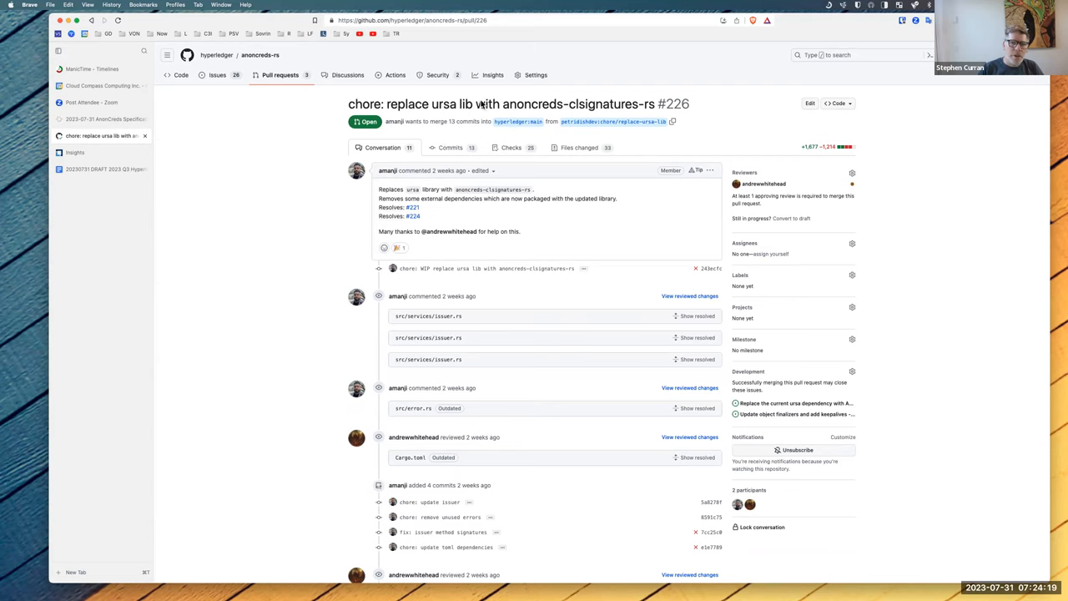
mouse_move(492, 135)
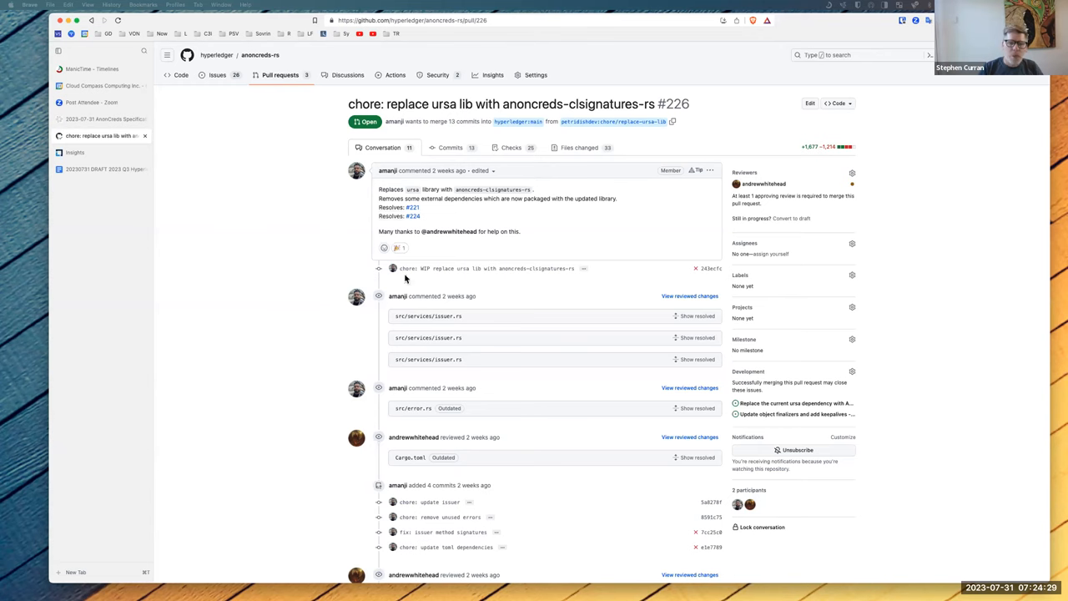
mouse_move(453, 359)
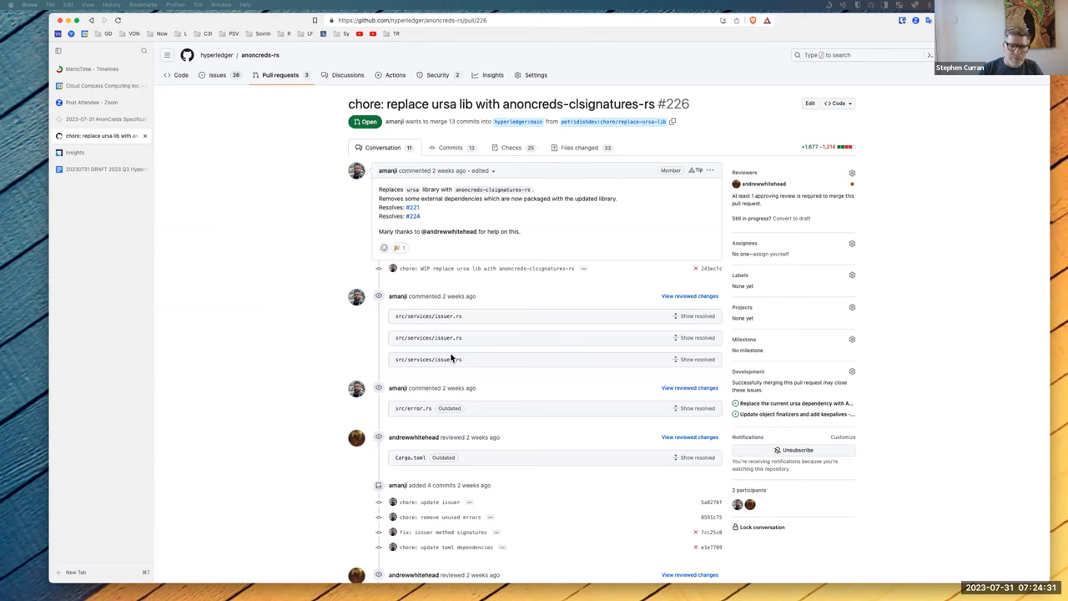
scroll(down, 3)
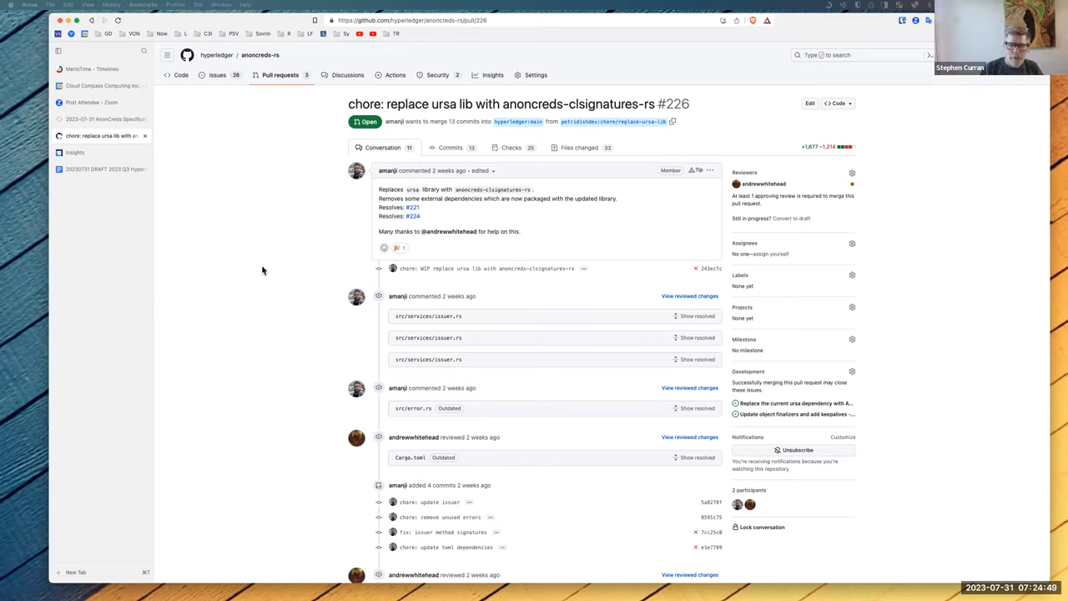
scroll(down, 3)
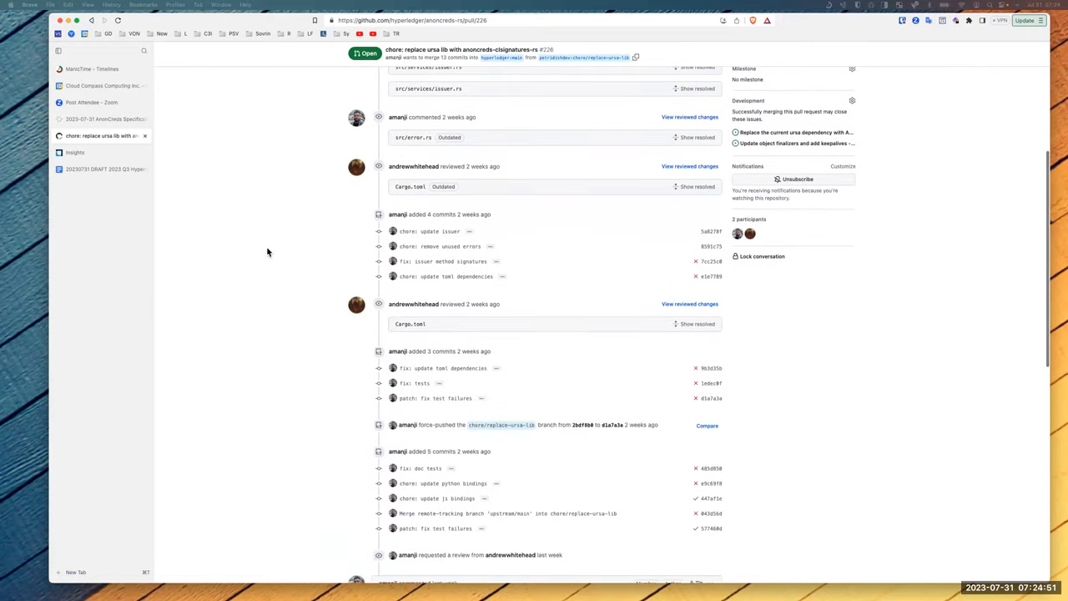
scroll(down, 3)
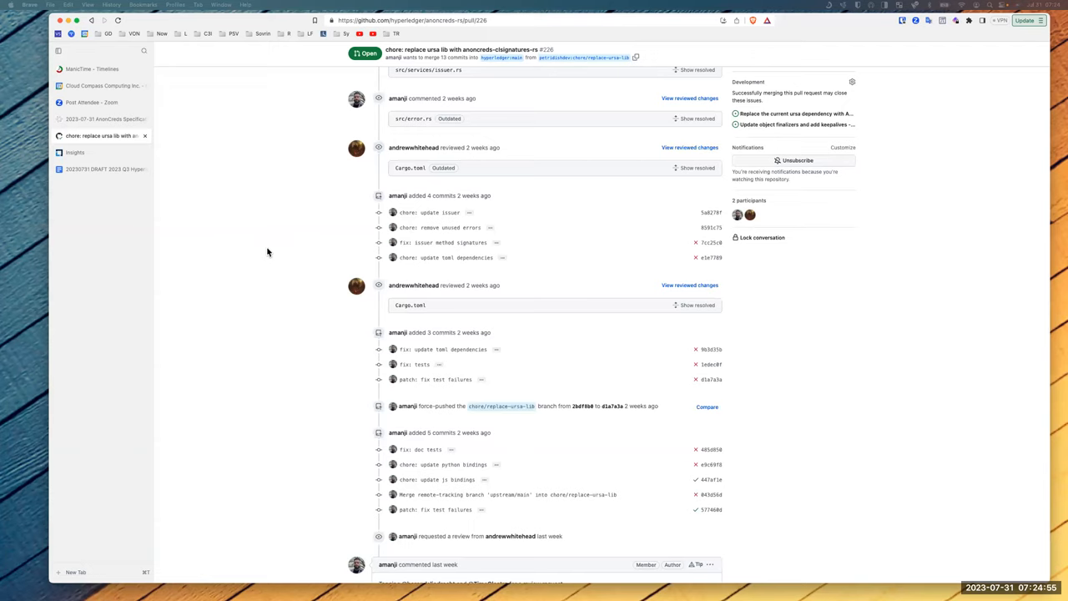
scroll(up, 3)
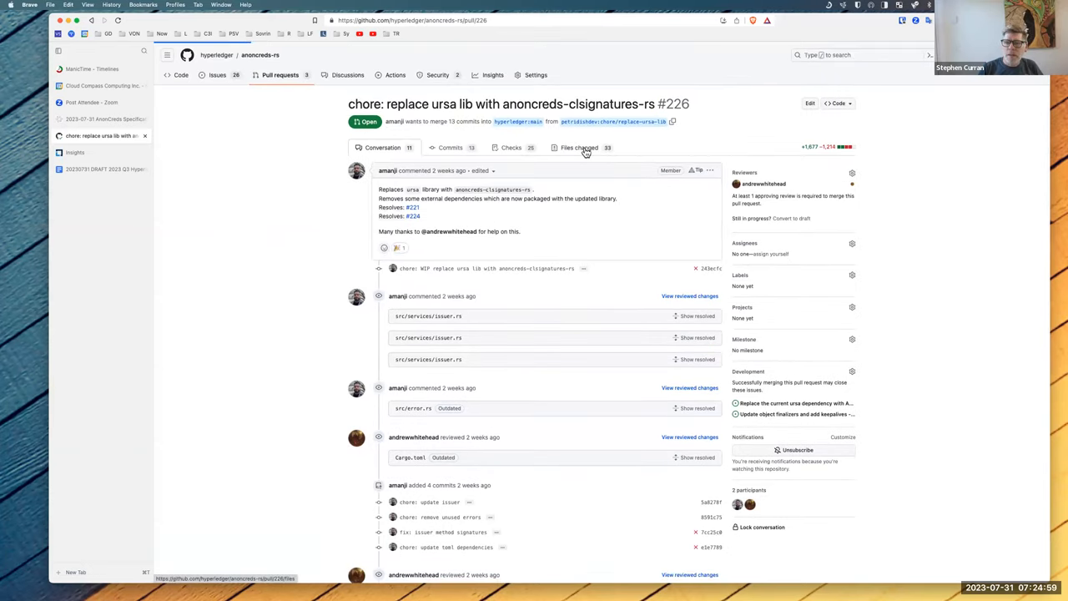
- Review PR #226's changed files down to the JavaScript bindings diffs, then open the Q3 report draft
click(579, 147)
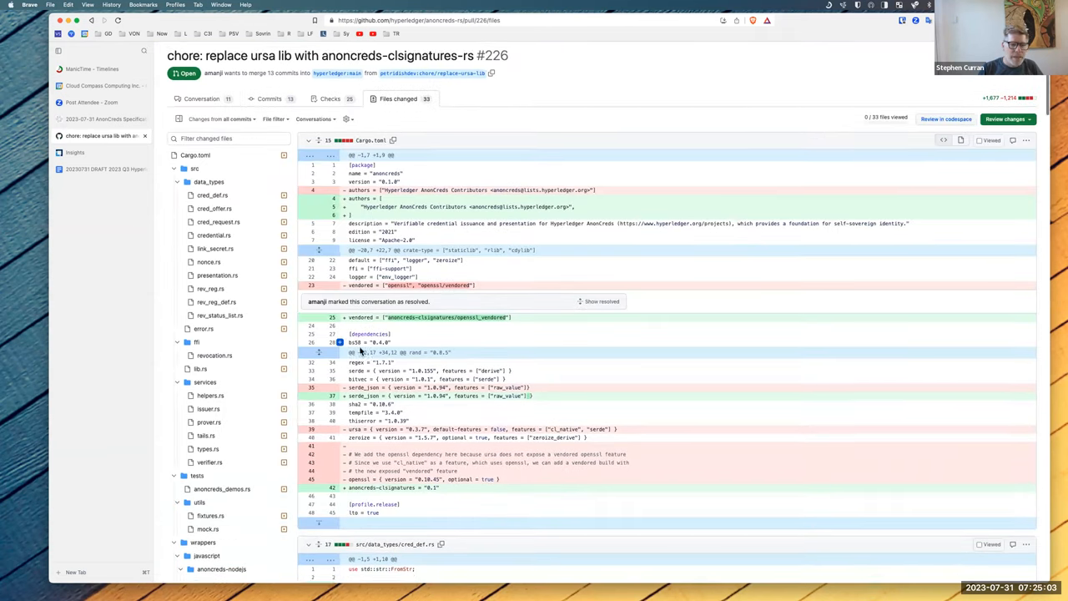
scroll(down, 3)
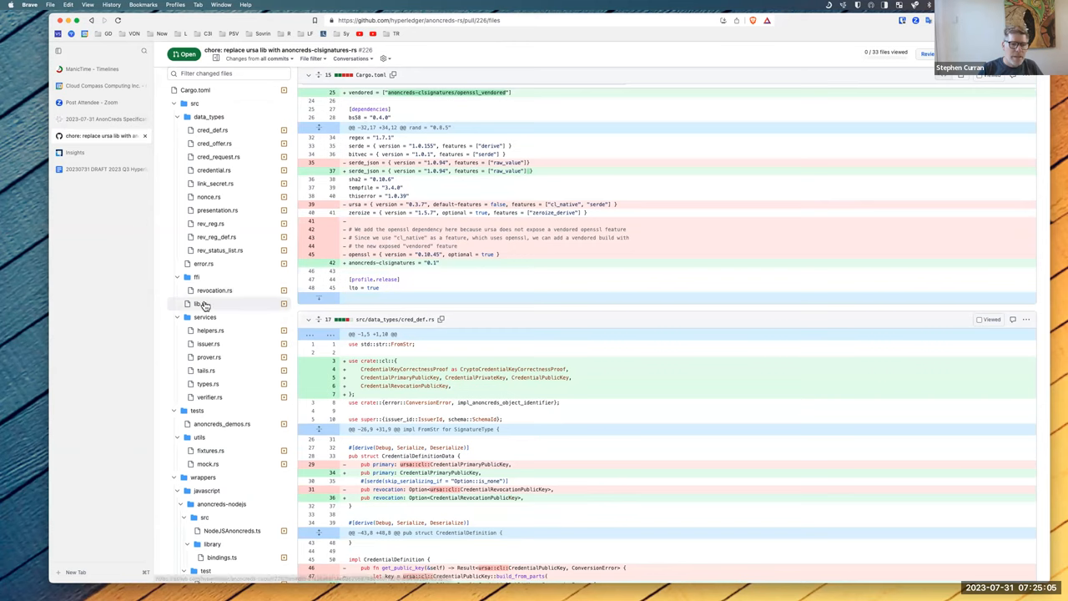
scroll(down, 3)
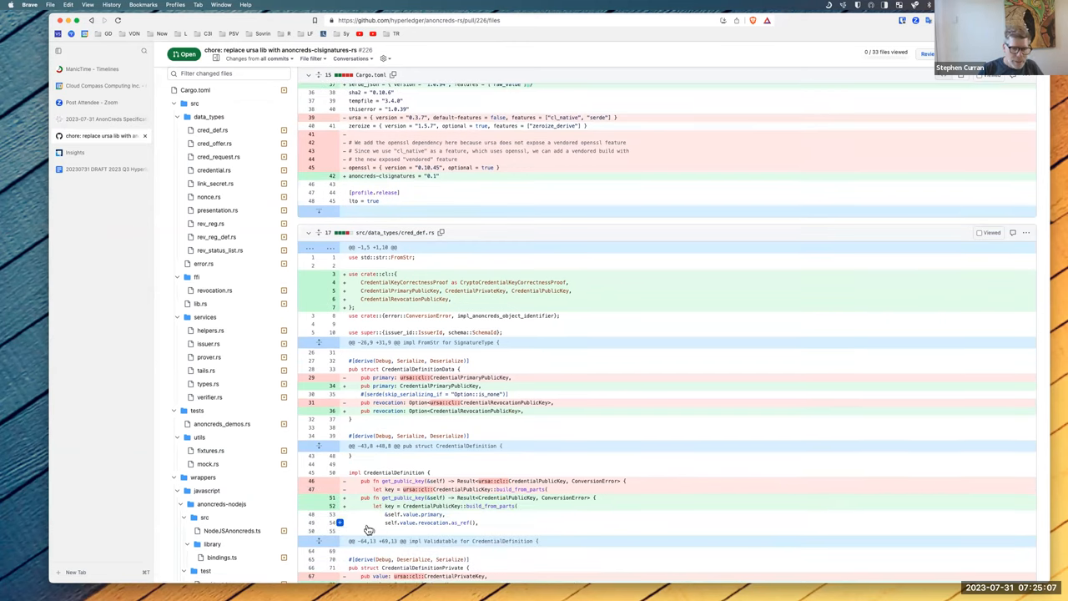
scroll(down, 3)
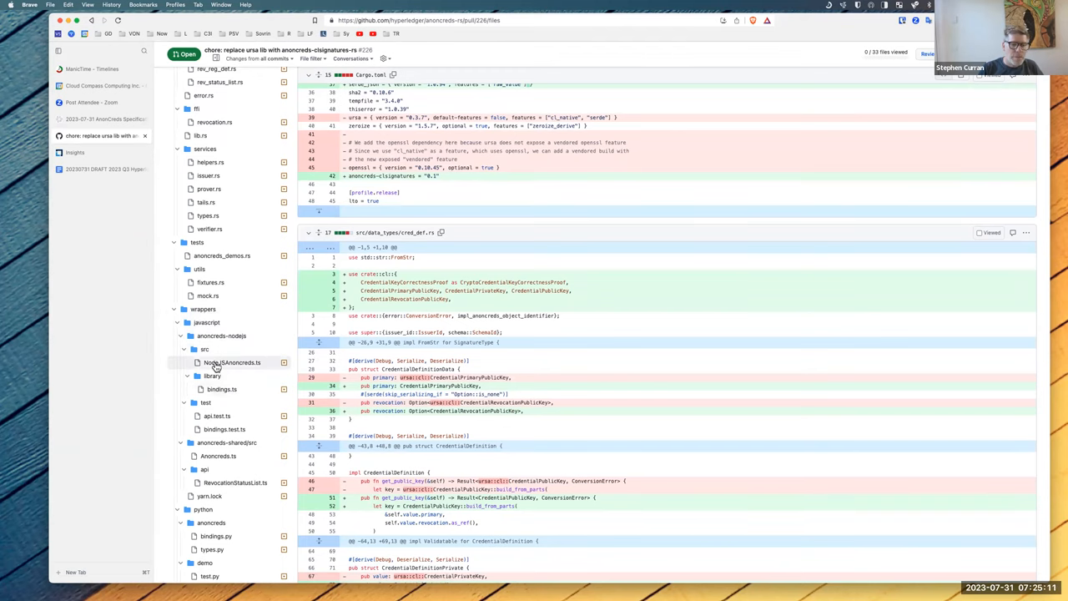
click(232, 362)
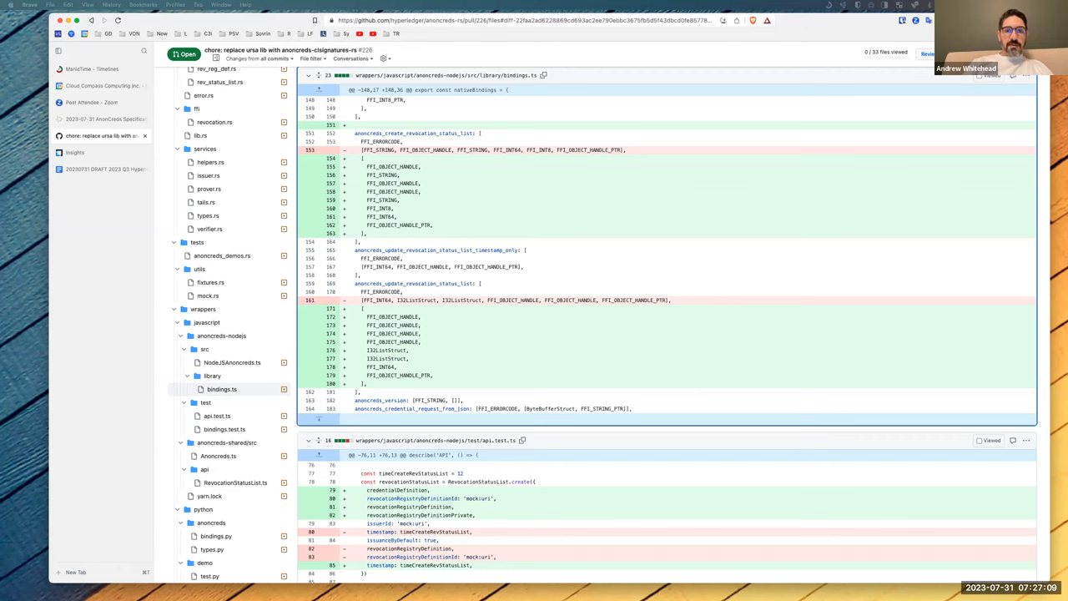
mouse_move(400, 7)
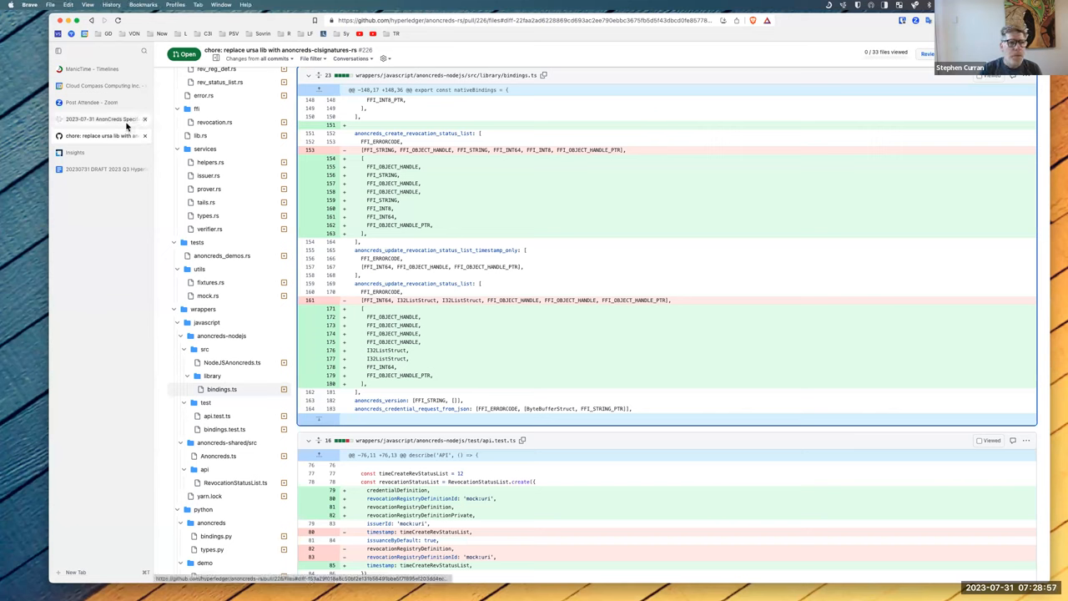
mouse_move(104, 136)
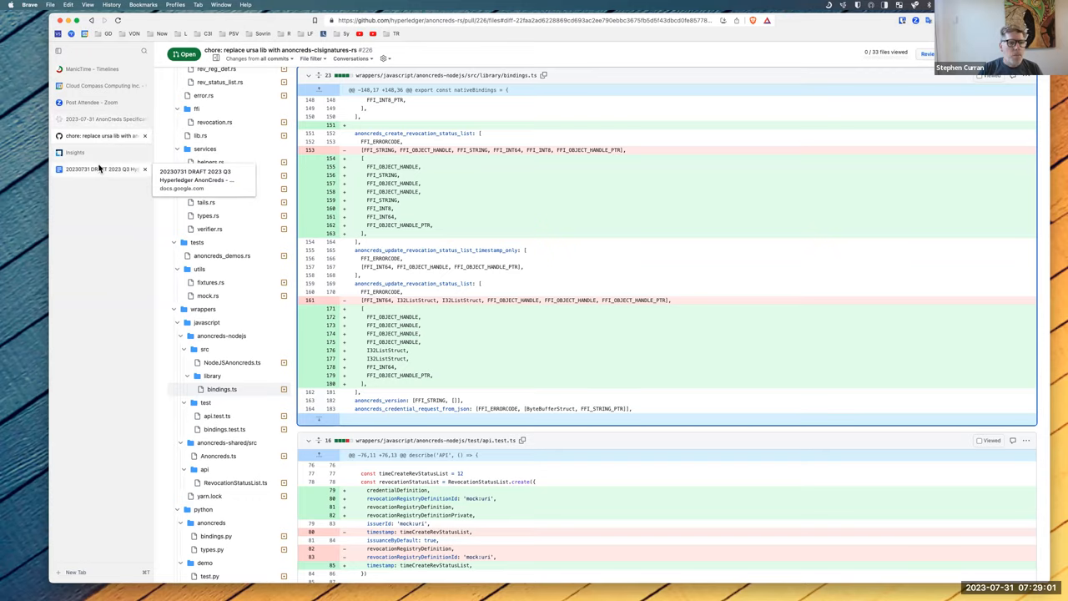
click(100, 169)
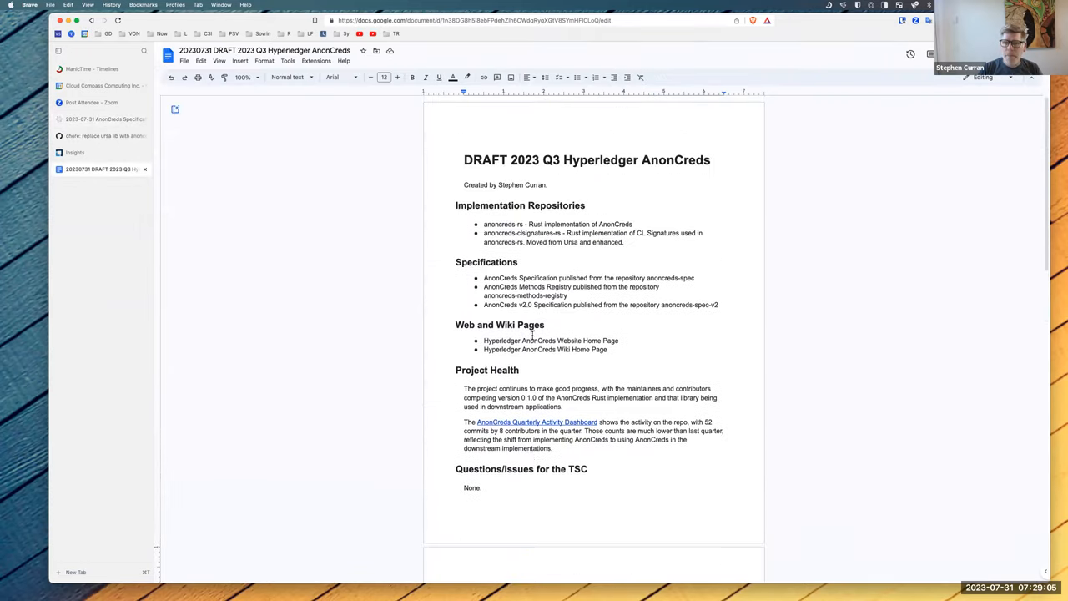
scroll(down, 3)
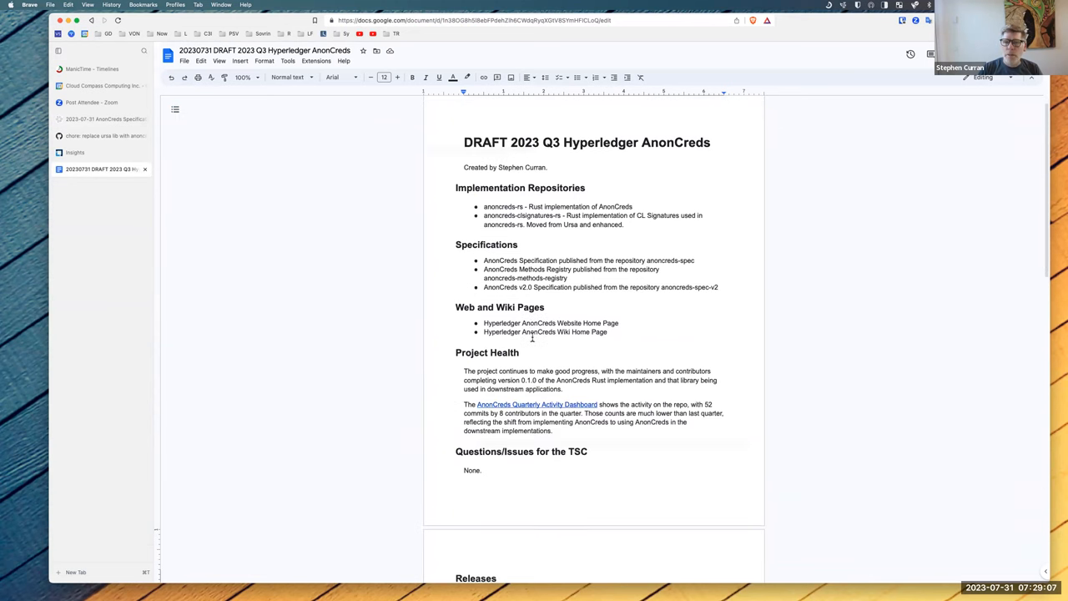
scroll(down, 3)
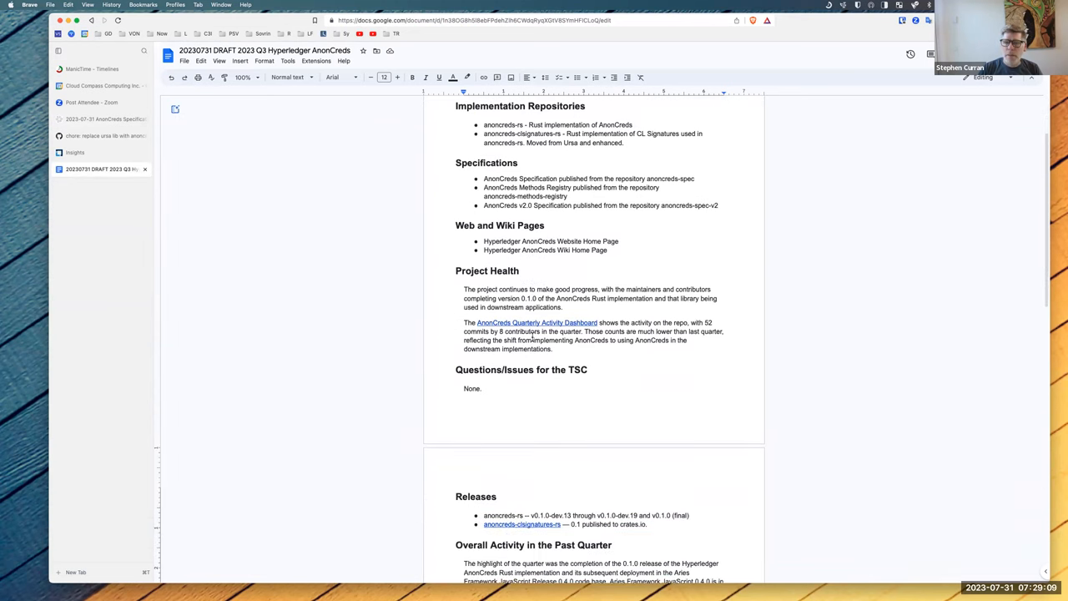
scroll(down, 3)
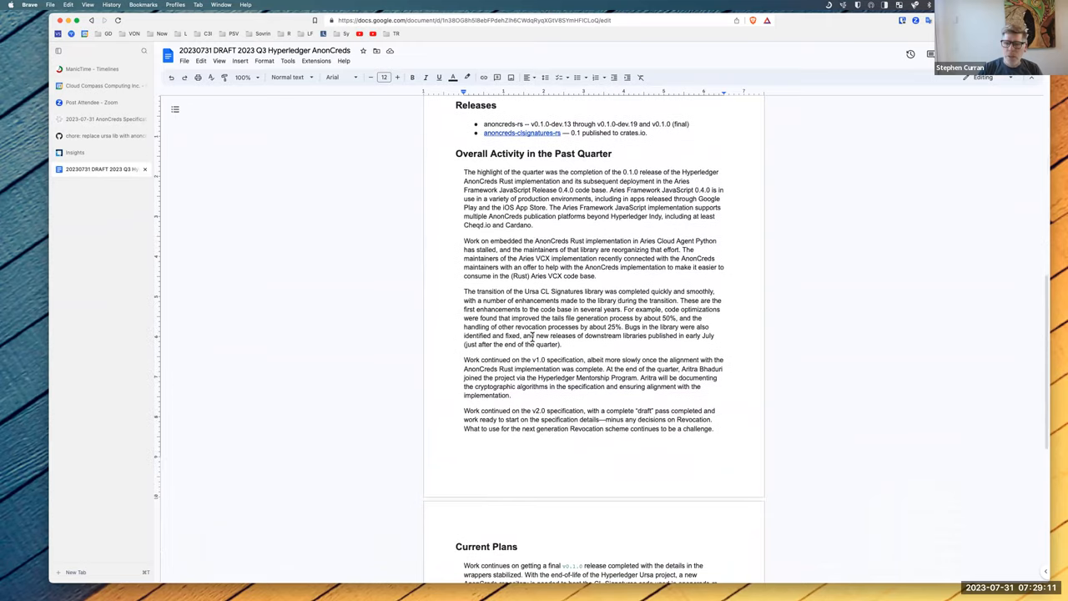
scroll(down, 3)
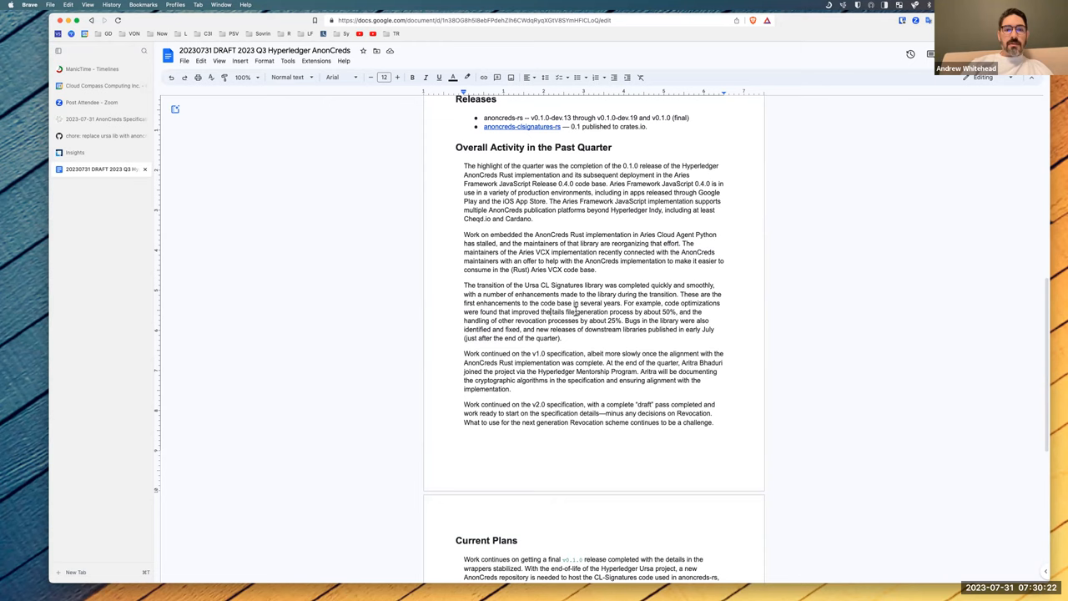
- Replace 'tails file' with 'revocation registry' in the Ursa paragraph, then scroll to Current Plans
double_click(564, 312)
text(revocation registry)
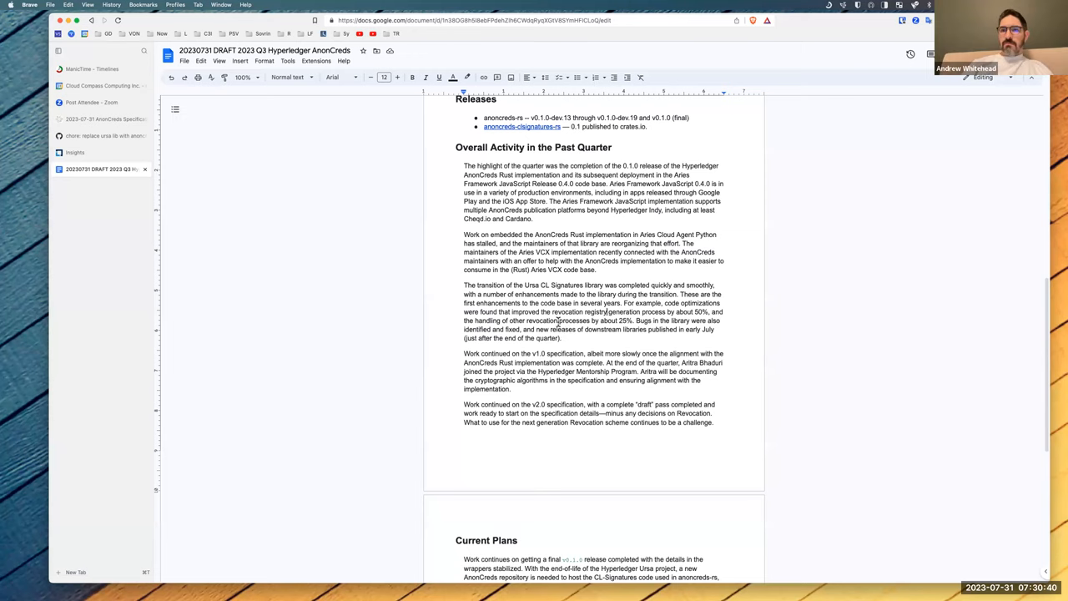
scroll(down, 3)
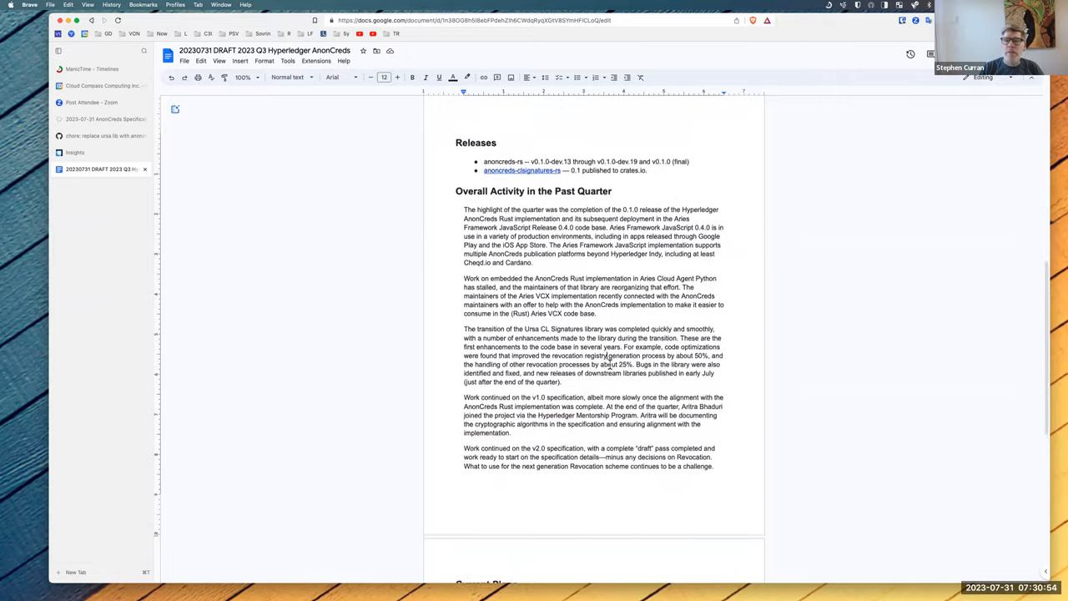
scroll(down, 3)
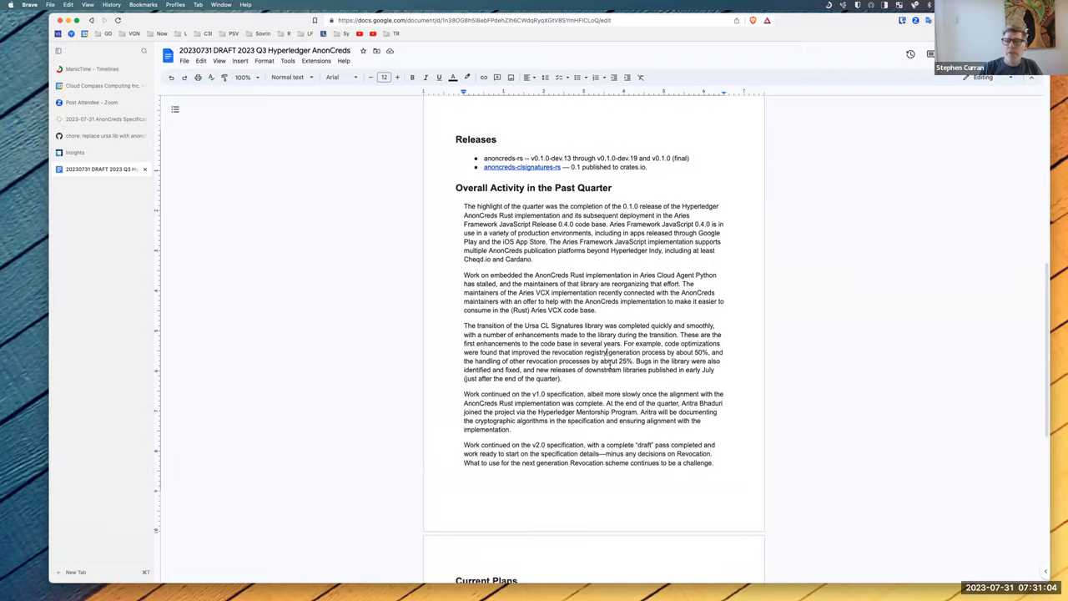
scroll(down, 3)
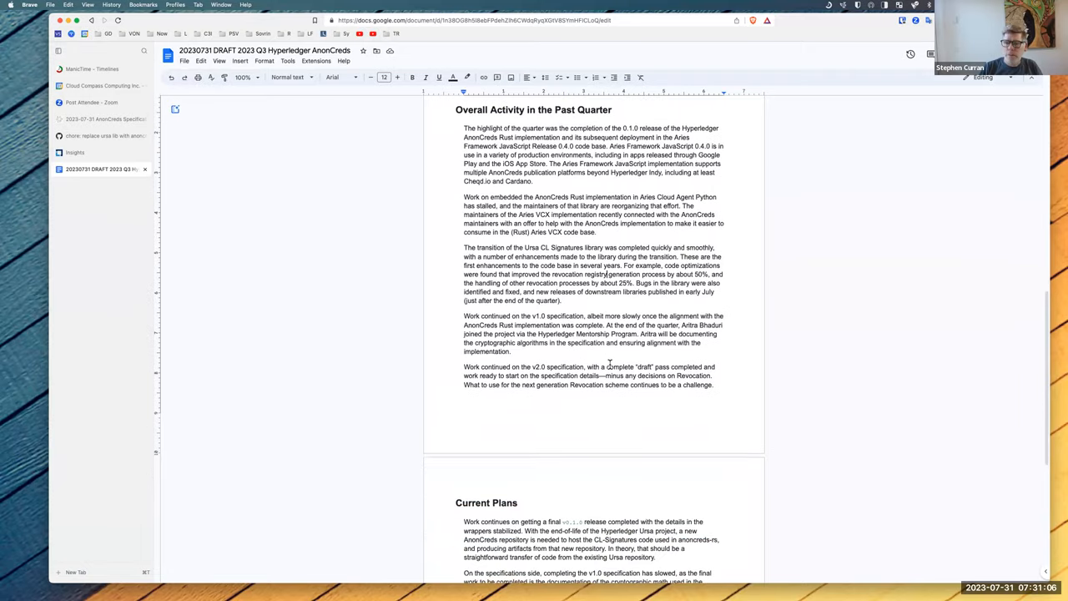
scroll(down, 3)
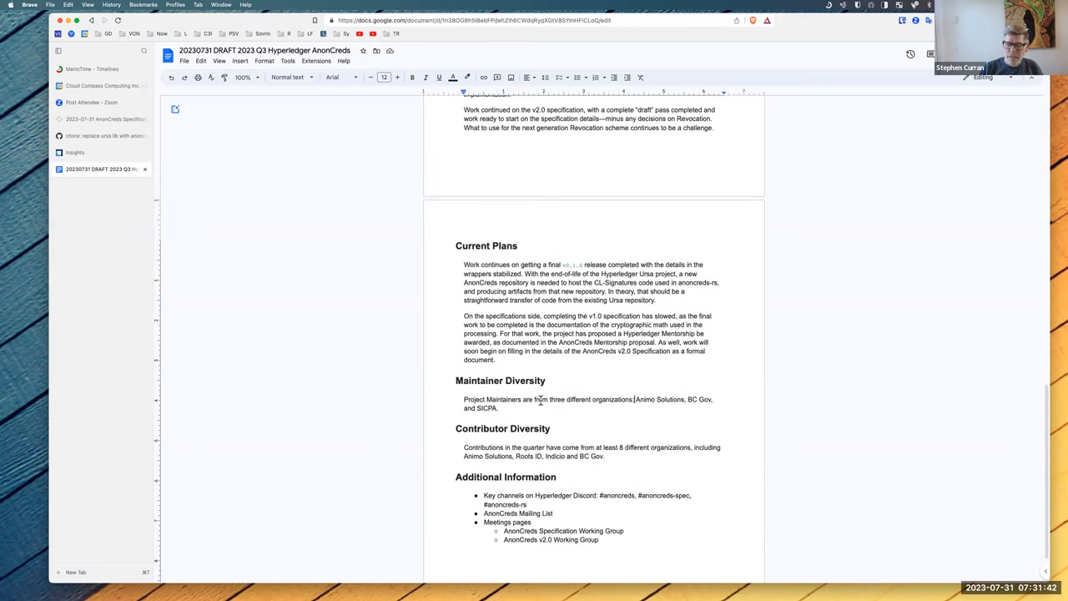
- Scroll to the report's opening to reach the Project Health dashboard link
scroll(down, 3)
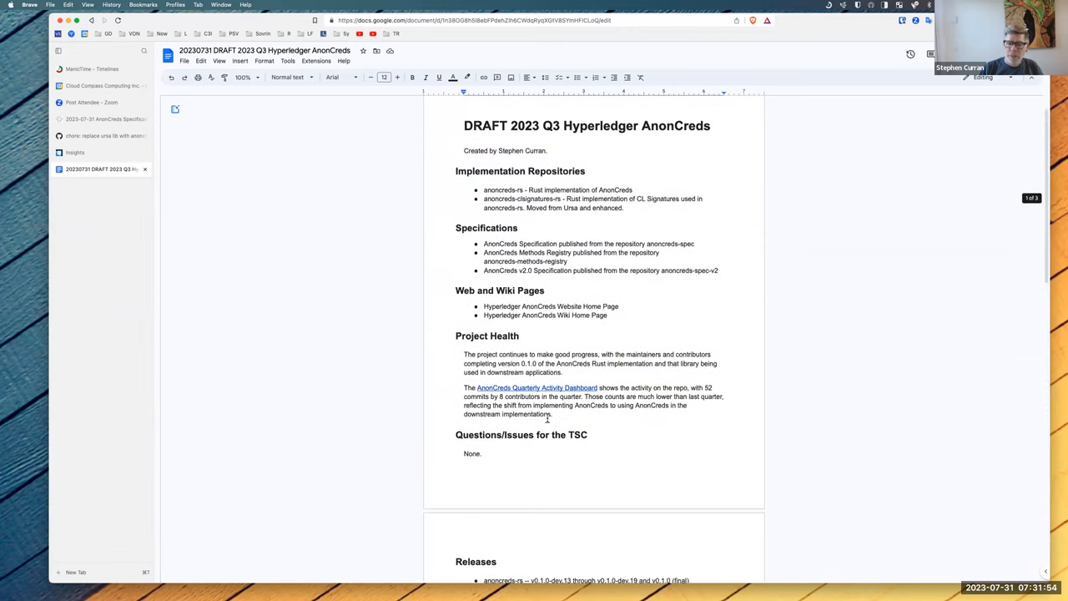
scroll(down, 3)
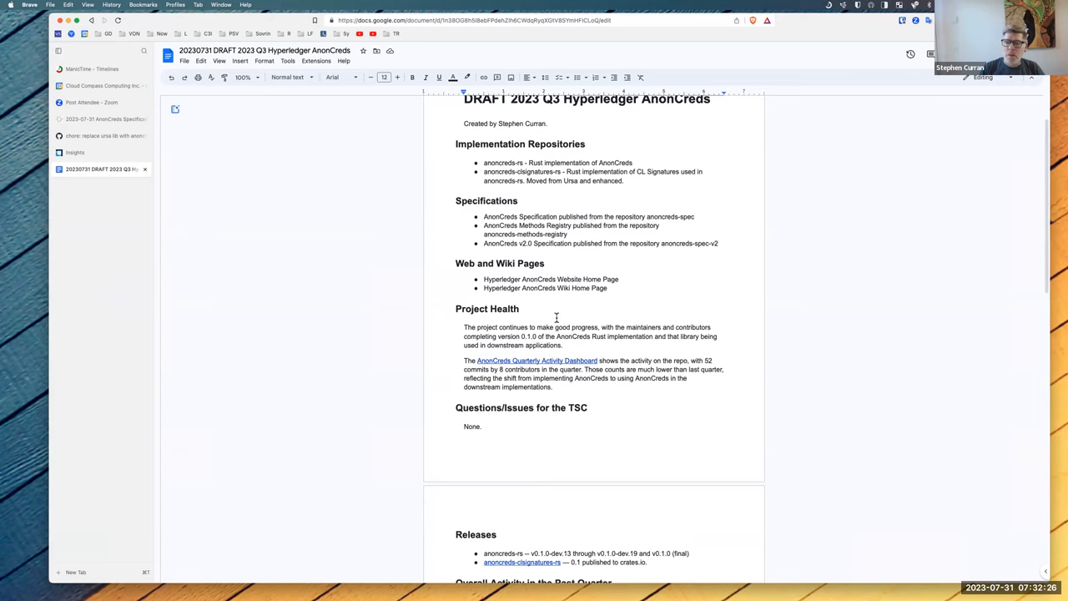
scroll(down, 3)
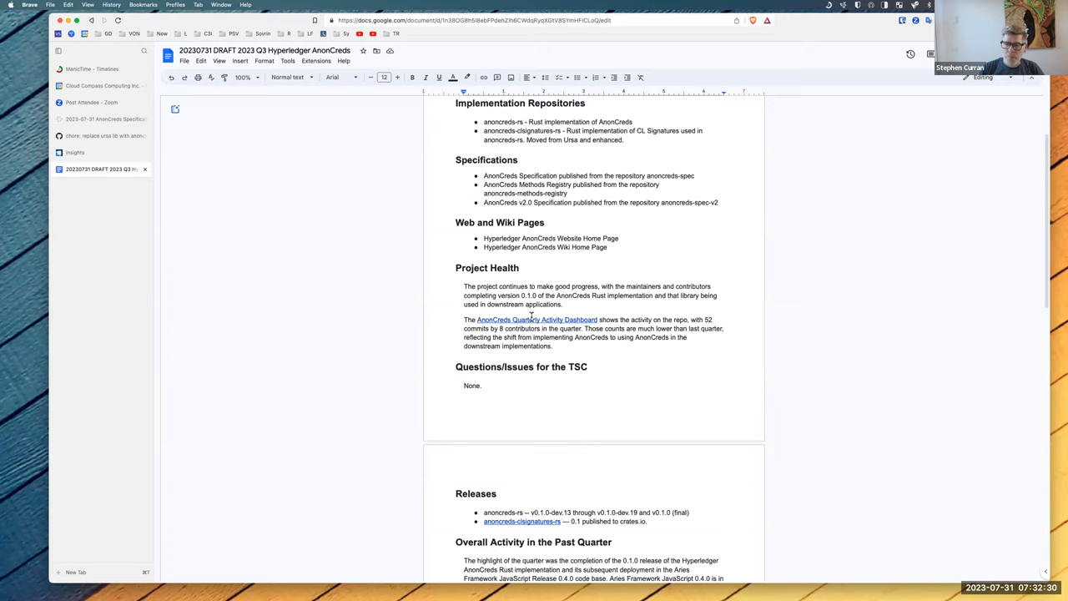
mouse_move(537, 320)
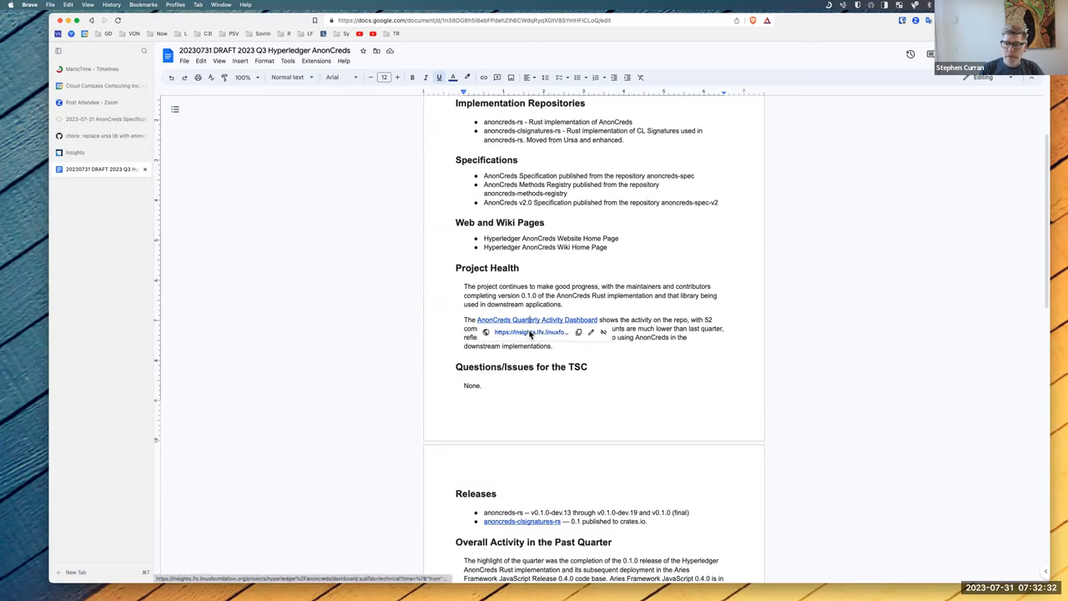
- Open the Quarterly Activity Dashboard in LFX Insights and review Source Control, Pull Requests and Issue Management
click(537, 320)
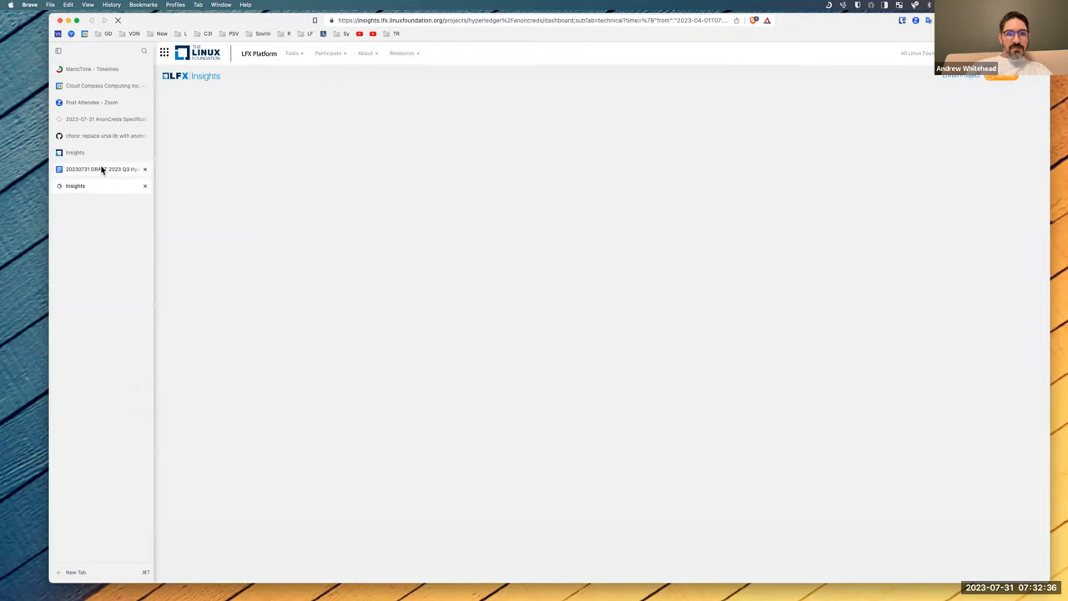
click(100, 169)
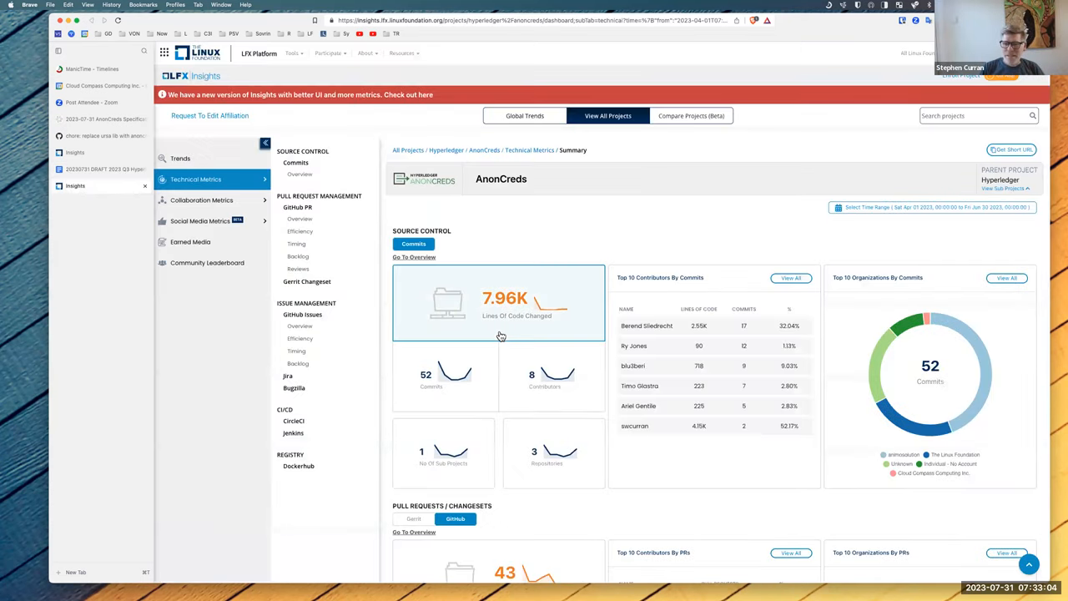
scroll(down, 3)
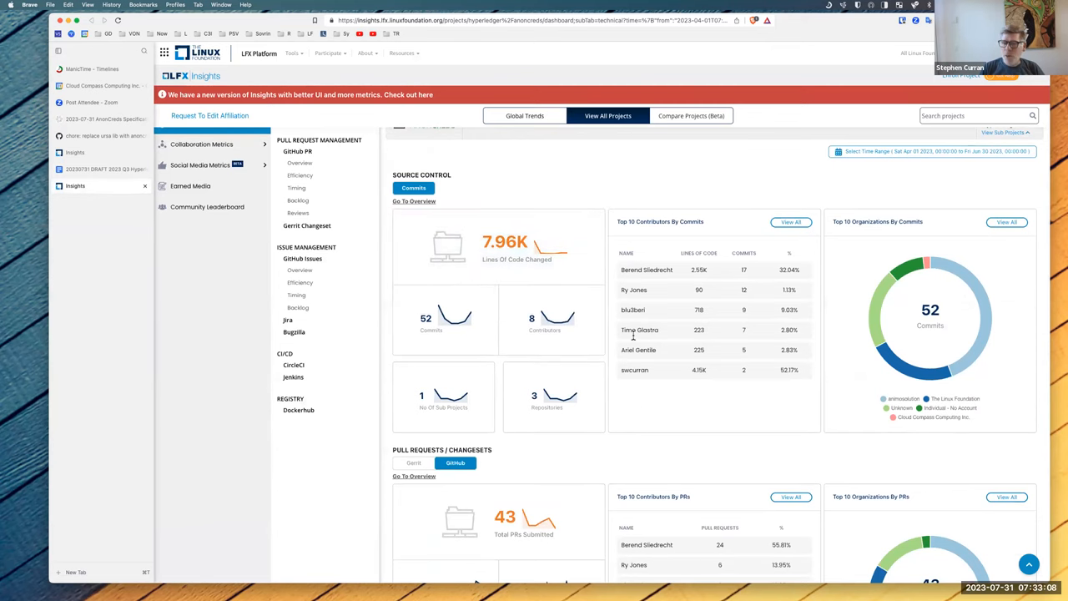
scroll(down, 3)
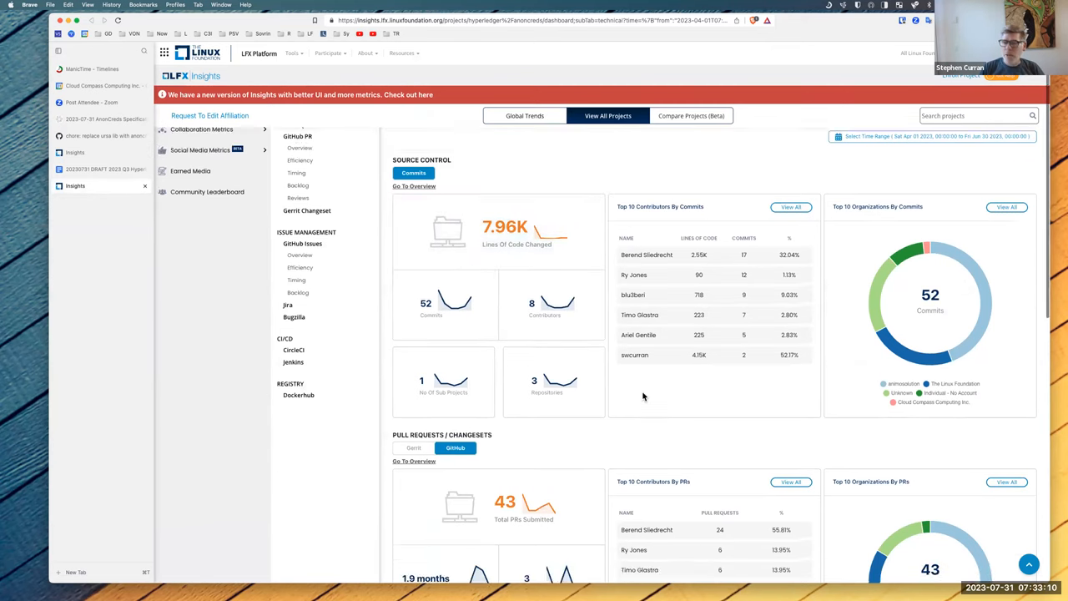
scroll(down, 3)
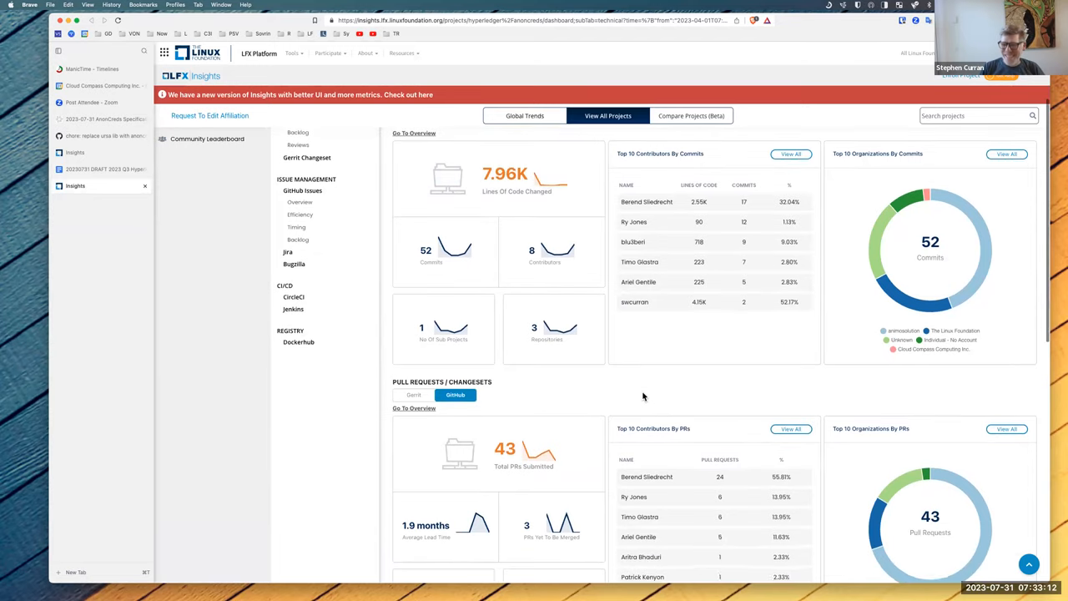
scroll(down, 3)
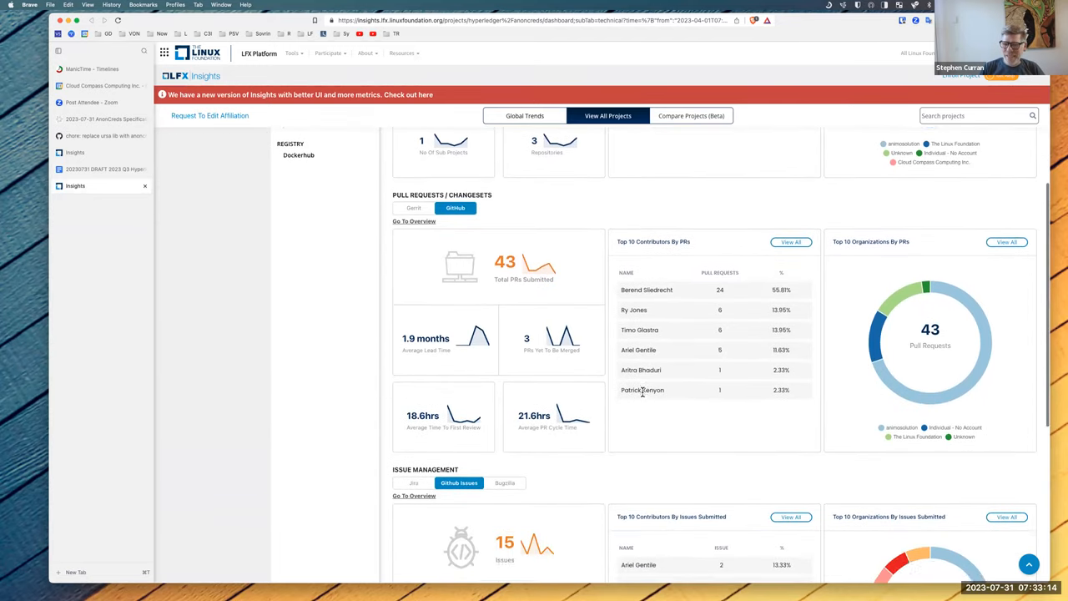
scroll(down, 3)
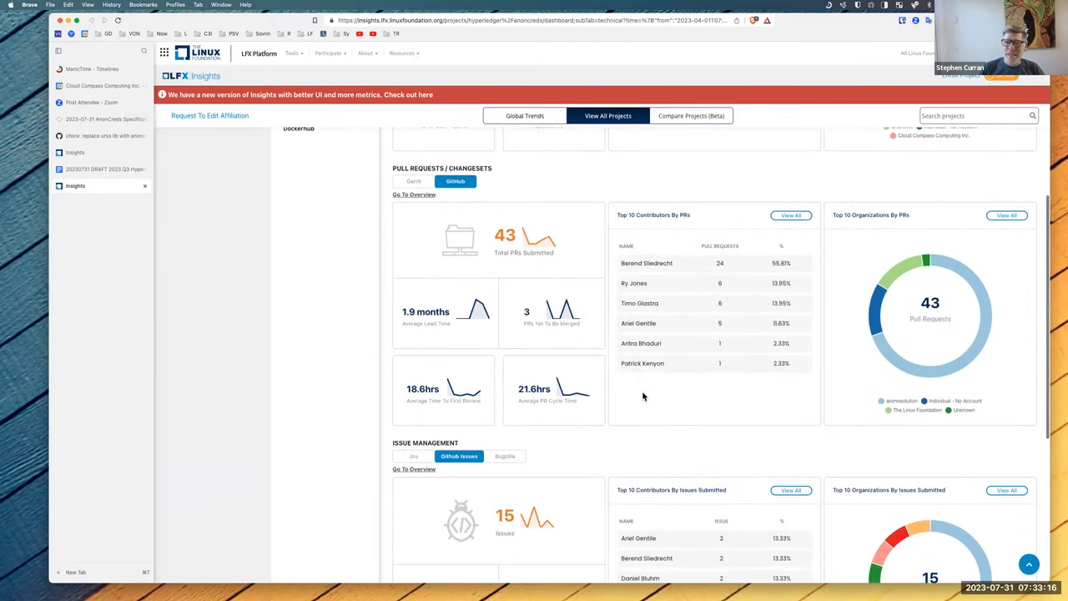
scroll(down, 3)
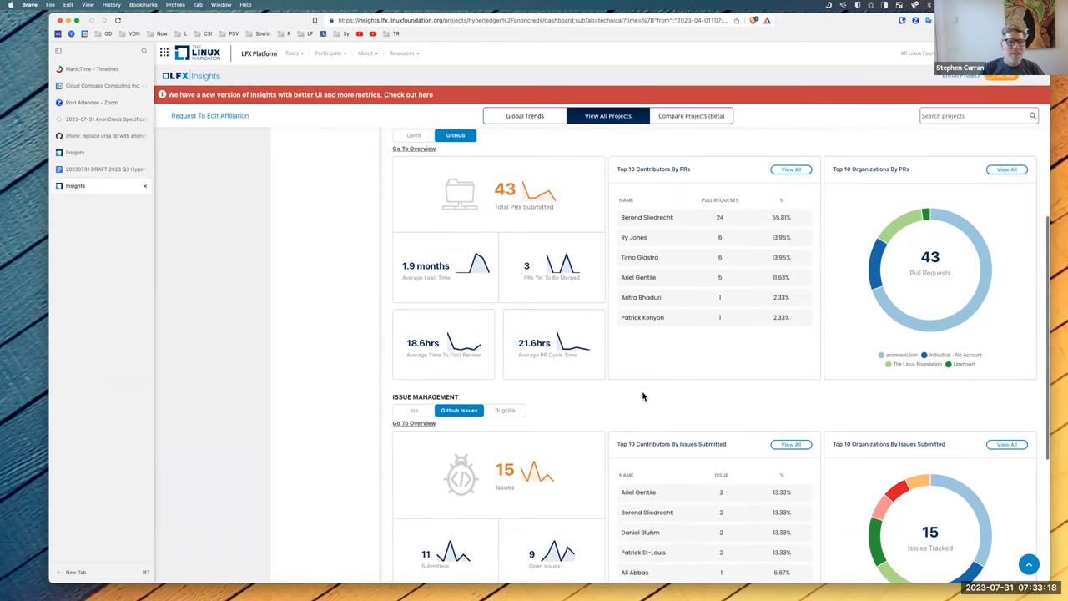
scroll(down, 3)
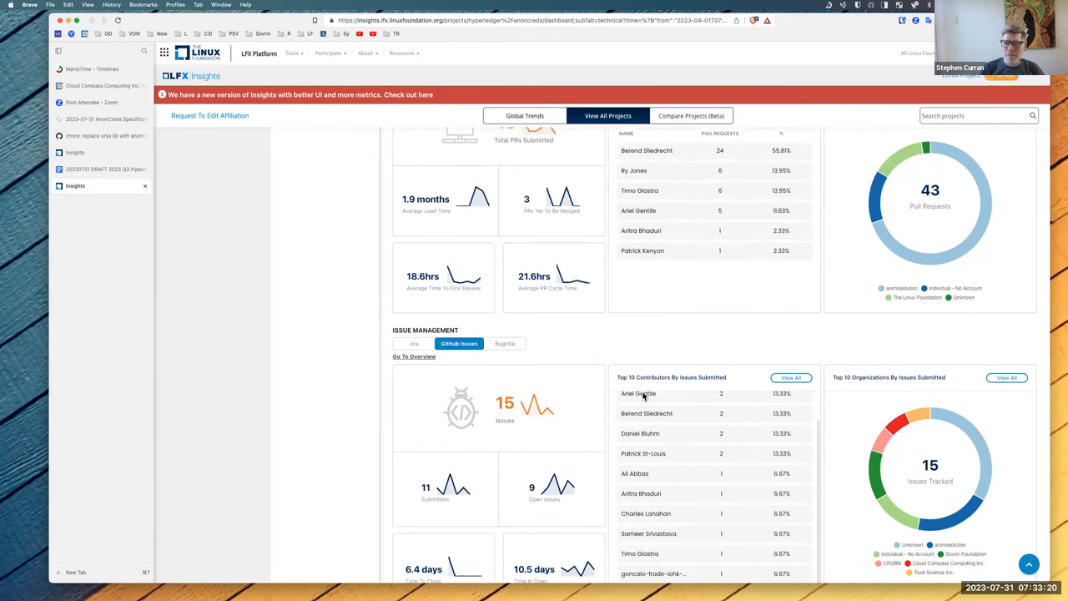
scroll(down, 3)
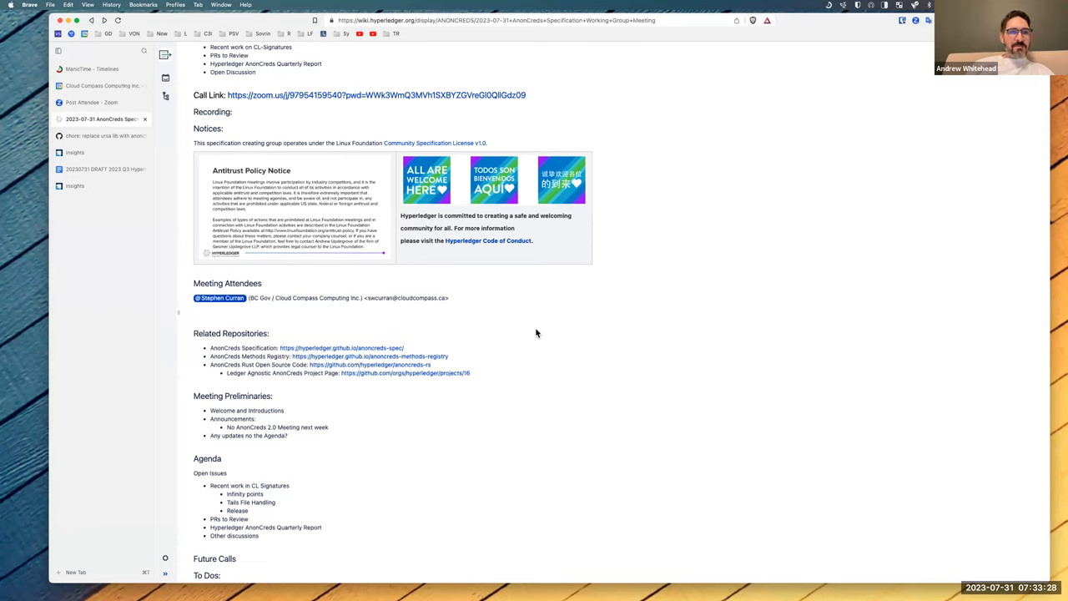
mouse_move(569, 308)
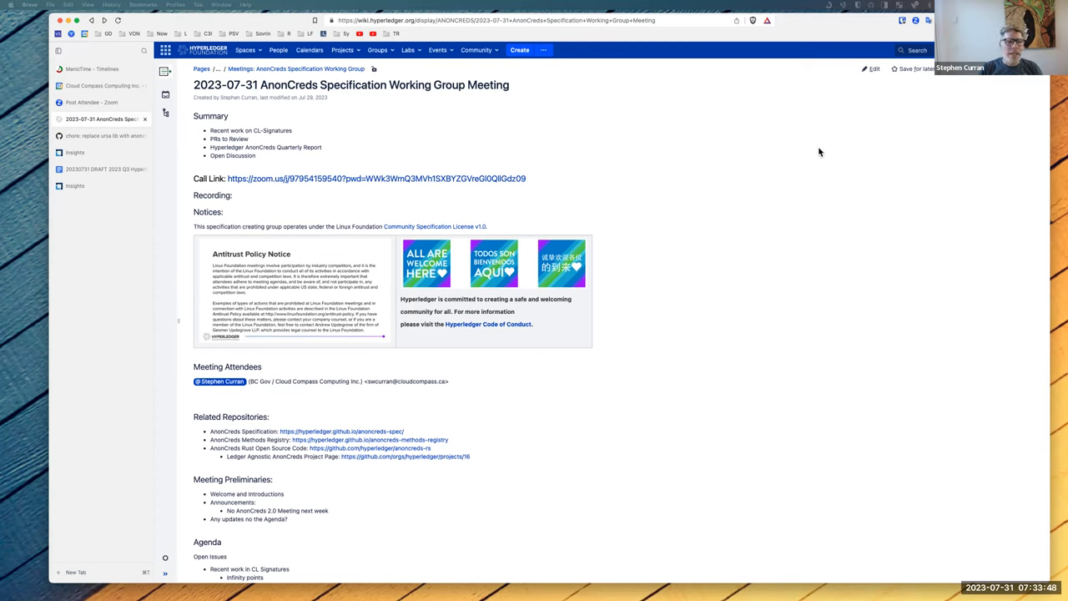
mouse_move(556, 170)
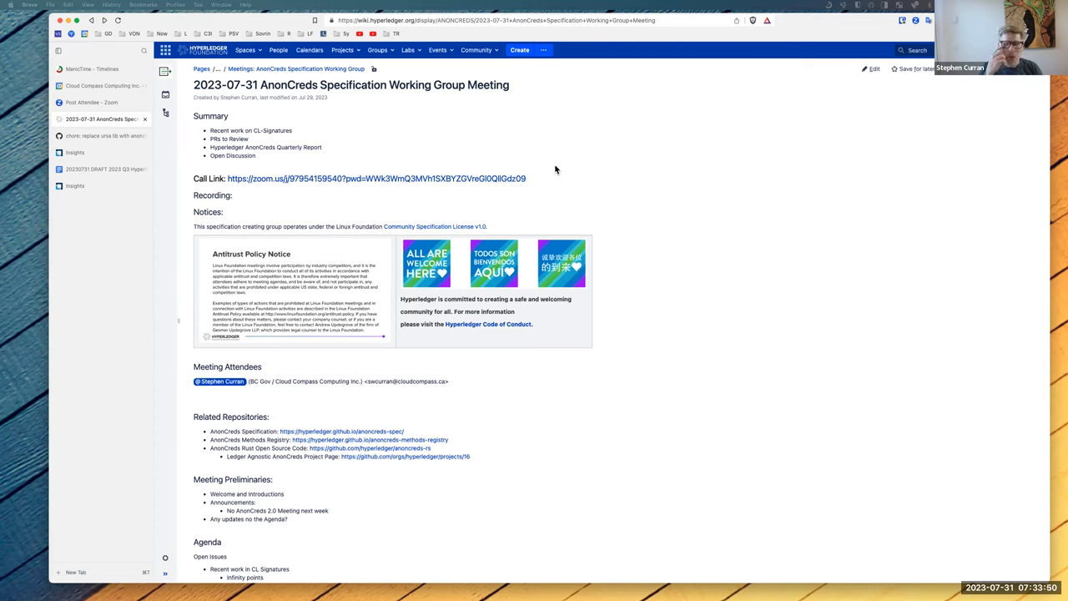